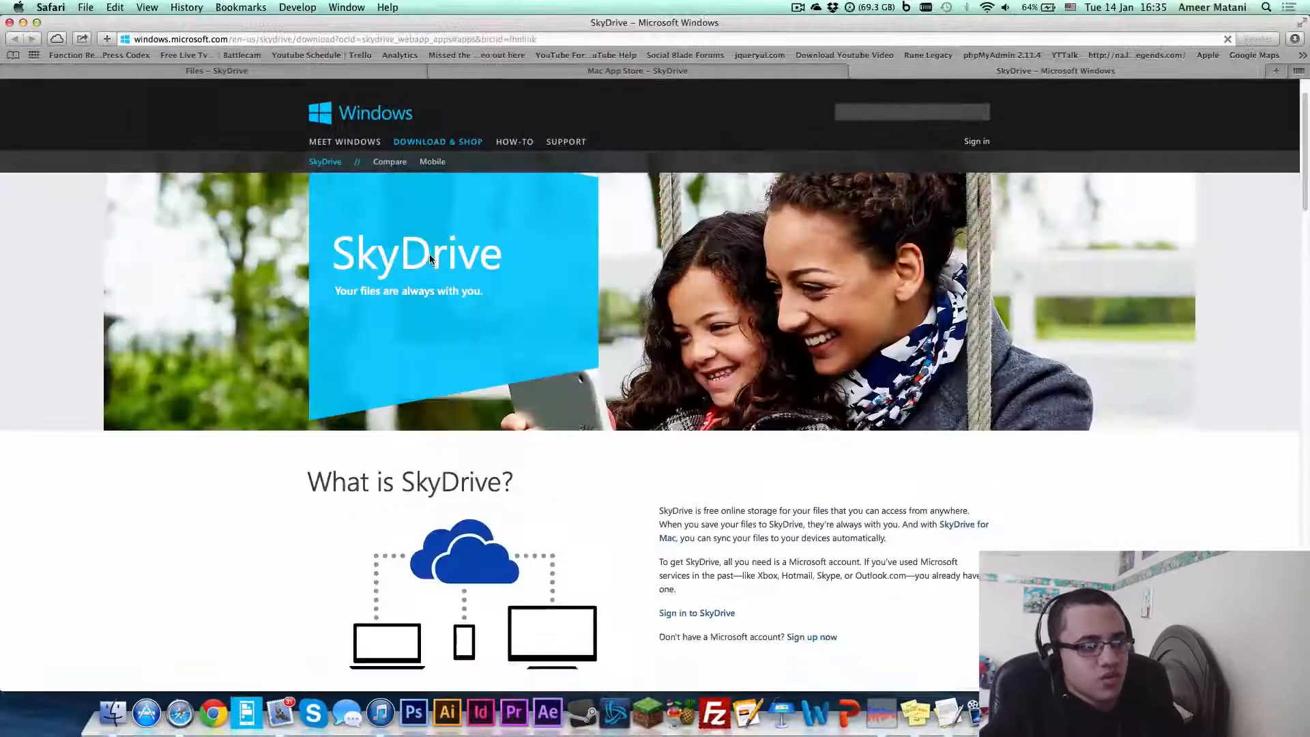
Follow the Download SkyDrive for Mac button to reach the Mac App Store preview page
{"action": "scroll", "scroll_direction": "down", "scroll_amount": 3}
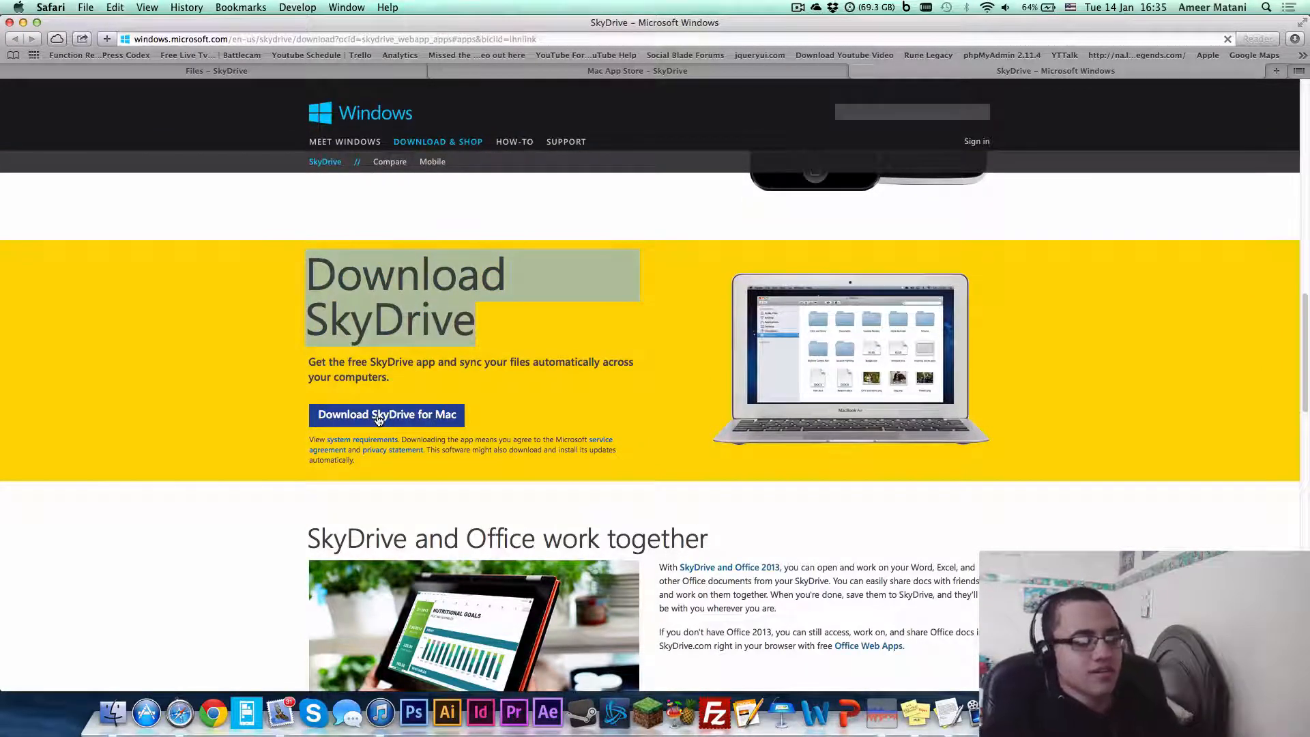
{"action": "left_click", "coordinate": [386, 415]}
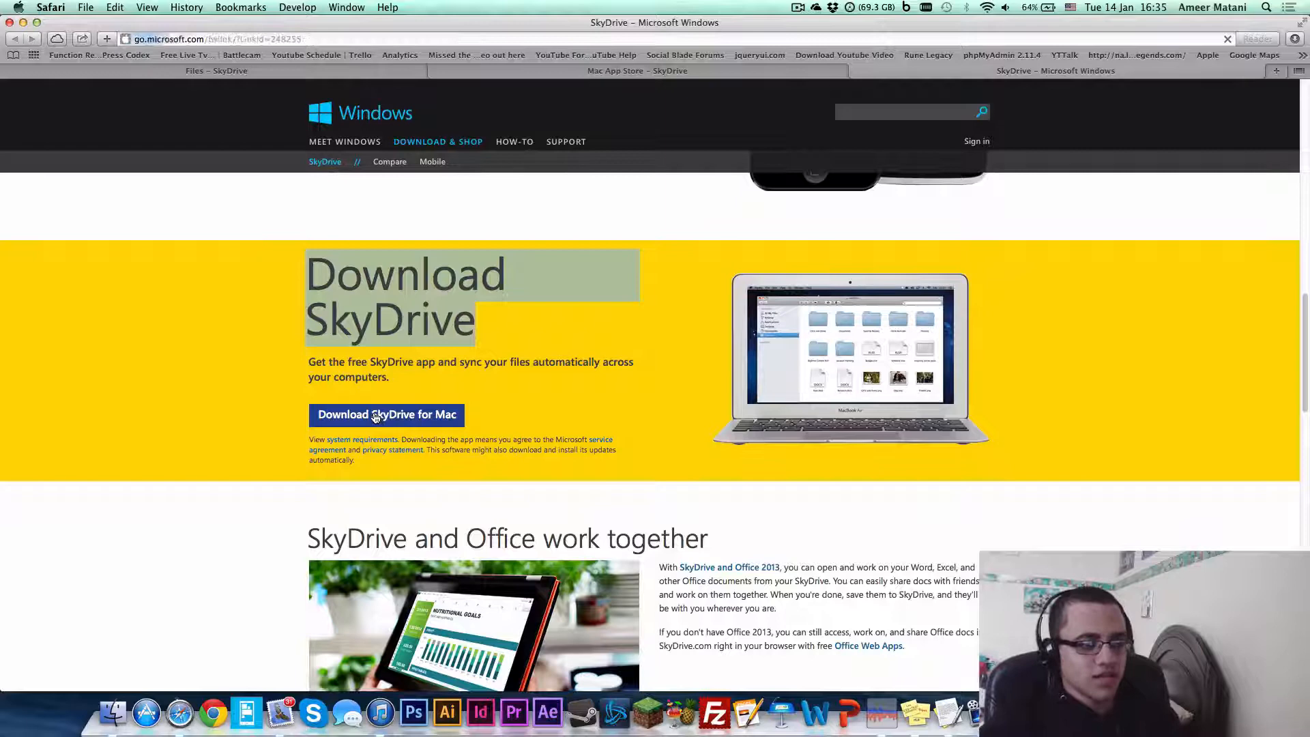
{"action": "left_click", "coordinate": [386, 415]}
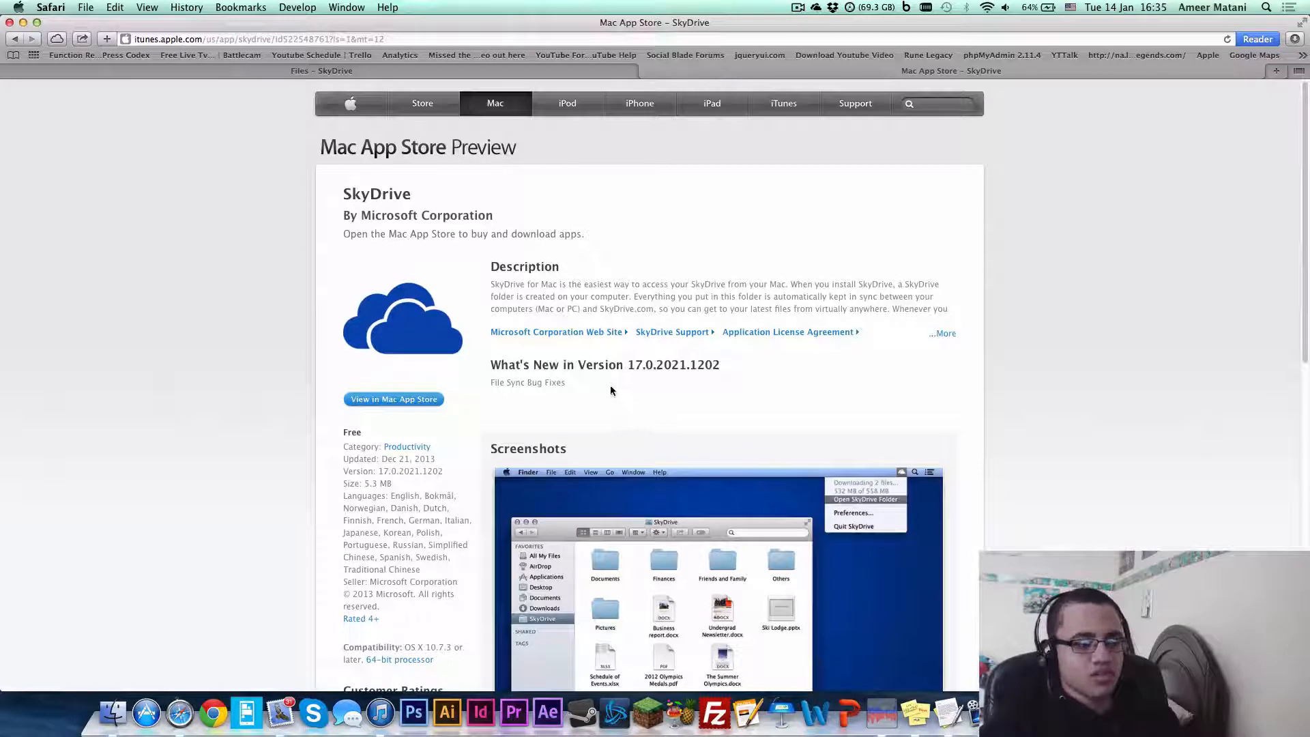
{"action": "mouse_move", "coordinate": [527, 406]}
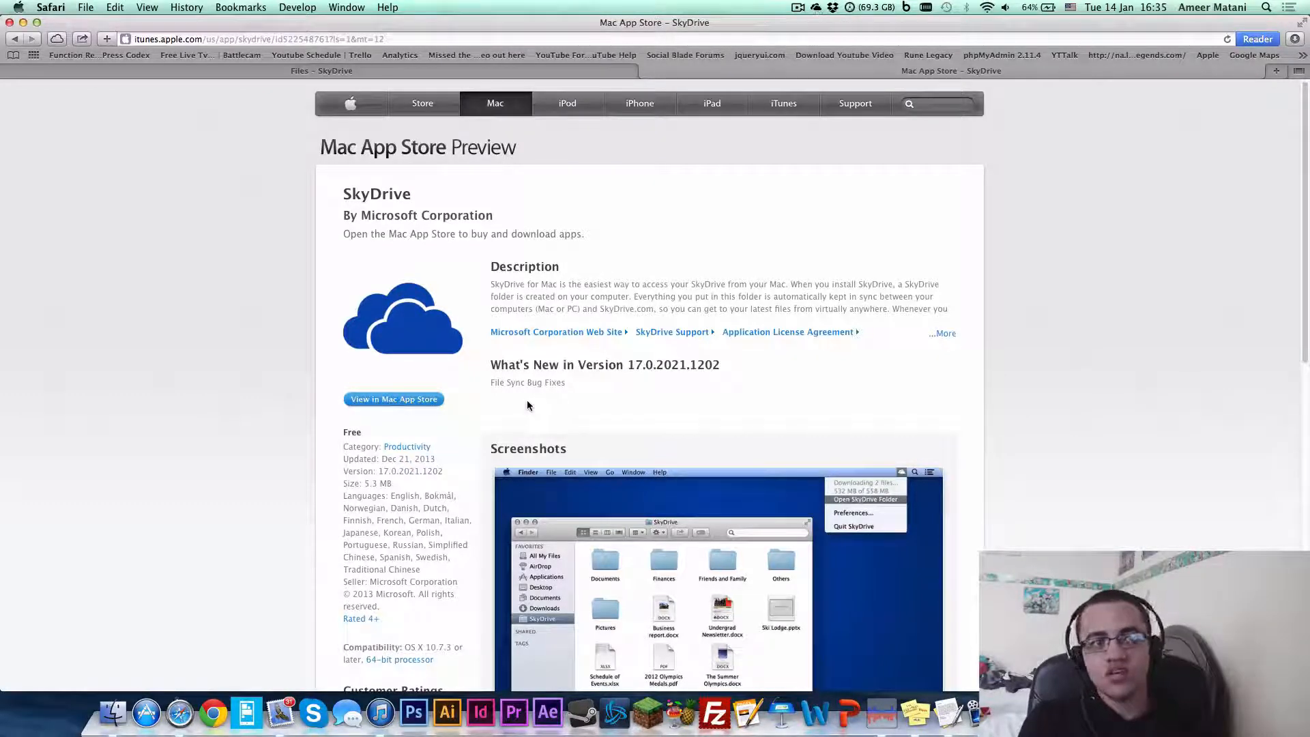
{"action": "mouse_move", "coordinate": [929, 421]}
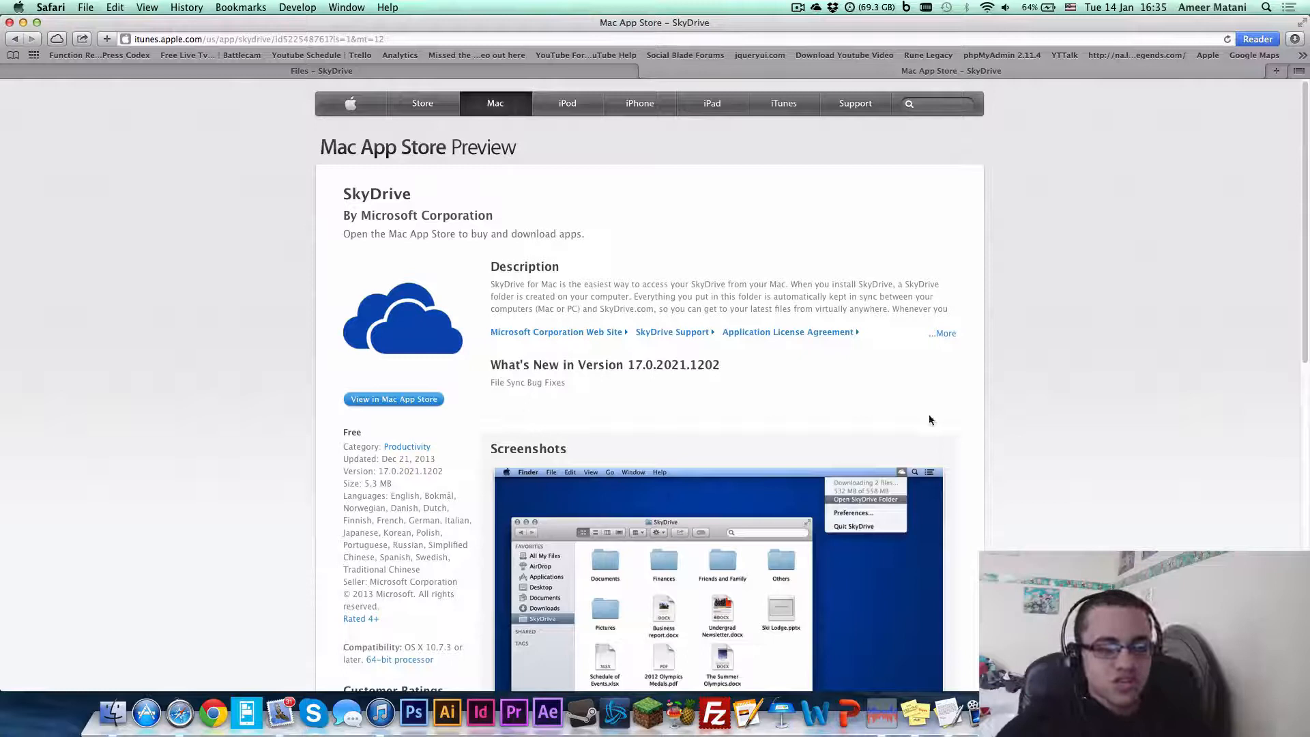
{"action": "mouse_move", "coordinate": [821, 90]}
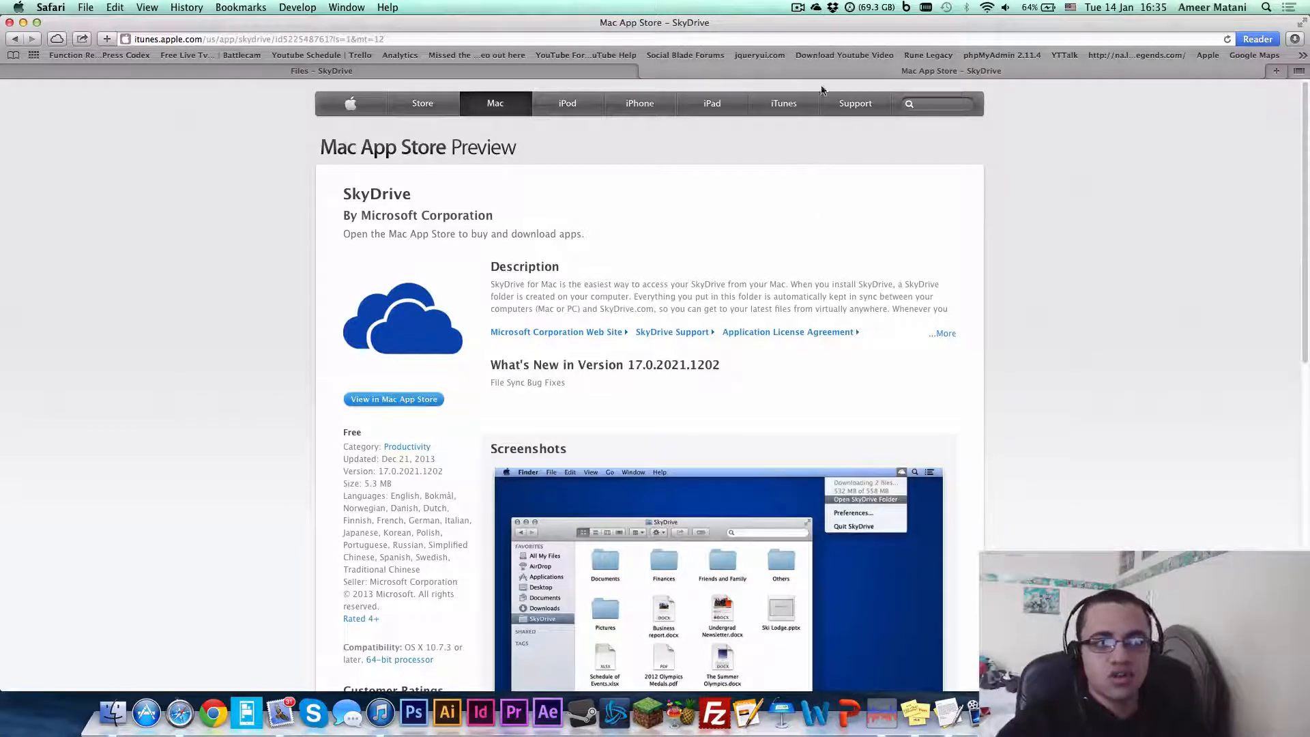
{"action": "mouse_move", "coordinate": [837, 24]}
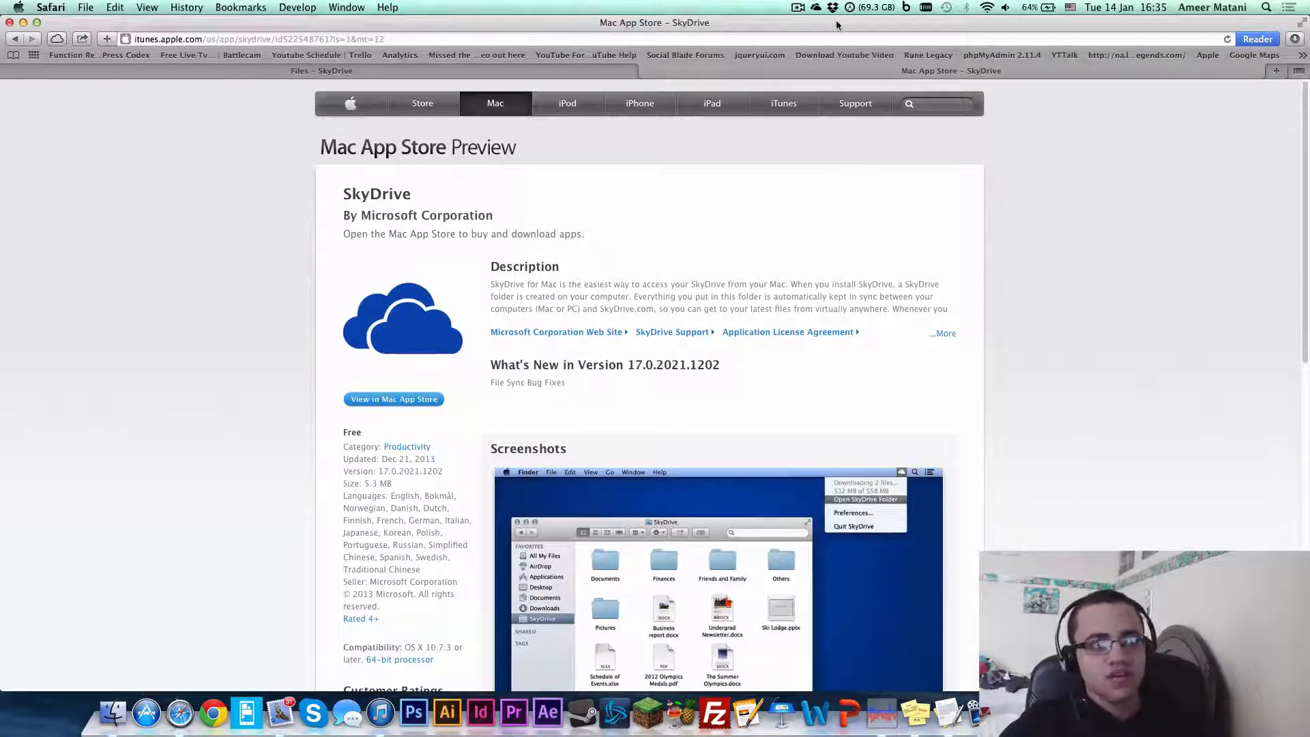
In SkyDrive Preferences > Choose Folders, sync only the Nikon d3200 and public_html folders
{"action": "left_click", "coordinate": [816, 7]}
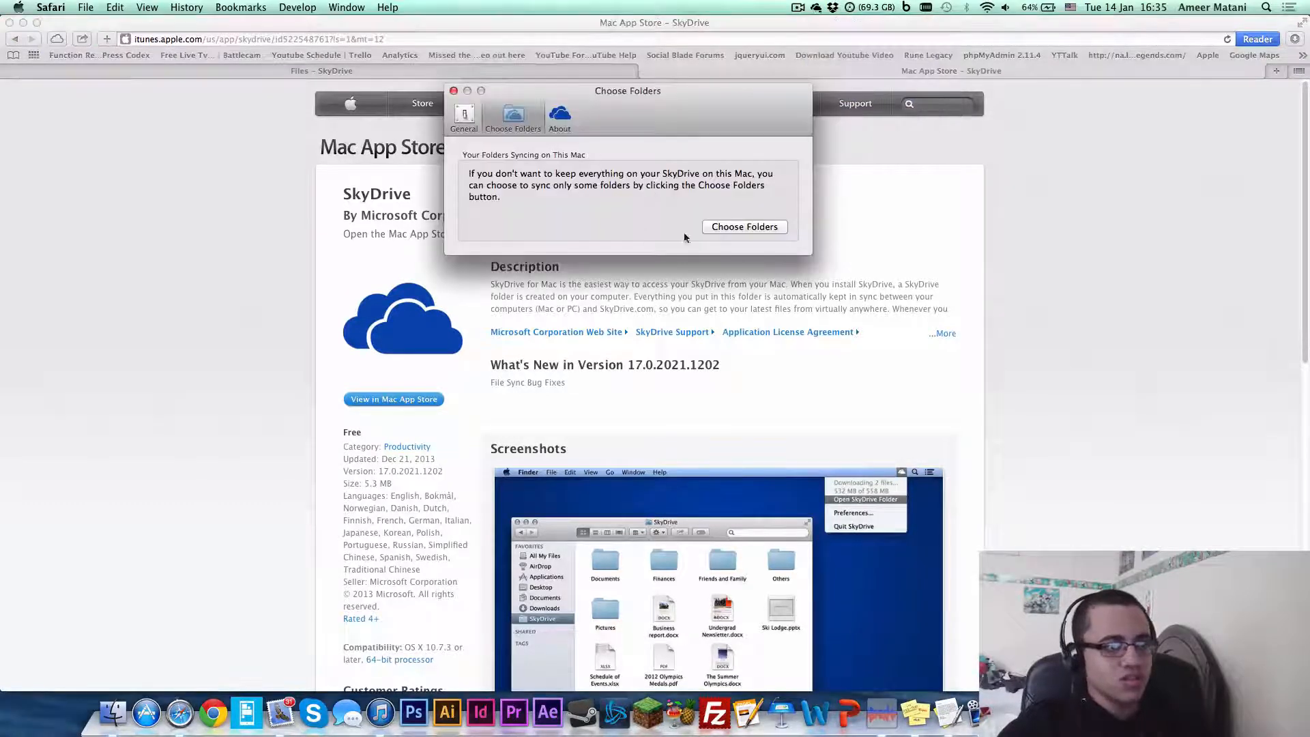
{"action": "left_click", "coordinate": [743, 226]}
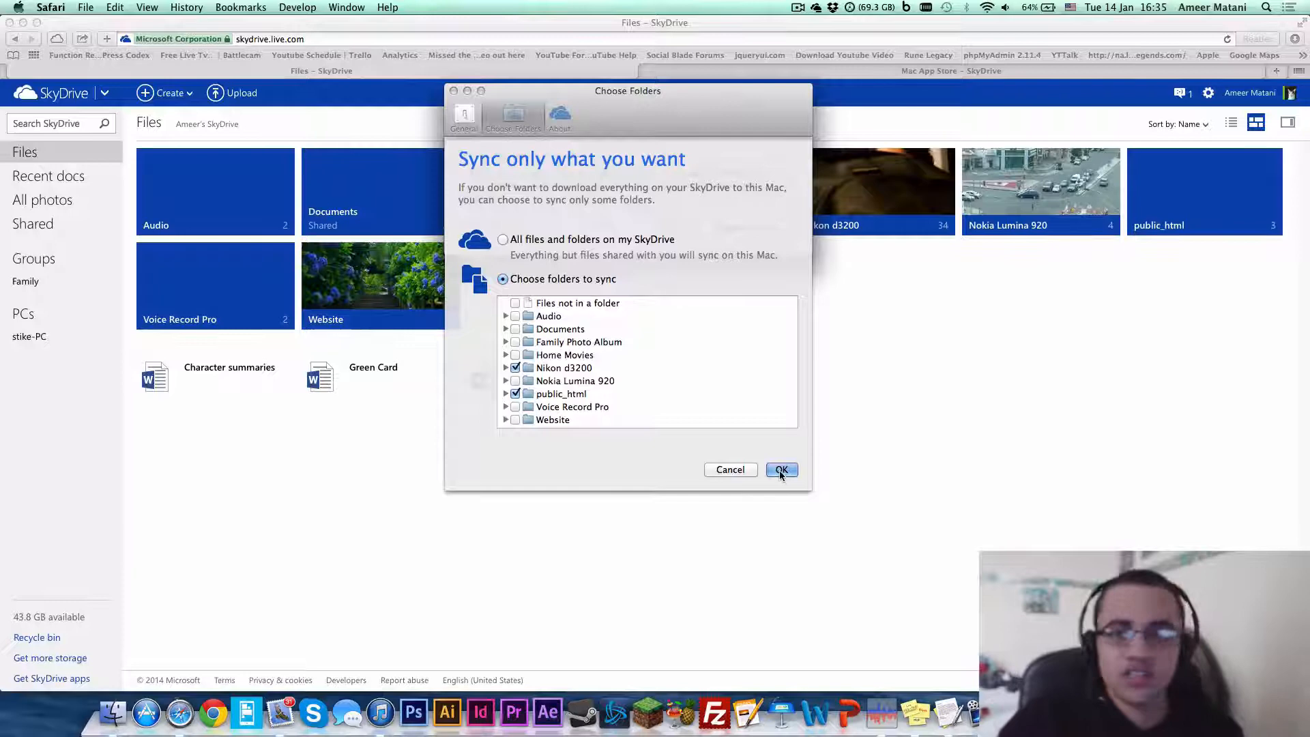
{"action": "left_click", "coordinate": [780, 470]}
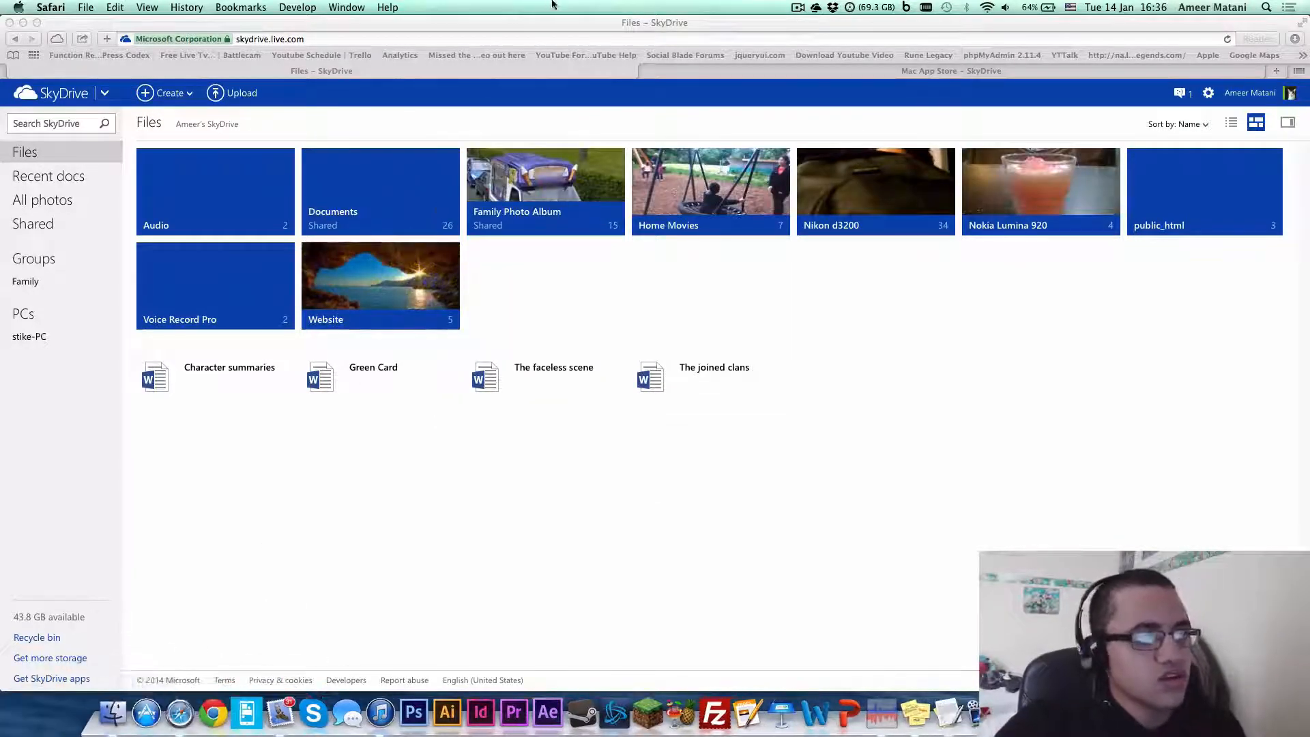
{"action": "left_click", "coordinate": [831, 6]}
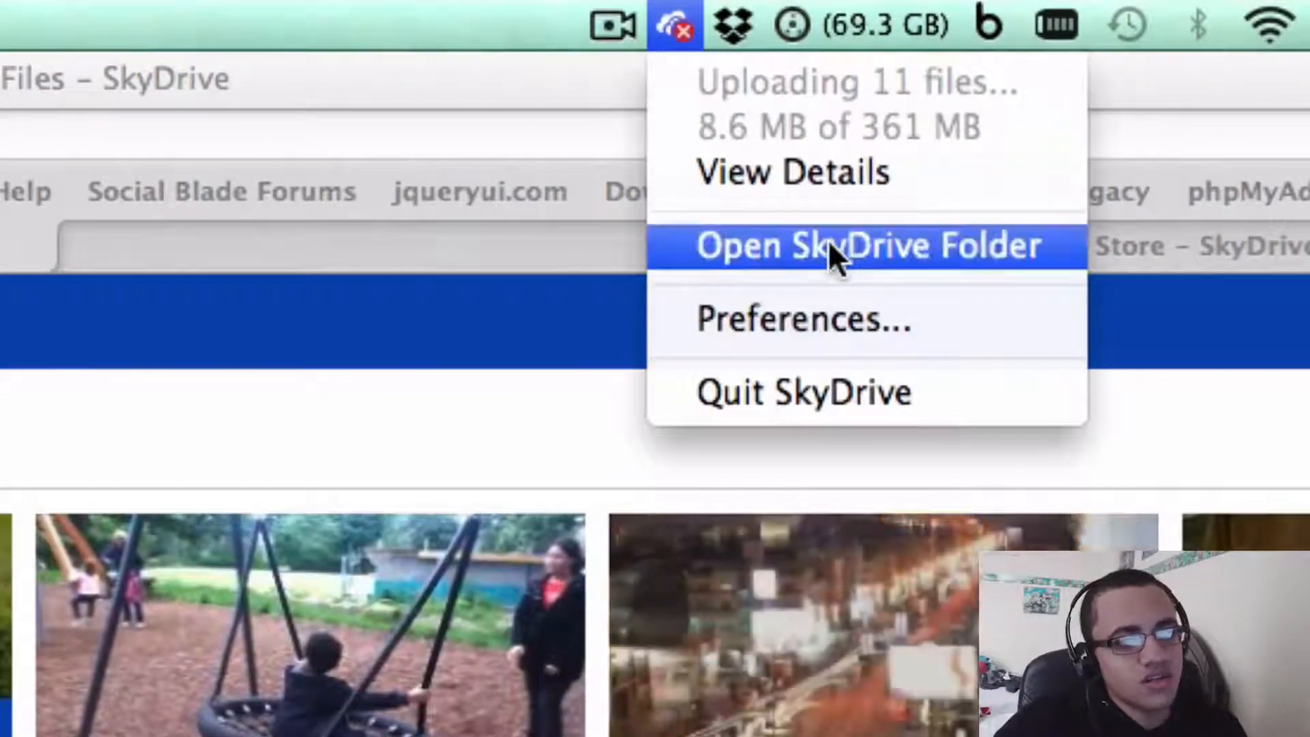
{"action": "left_click", "coordinate": [868, 244]}
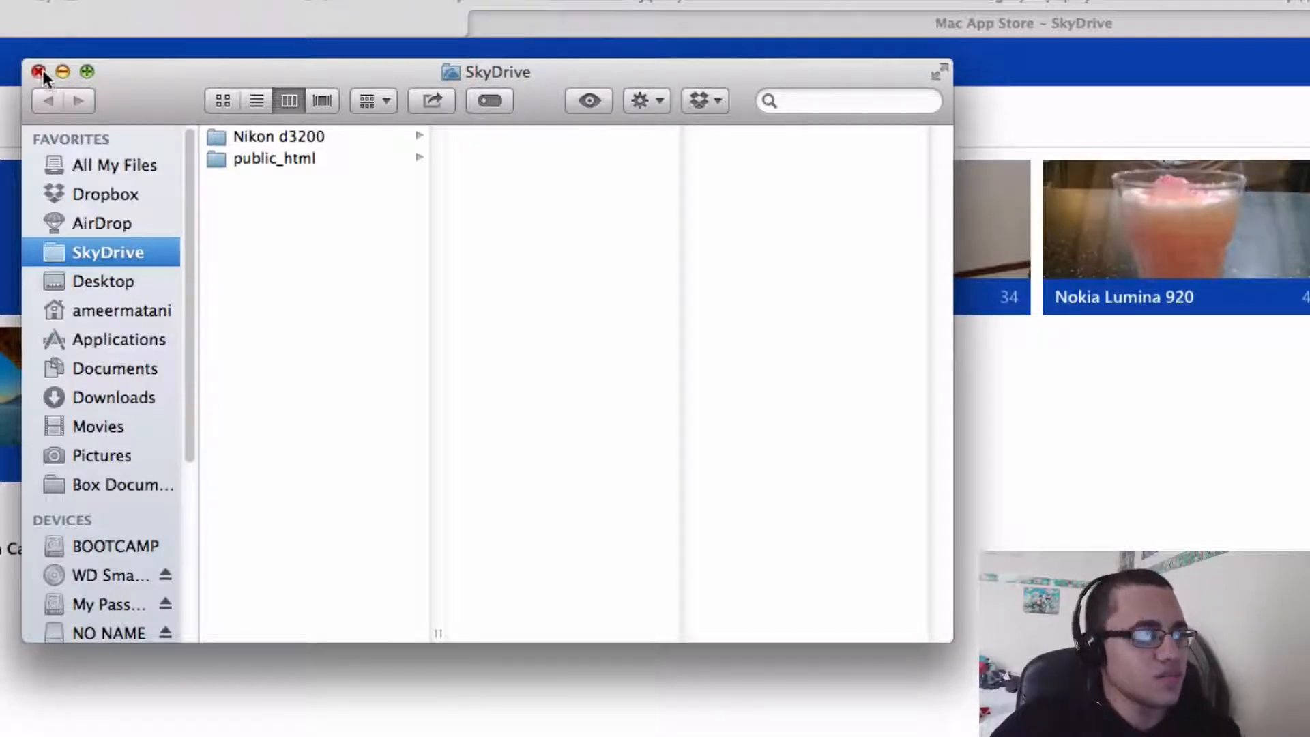
{"action": "left_click", "coordinate": [38, 73]}
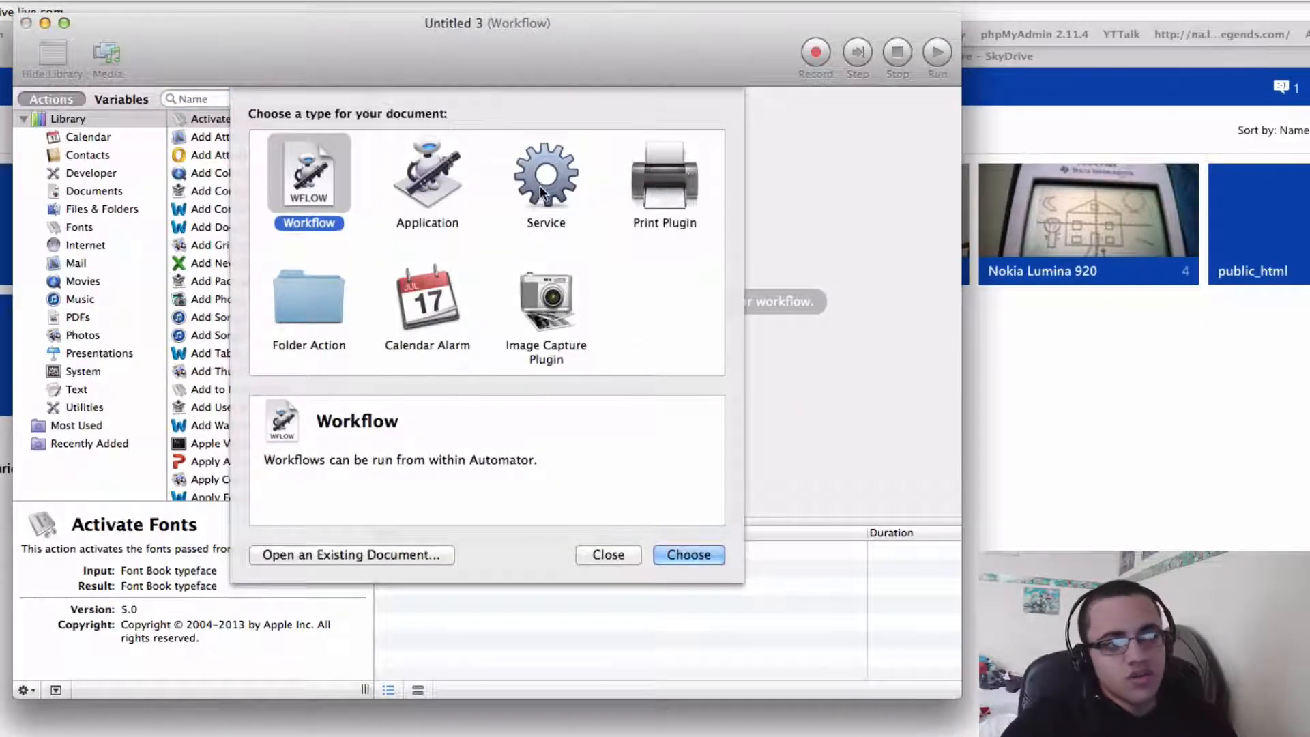
Create a new Automator document of type Service
{"action": "left_click", "coordinate": [546, 176]}
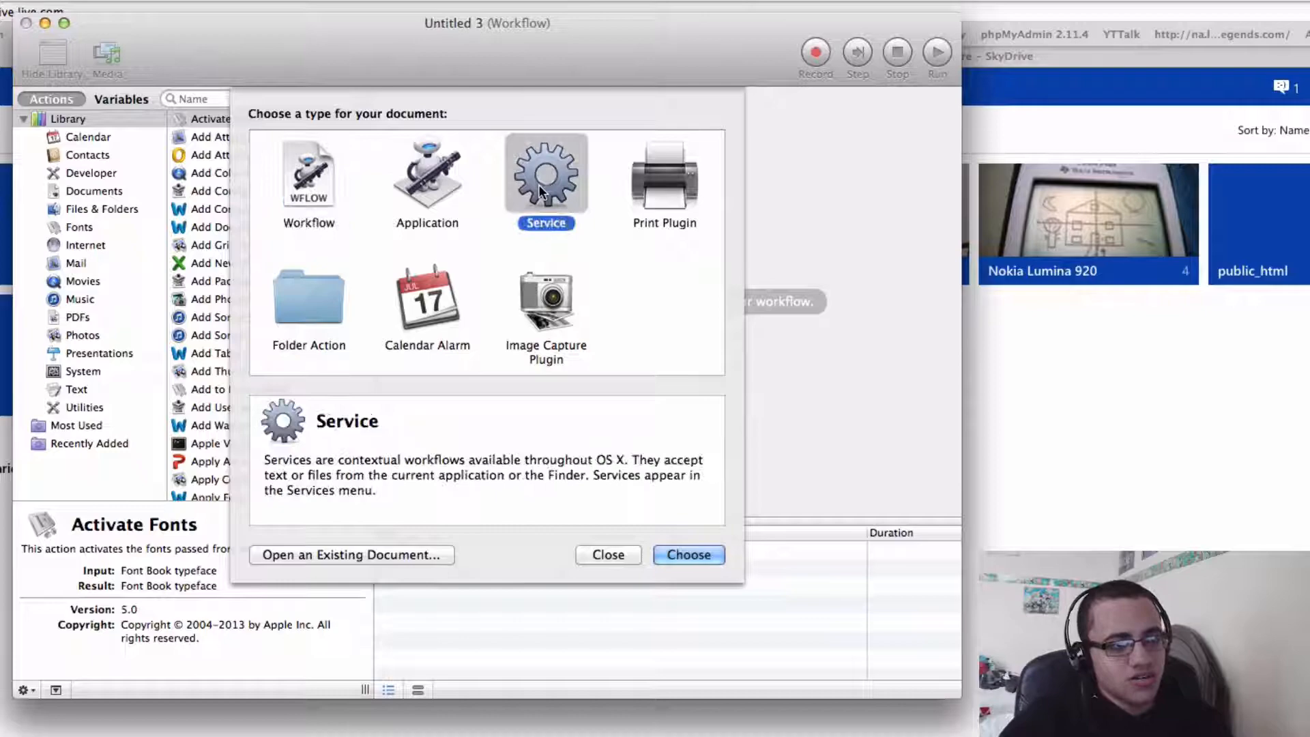
{"action": "left_click", "coordinate": [688, 554]}
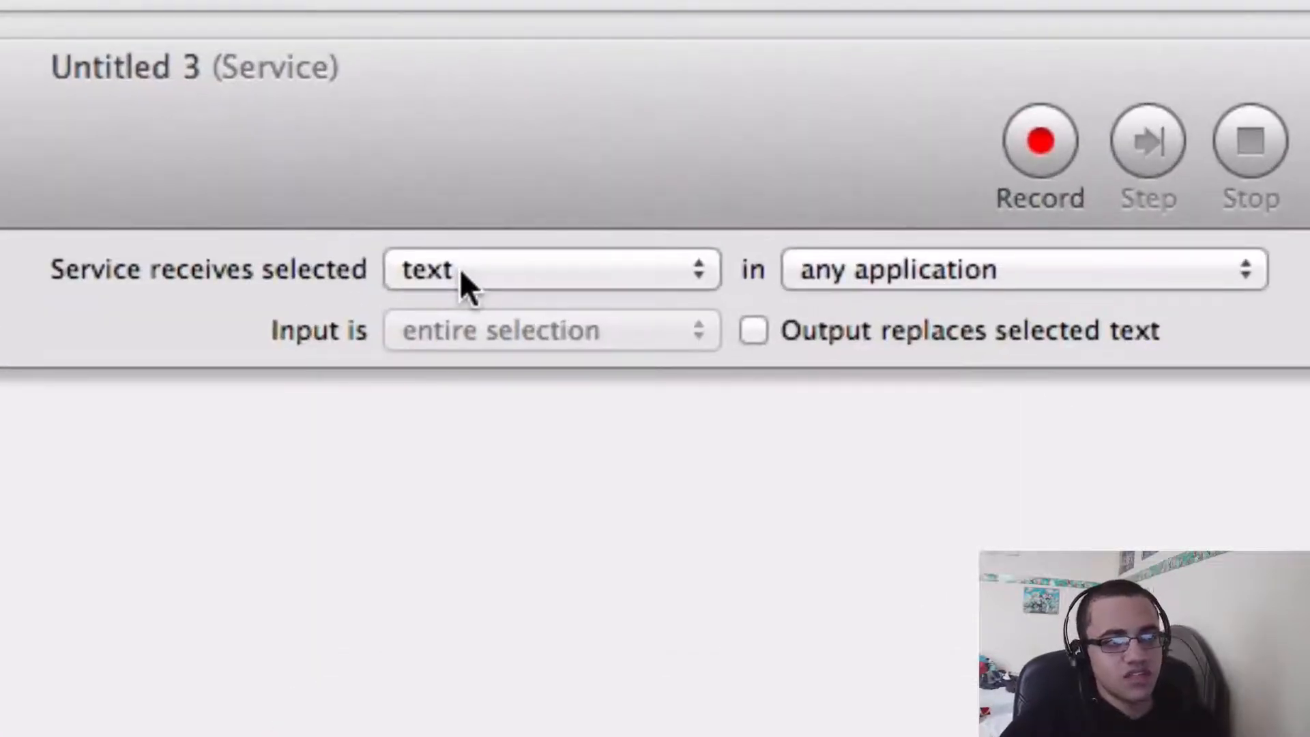
Set the service to receive selected files or folders in Finder
{"action": "left_click", "coordinate": [551, 269]}
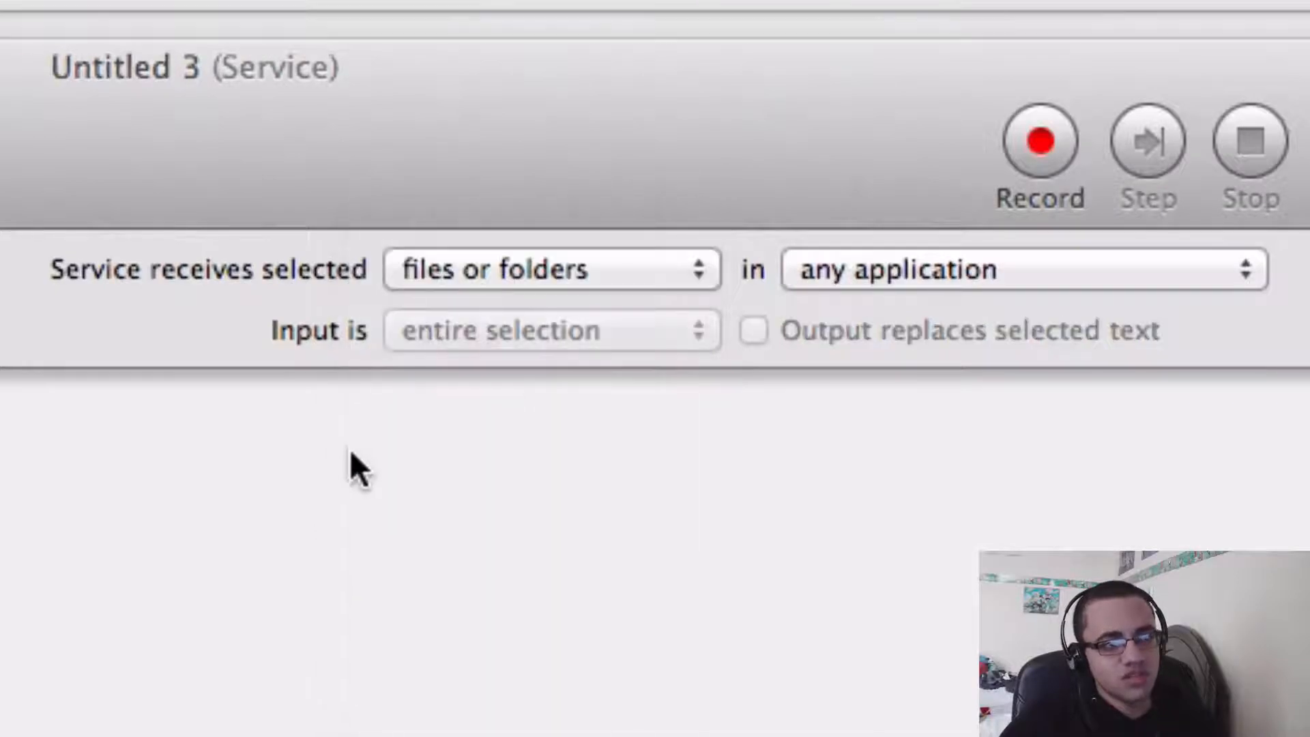
{"action": "left_click", "coordinate": [1021, 268]}
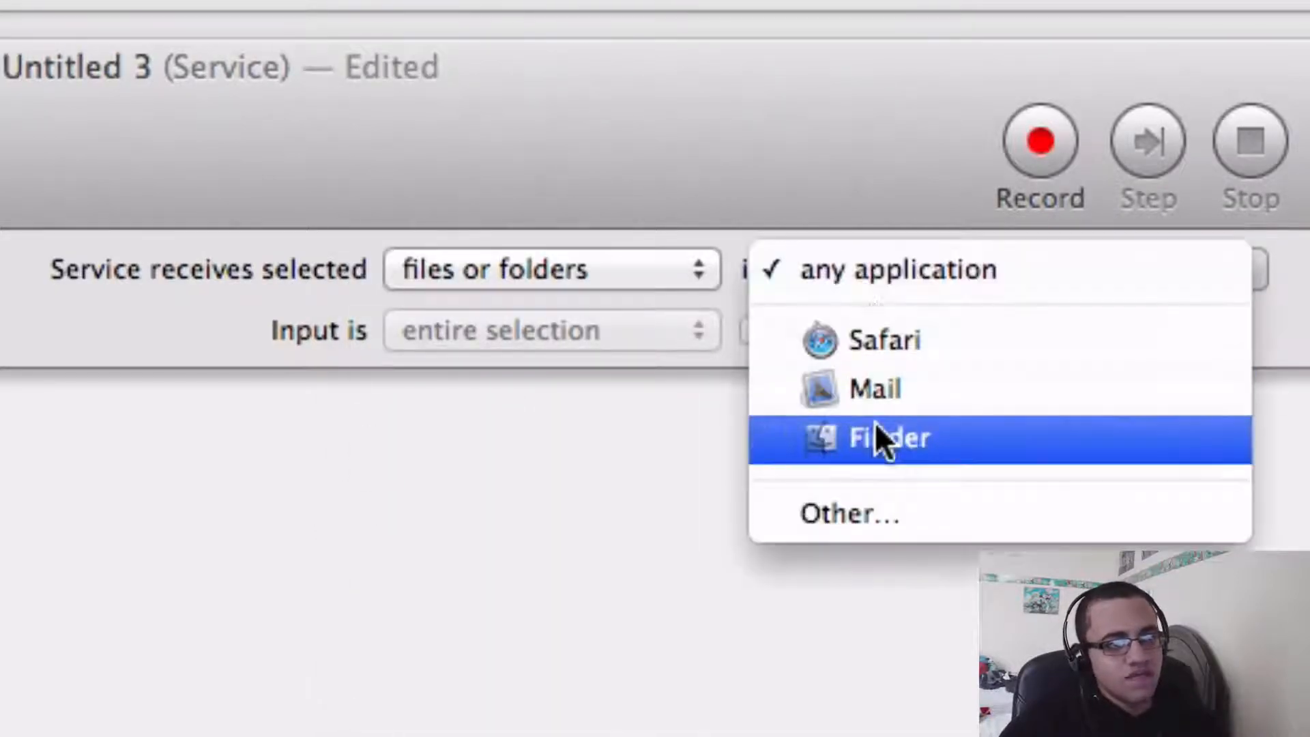
{"action": "left_click", "coordinate": [888, 437]}
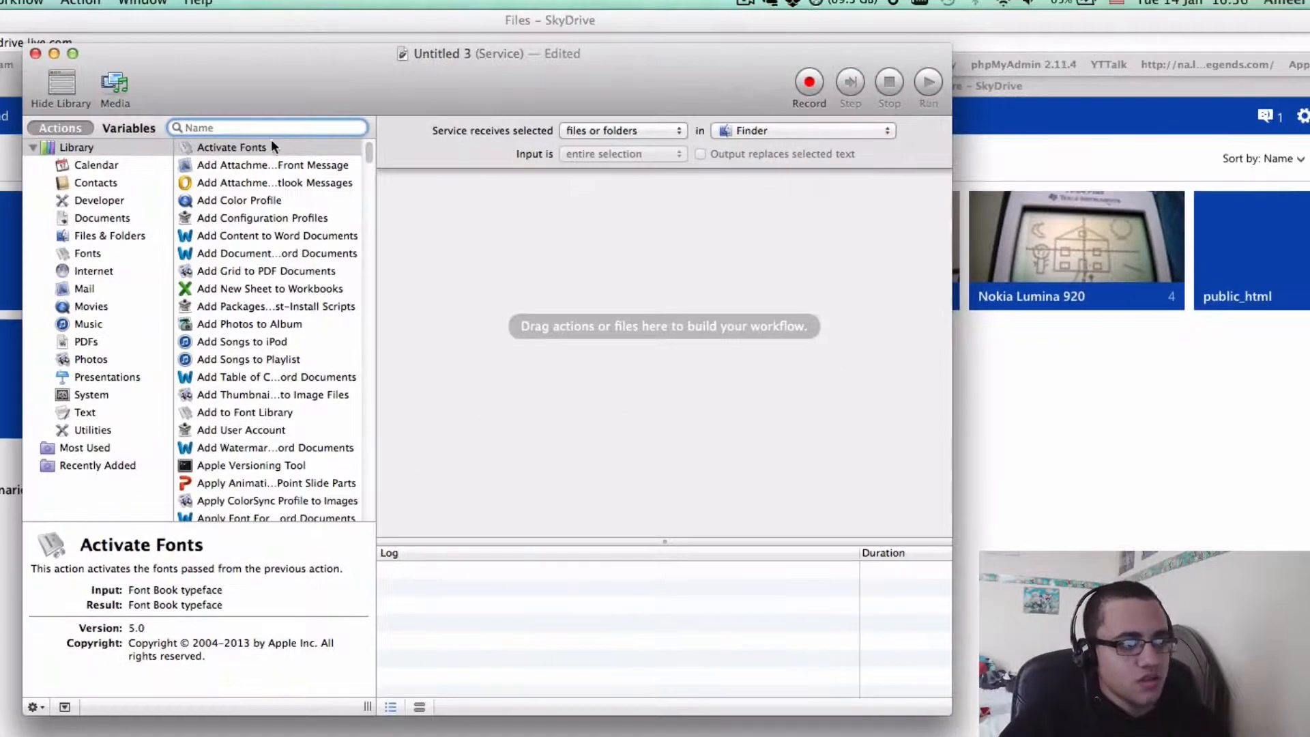
Add New Folder and Rename Finder Items actions, then remove the auto-added copy step
{"action": "left_click", "coordinate": [267, 127]}
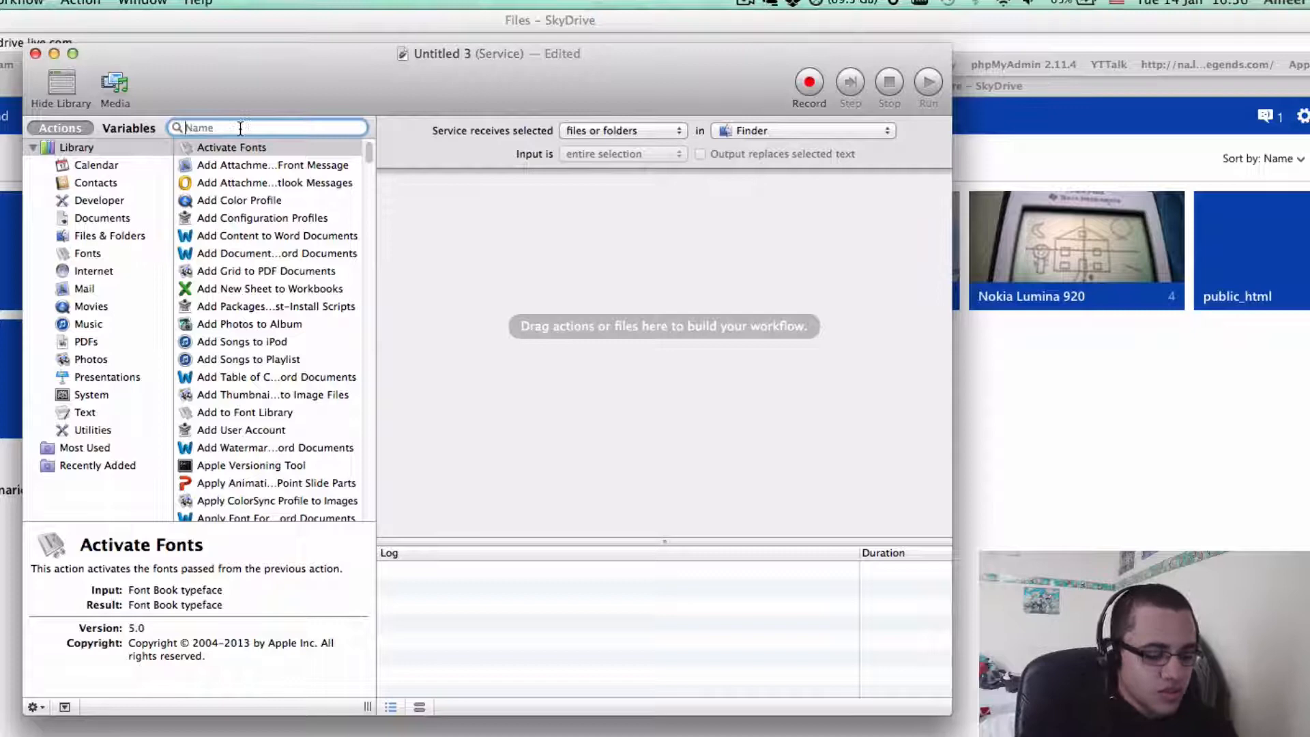
{"action": "type", "text": "new f"}
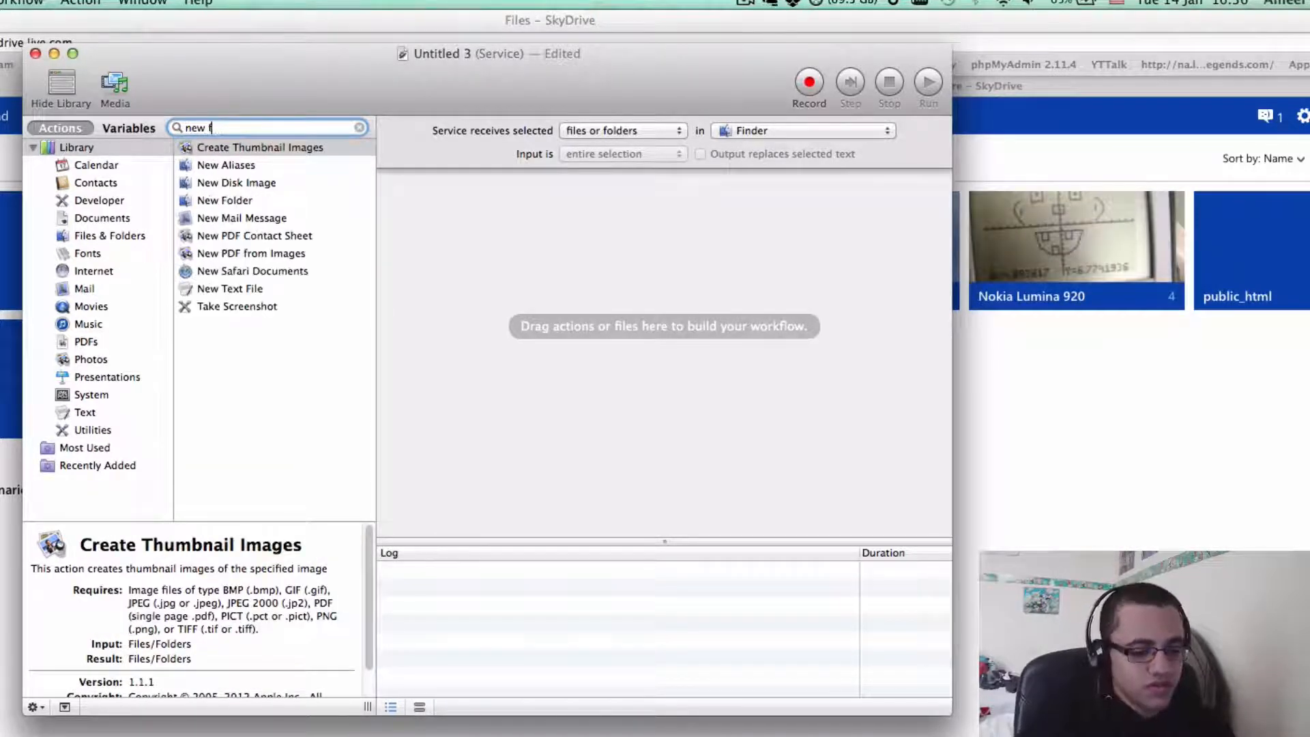
{"action": "type", "text": "olde"}
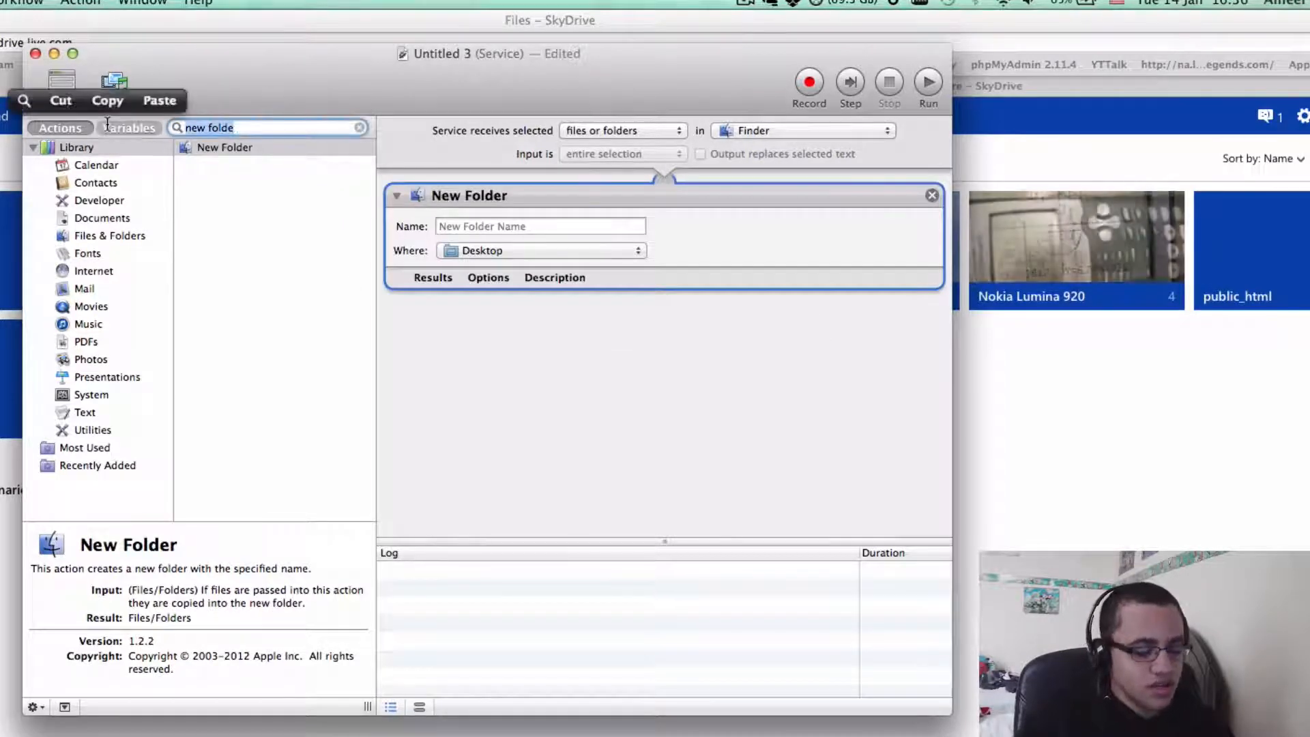
{"action": "type", "text": "rename"}
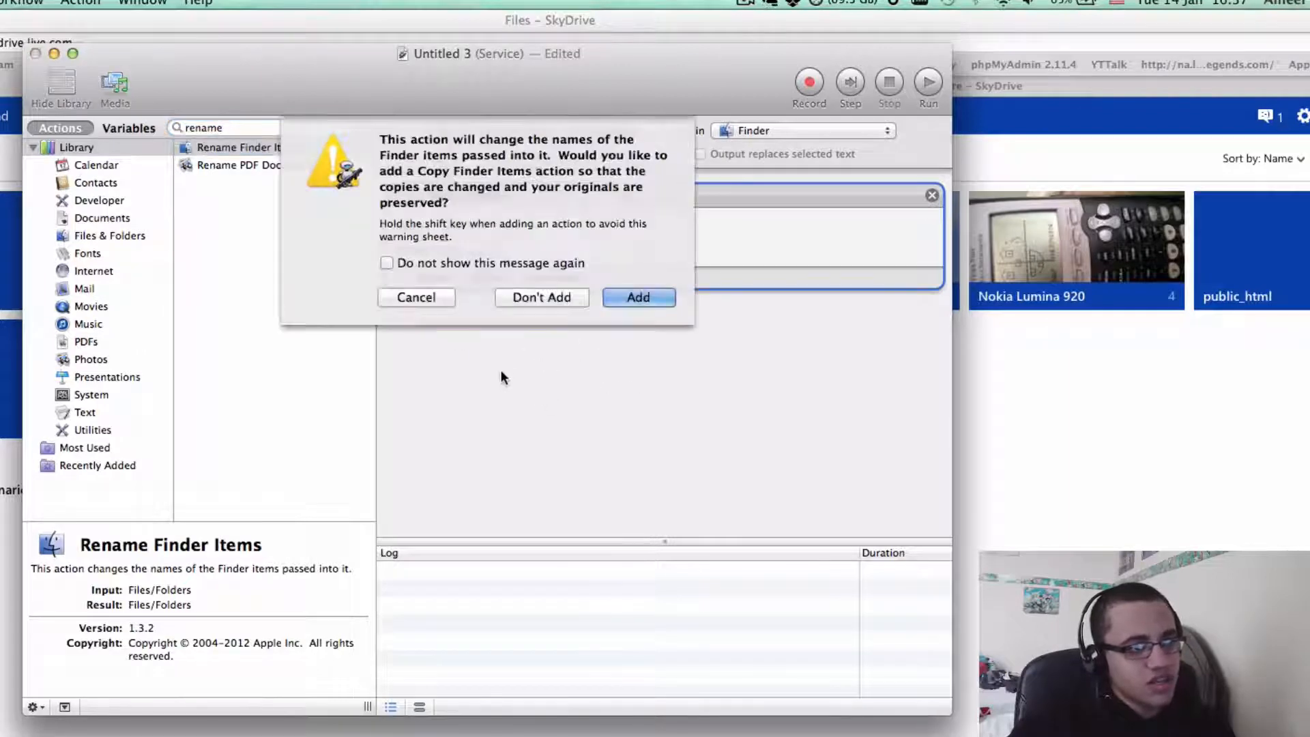
{"action": "left_click", "coordinate": [637, 298]}
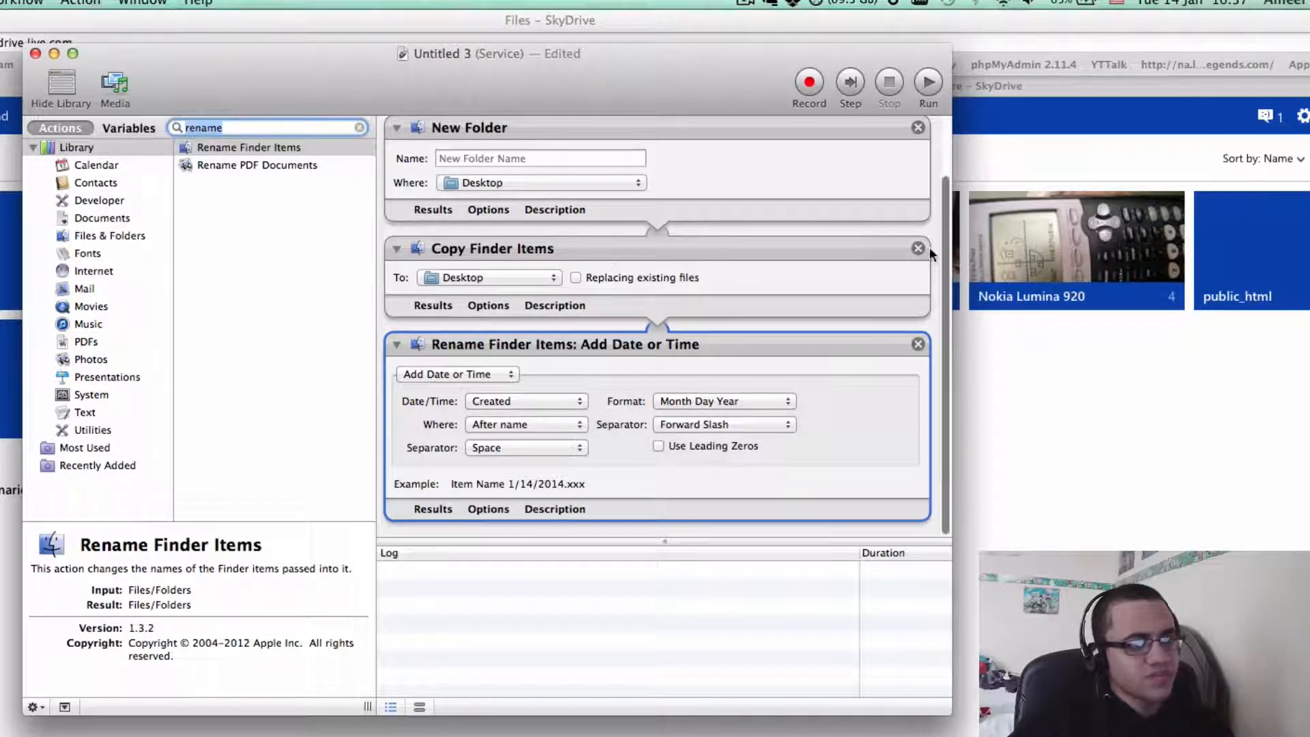
{"action": "left_click", "coordinate": [917, 248]}
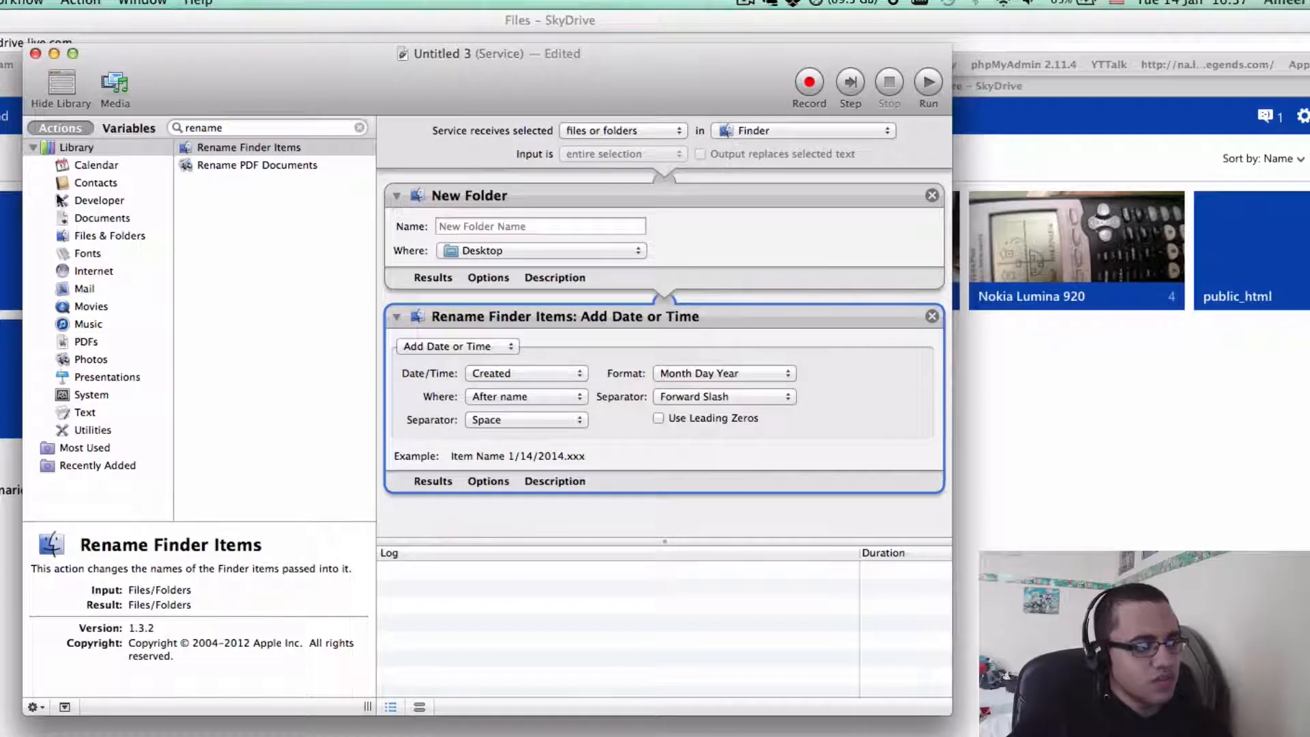
Find Move Finder Items and place it between the New Folder and Rename actions
{"action": "left_click", "coordinate": [359, 127]}
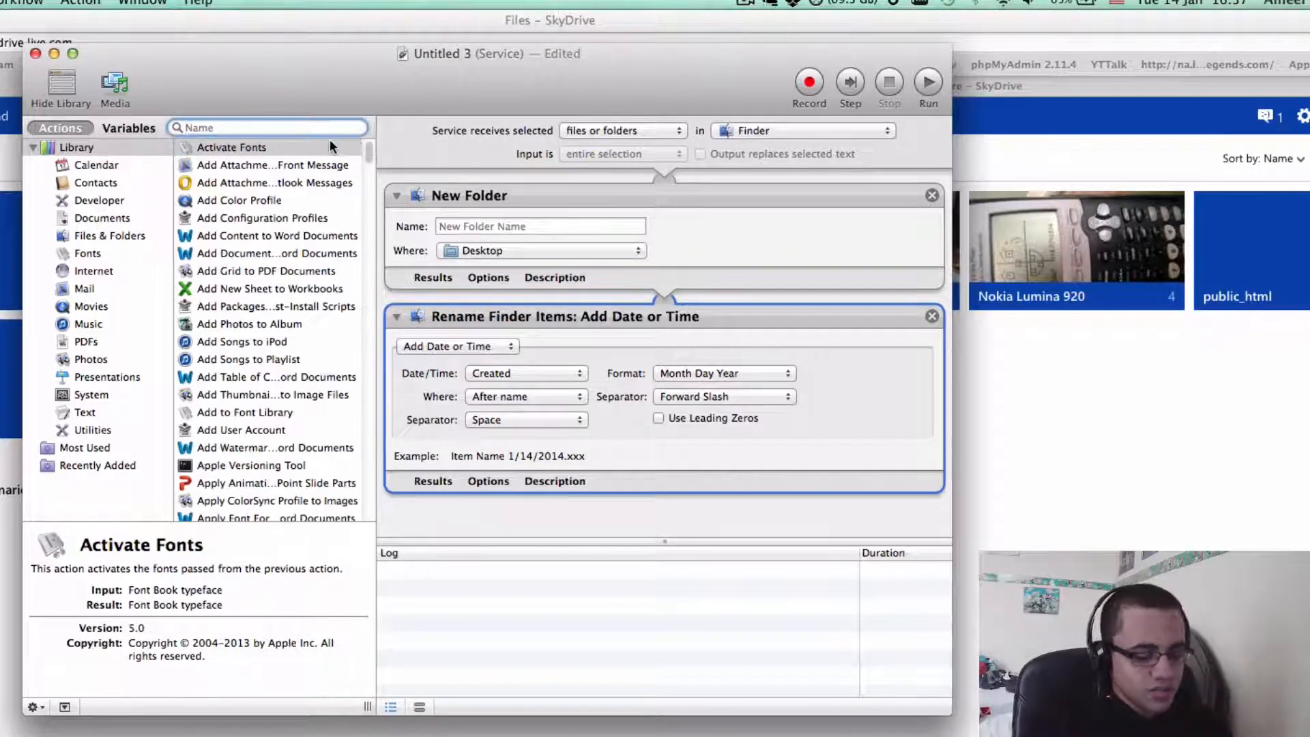
{"action": "type", "text": "move"}
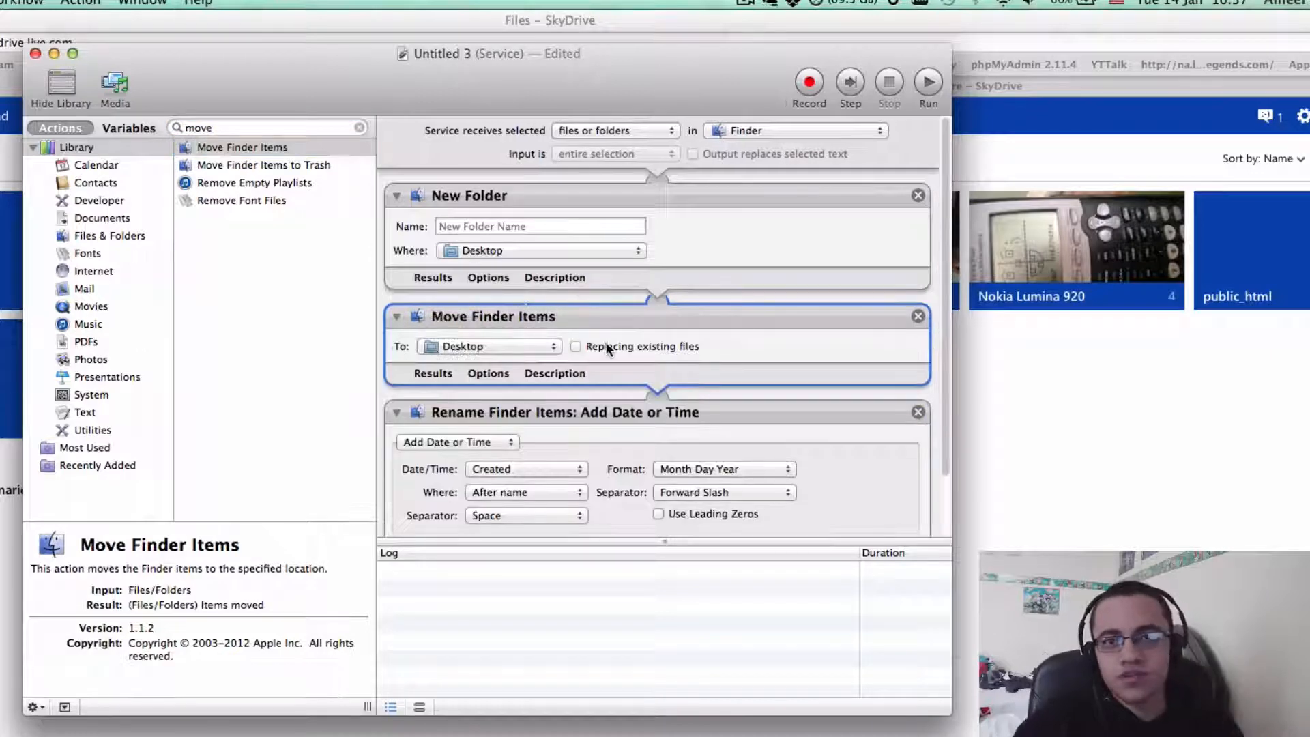
{"action": "scroll", "scroll_direction": "down", "scroll_amount": 3}
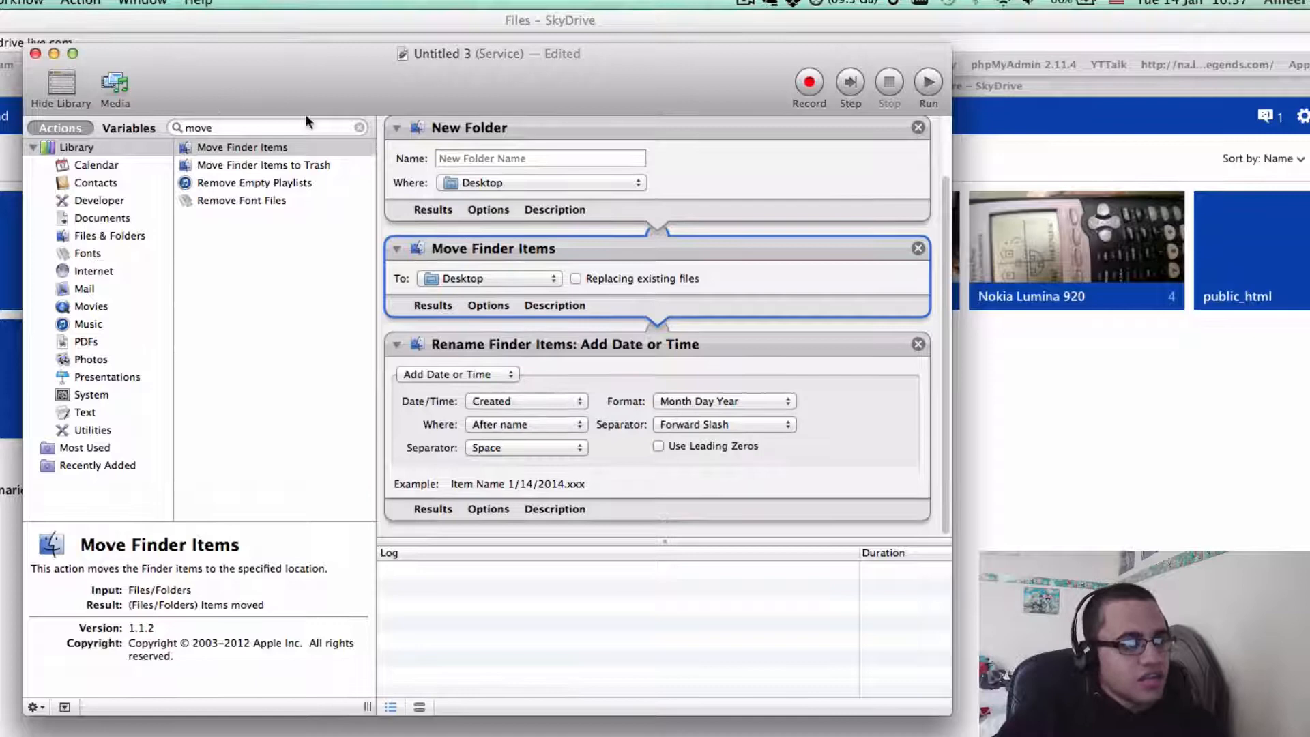
Add a Display Notification action at the end with placeholder title, subtitle and message text
{"action": "left_click", "coordinate": [359, 127]}
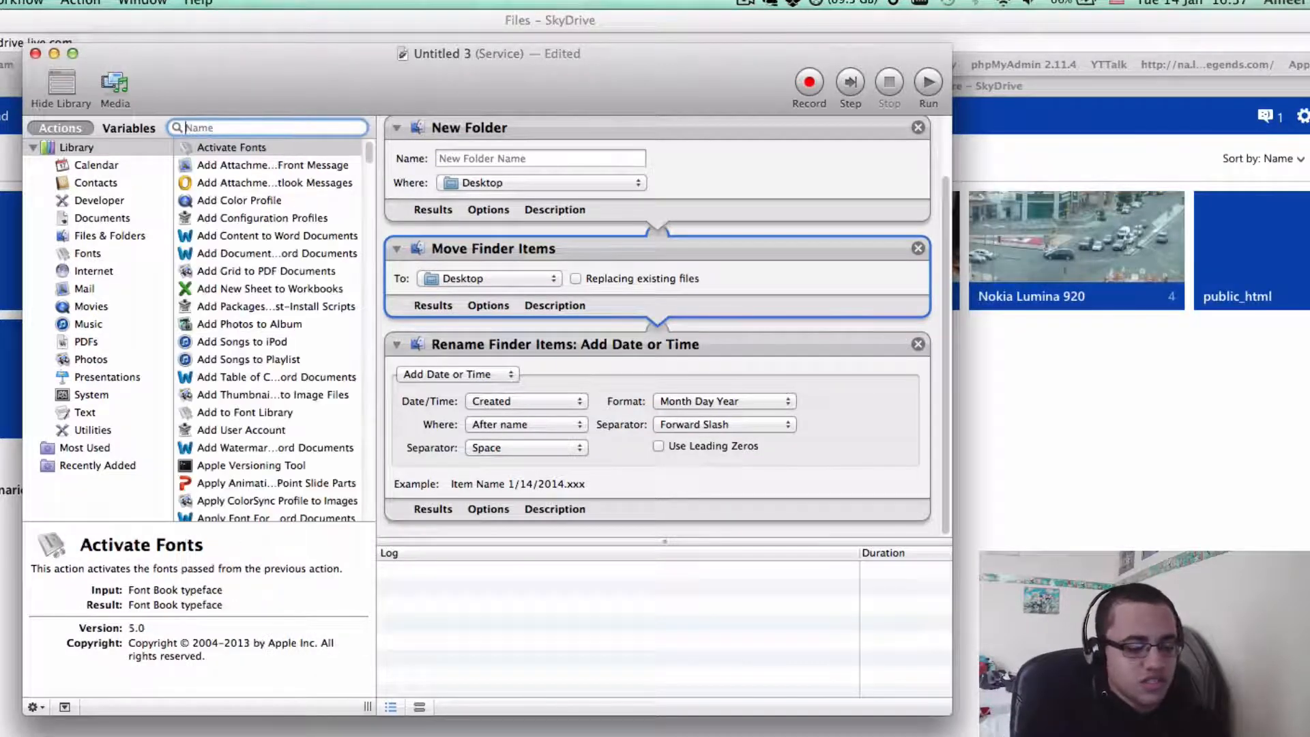
{"action": "type", "text": "notifi"}
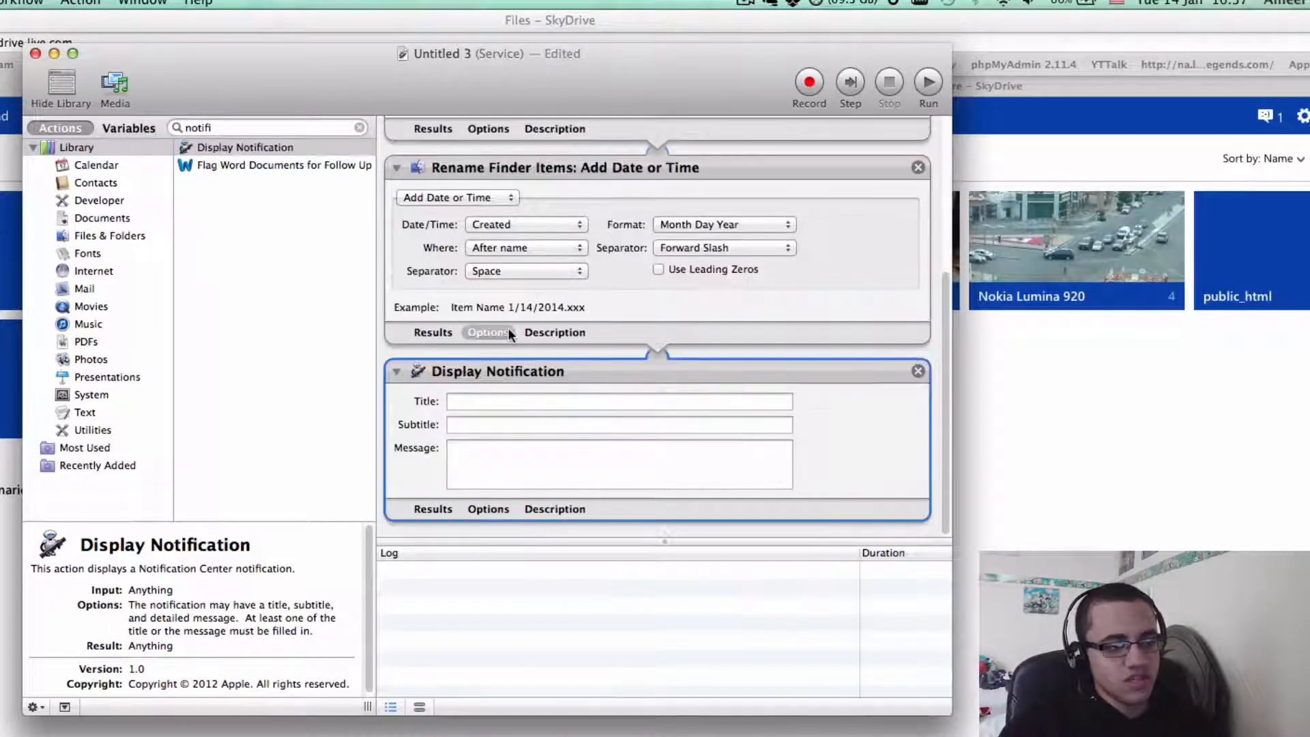
{"action": "left_click", "coordinate": [618, 401]}
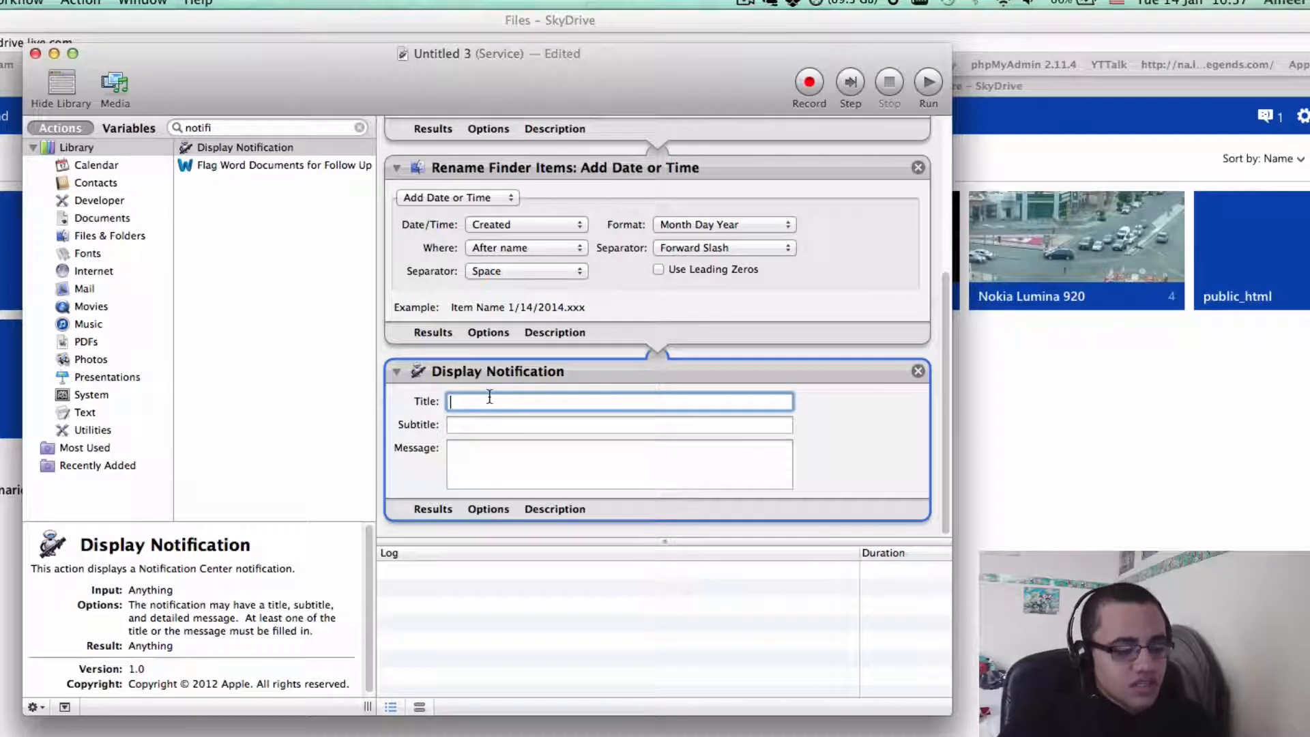
{"action": "type", "text": "daenadwlnw"}
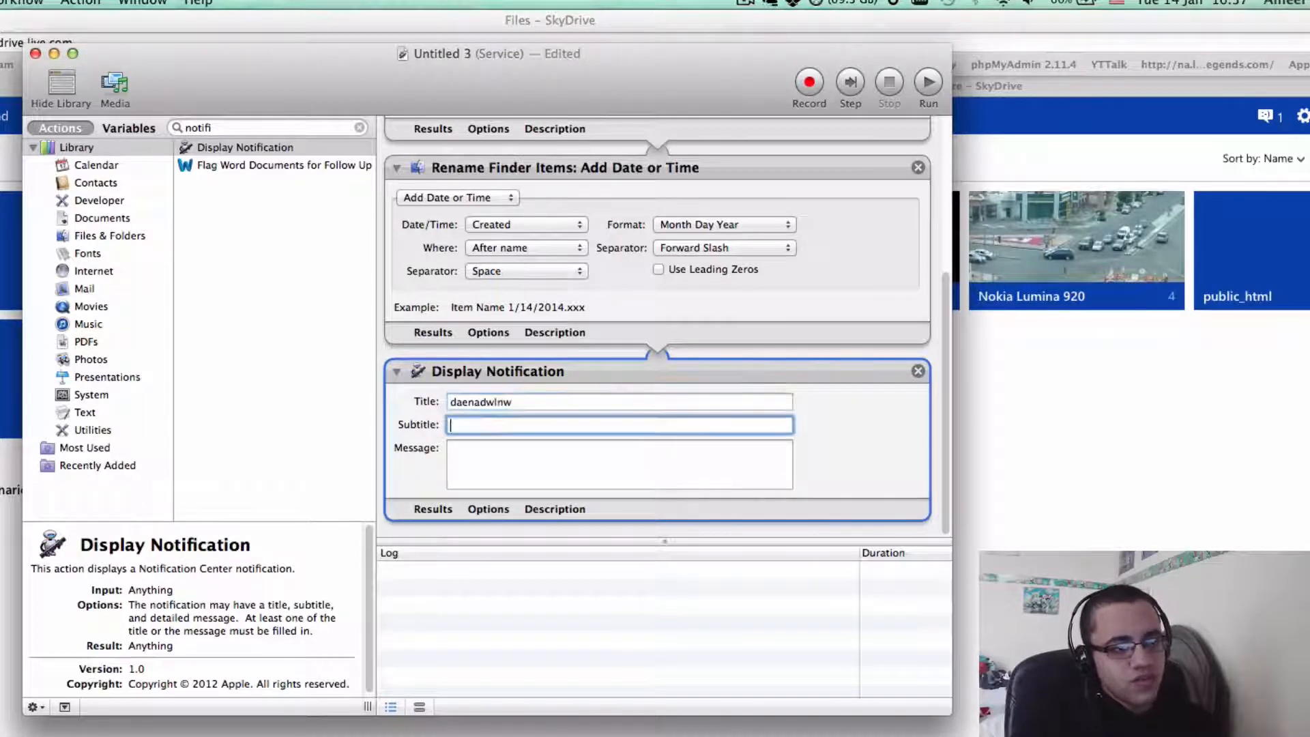
{"action": "type", "text": "ffneel"}
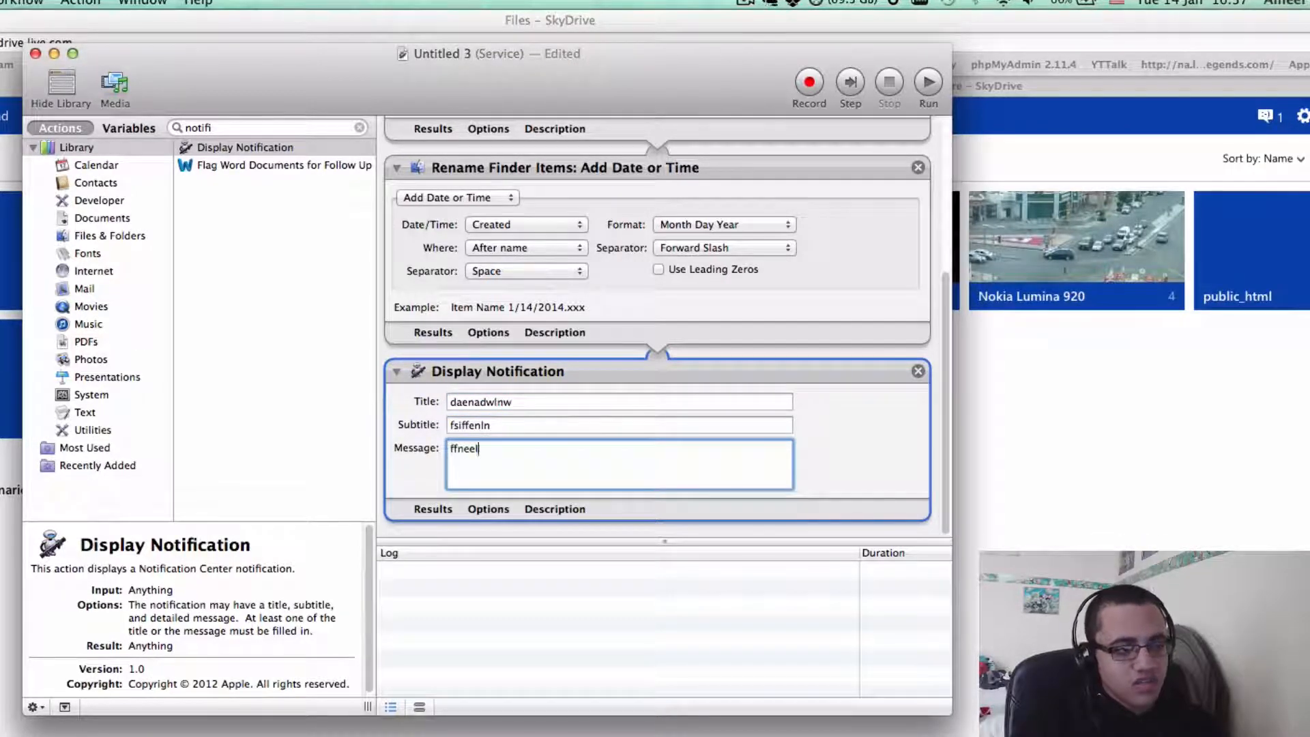
{"action": "type", "text": "nwfklnw"}
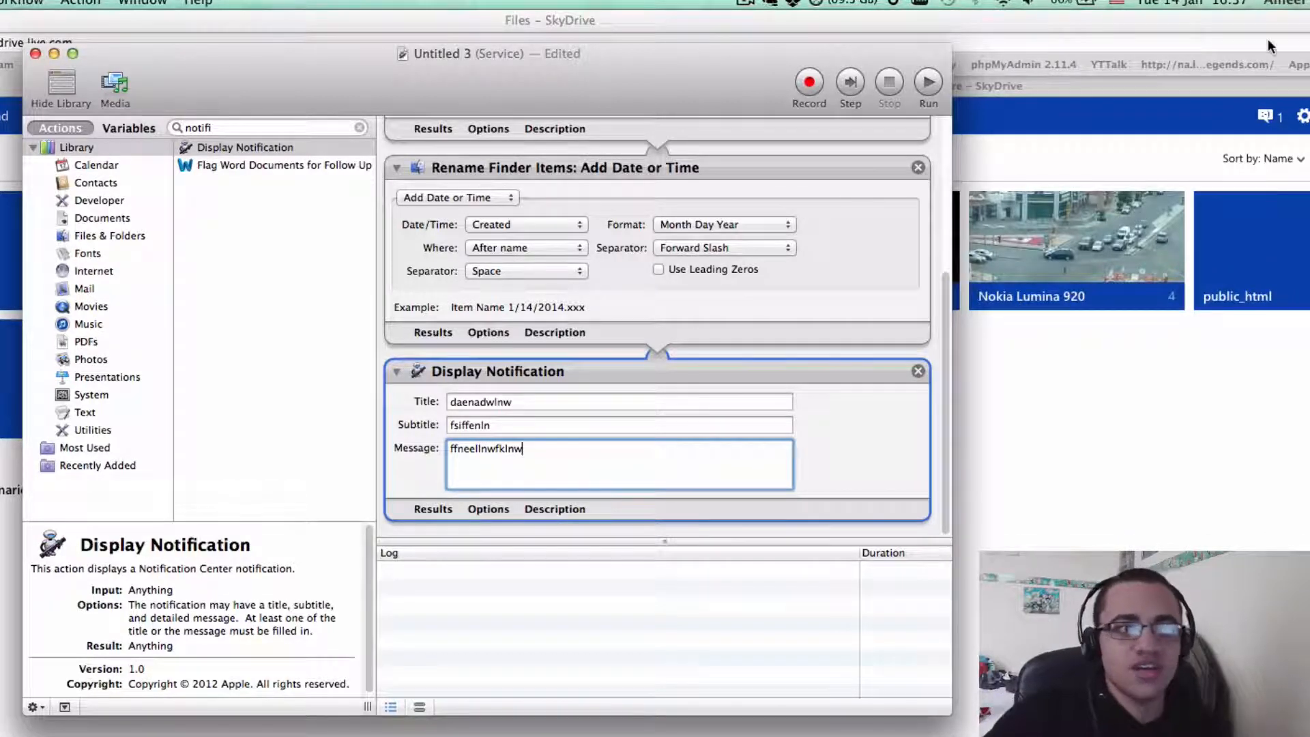
{"action": "mouse_move", "coordinate": [850, 150]}
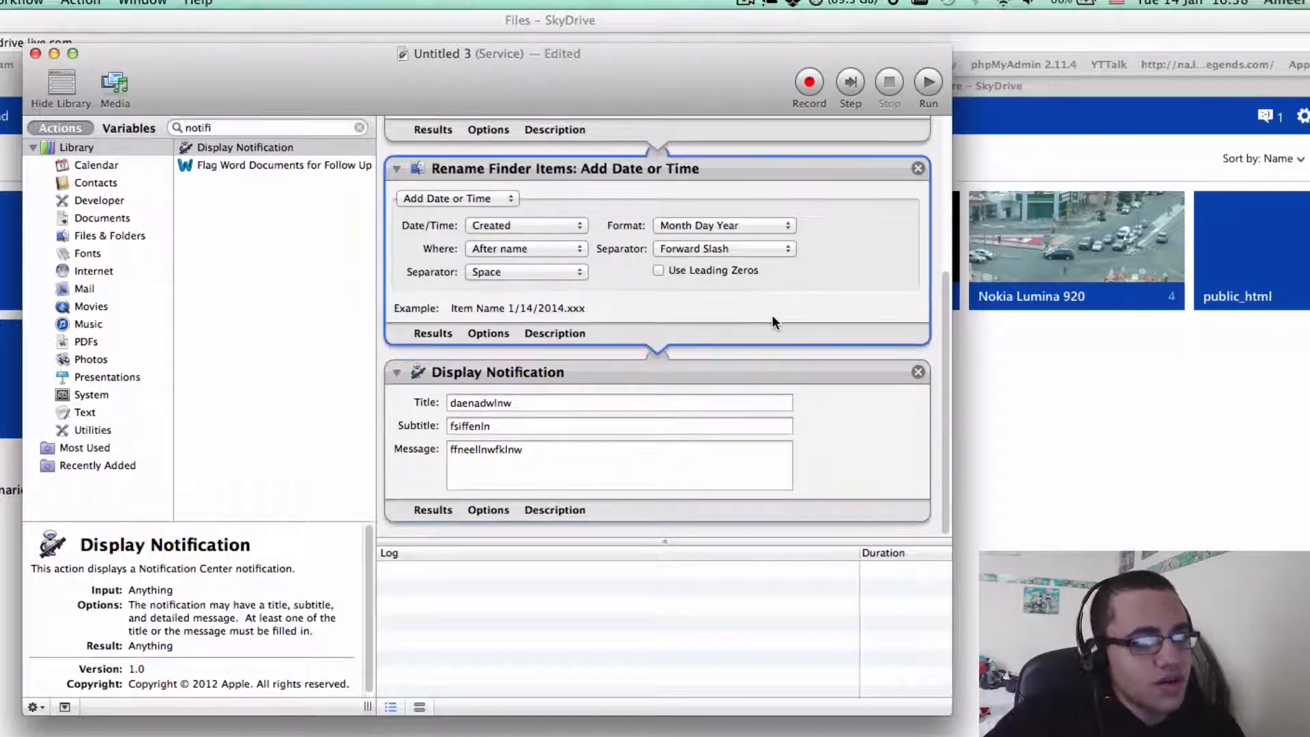
Set Rename Finder Items to append the Current date in Day Month Year format
{"action": "scroll", "scroll_direction": "down", "scroll_amount": 3}
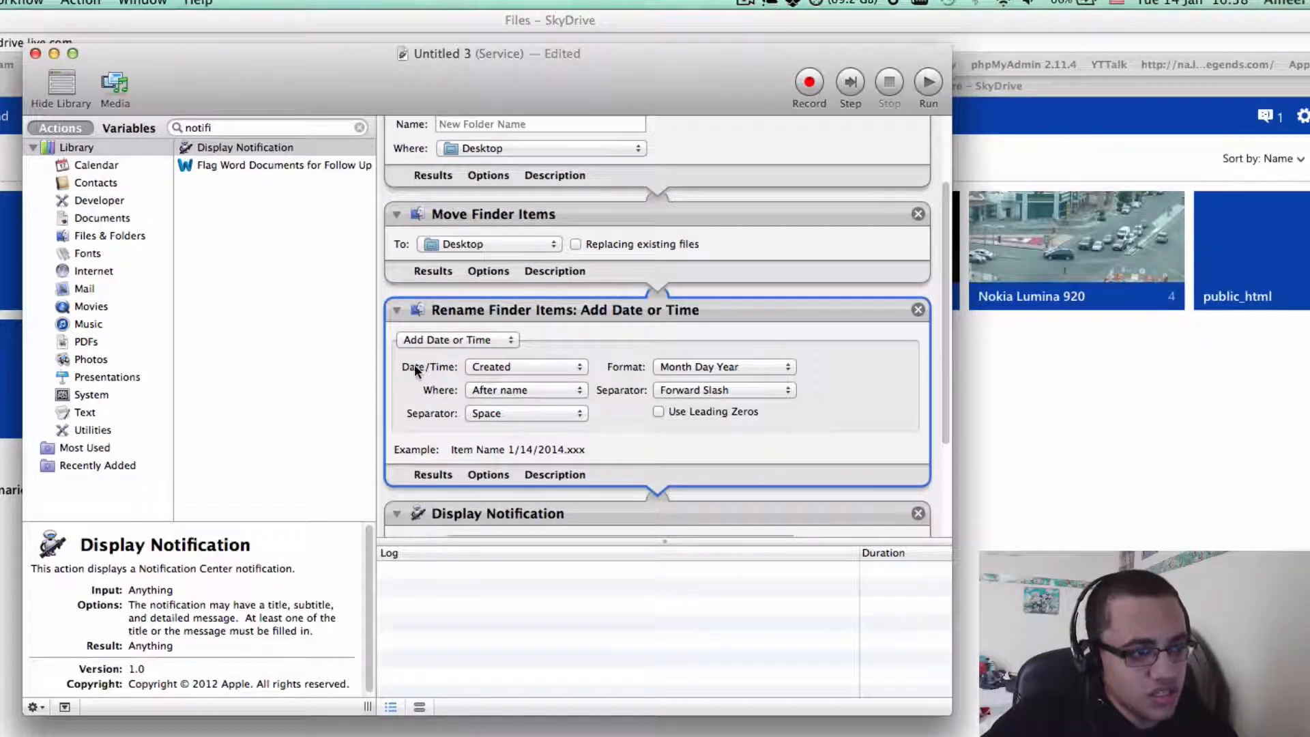
{"action": "left_click", "coordinate": [524, 367]}
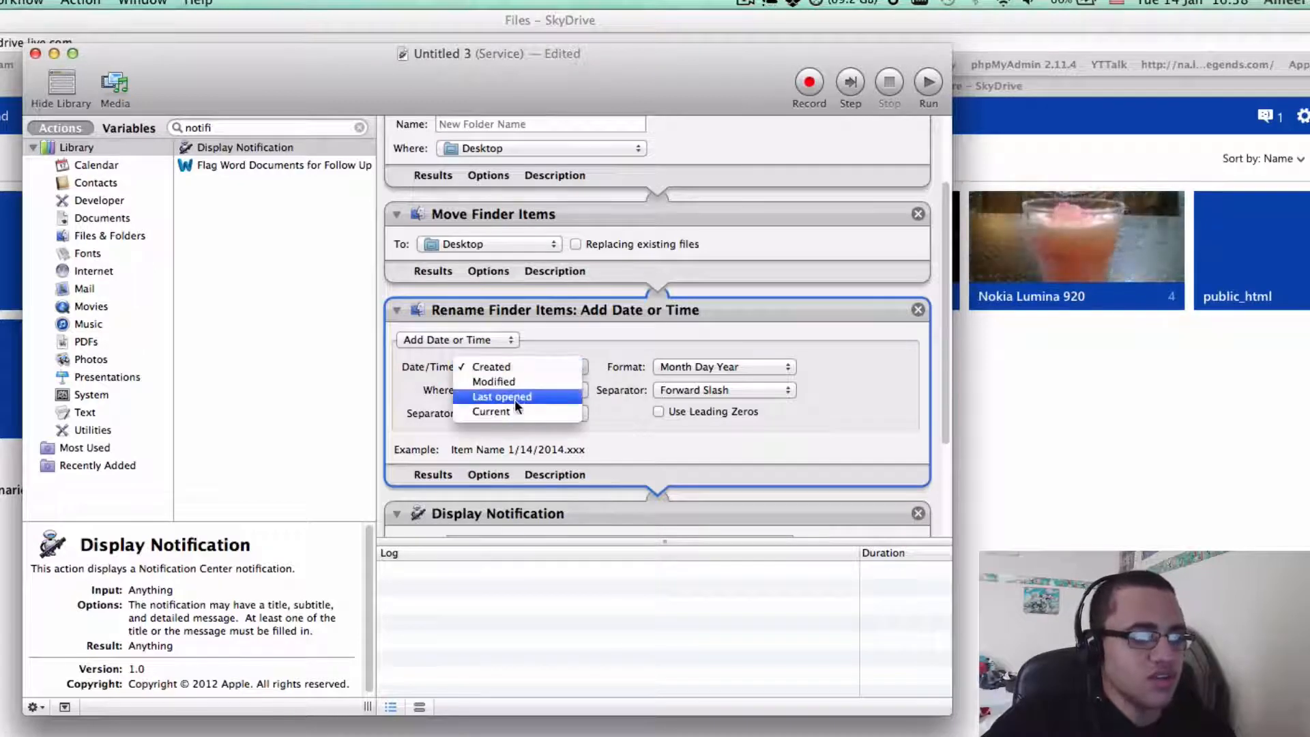
{"action": "left_click", "coordinate": [490, 411]}
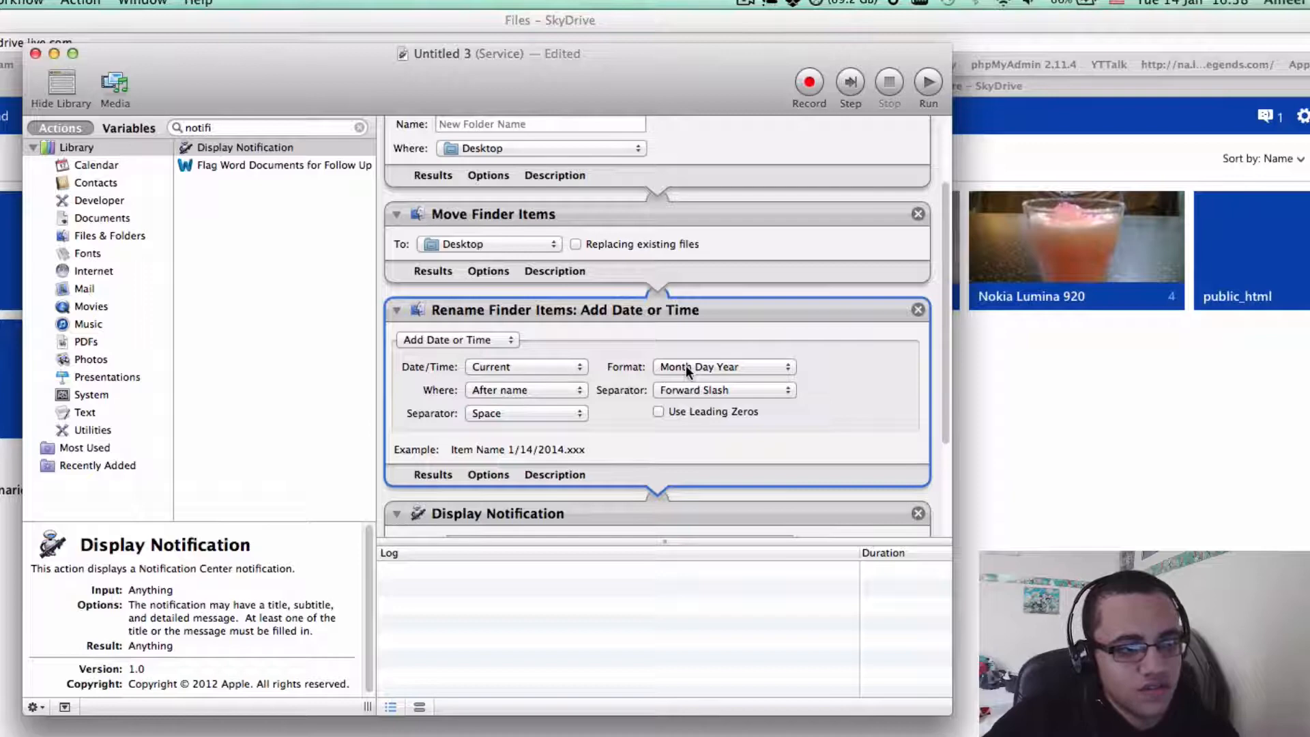
{"action": "left_click", "coordinate": [724, 366]}
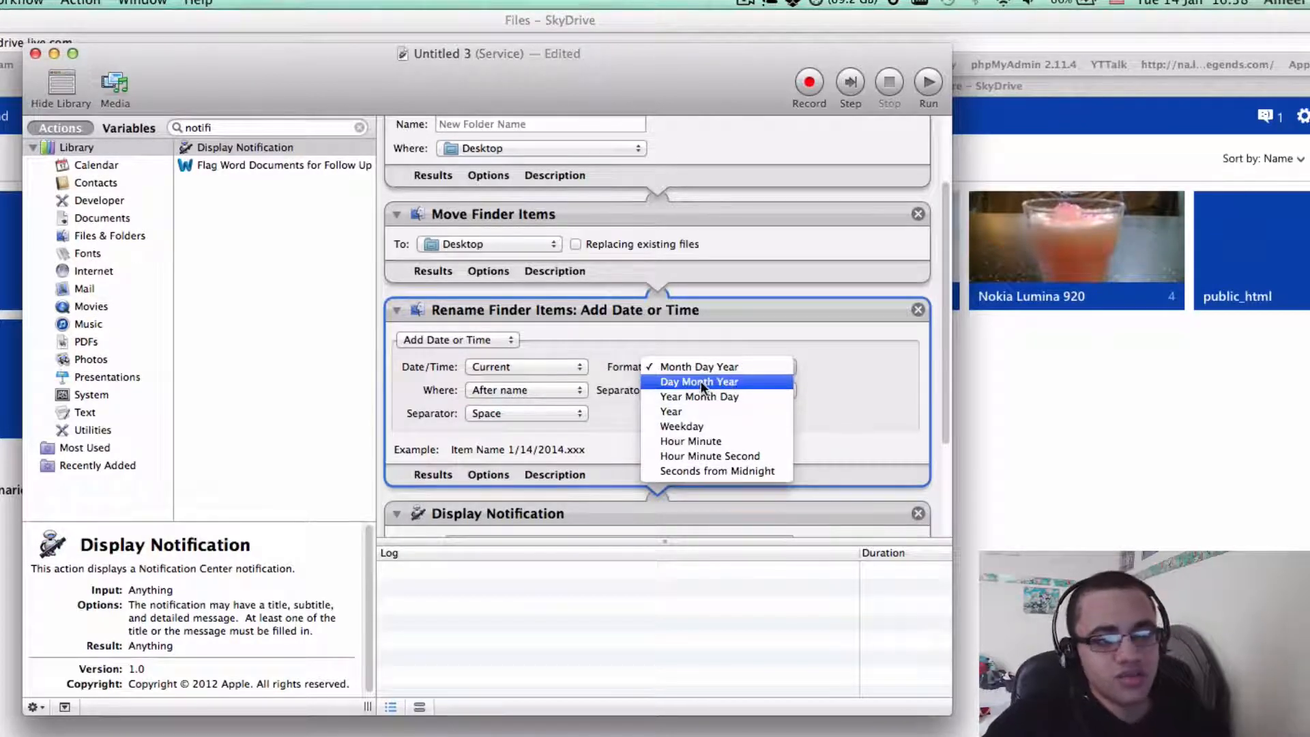
{"action": "left_click", "coordinate": [697, 380]}
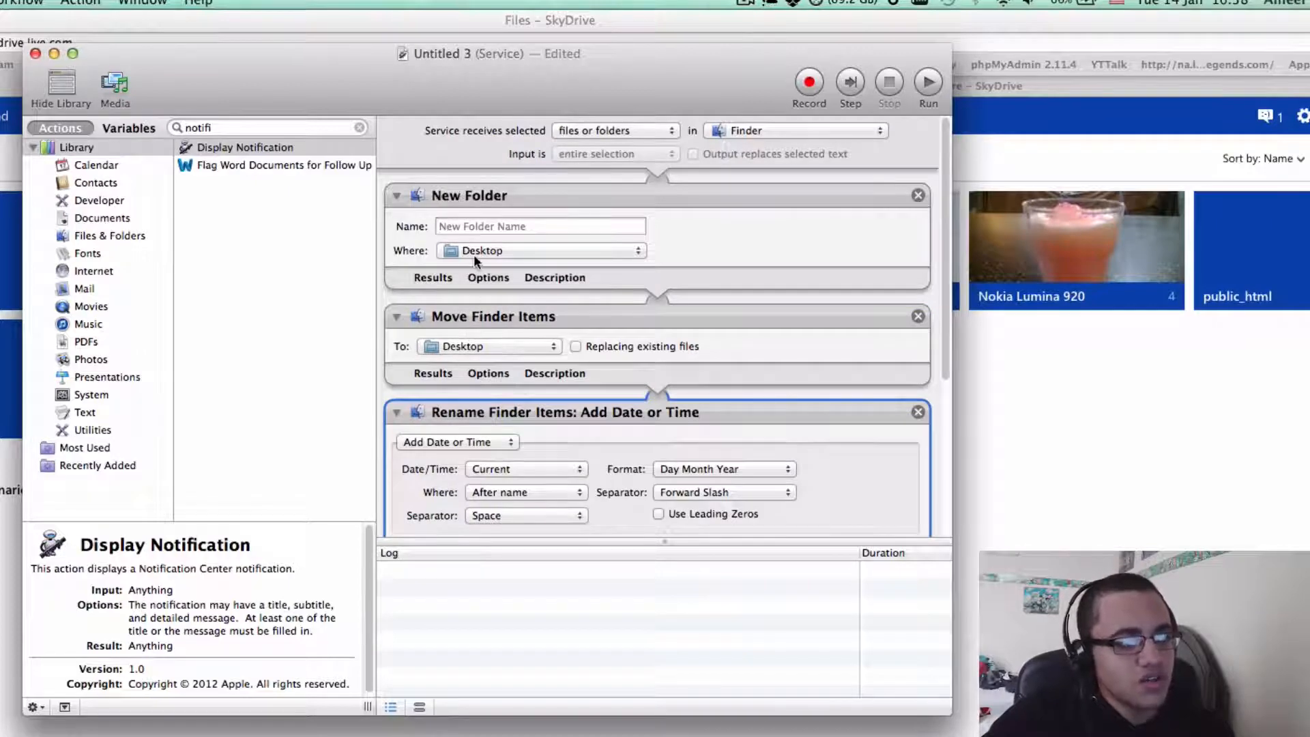
Point Move Finder Items at SkyDrive > Nikon d3200 via Other…
{"action": "left_click", "coordinate": [489, 345]}
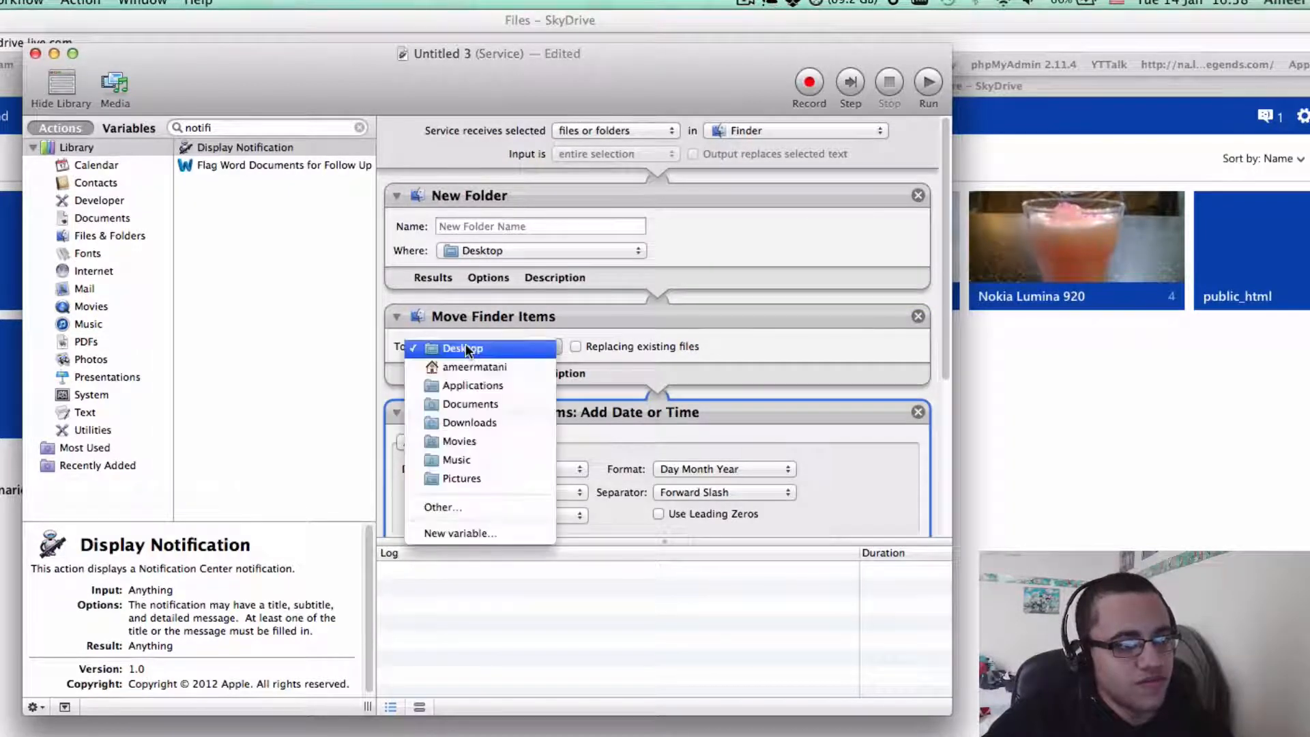
{"action": "mouse_move", "coordinate": [475, 367]}
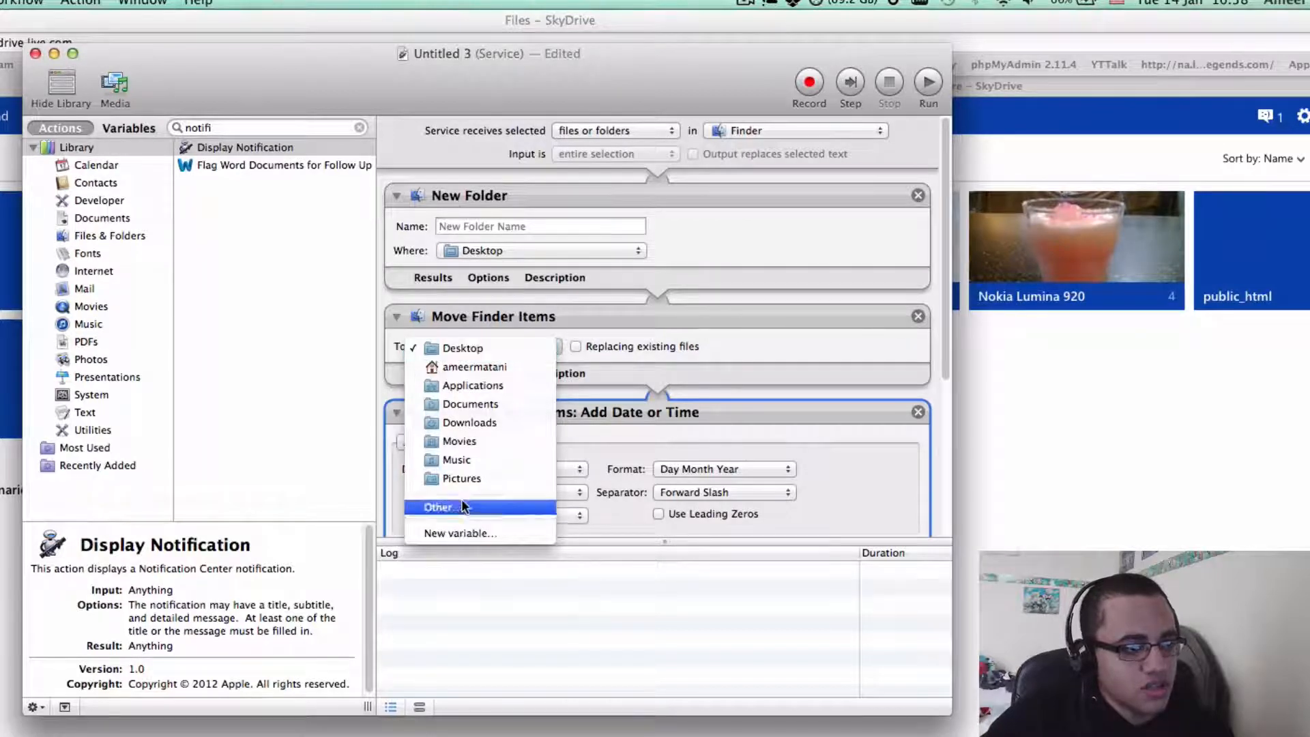
{"action": "left_click", "coordinate": [438, 507]}
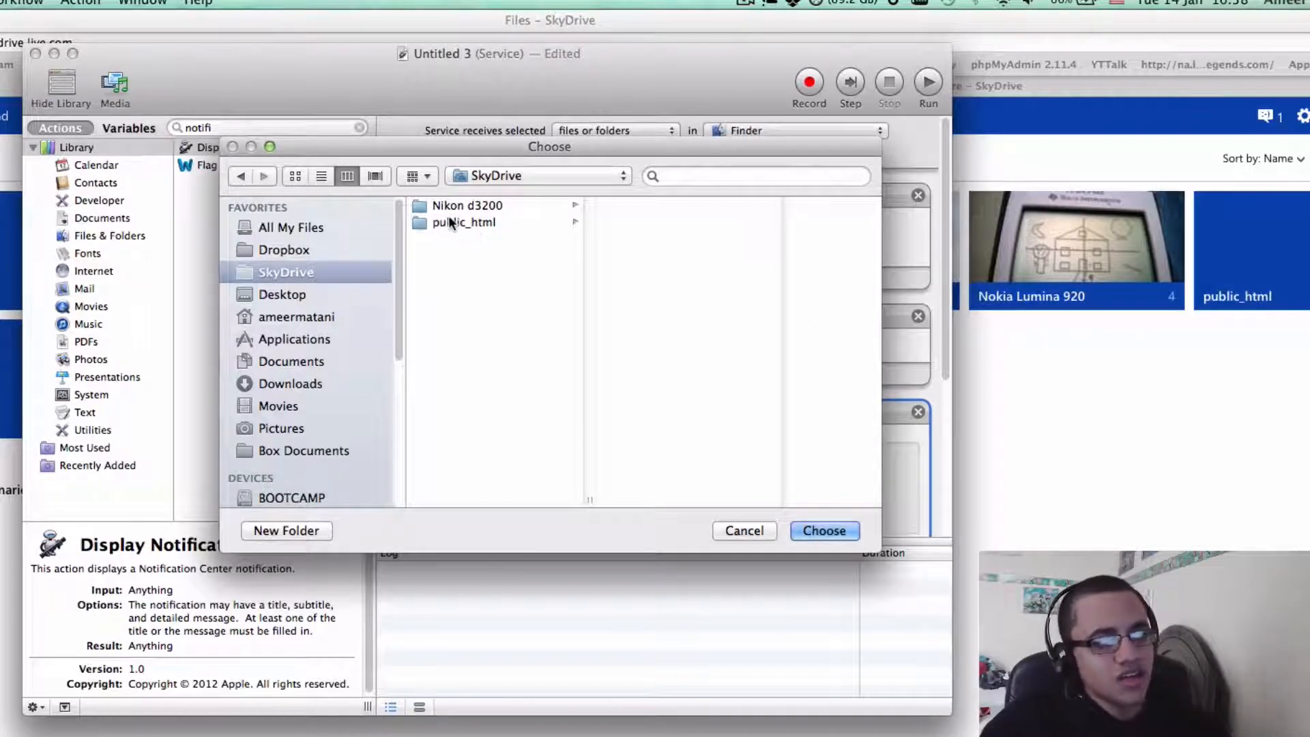
{"action": "left_click", "coordinate": [463, 222]}
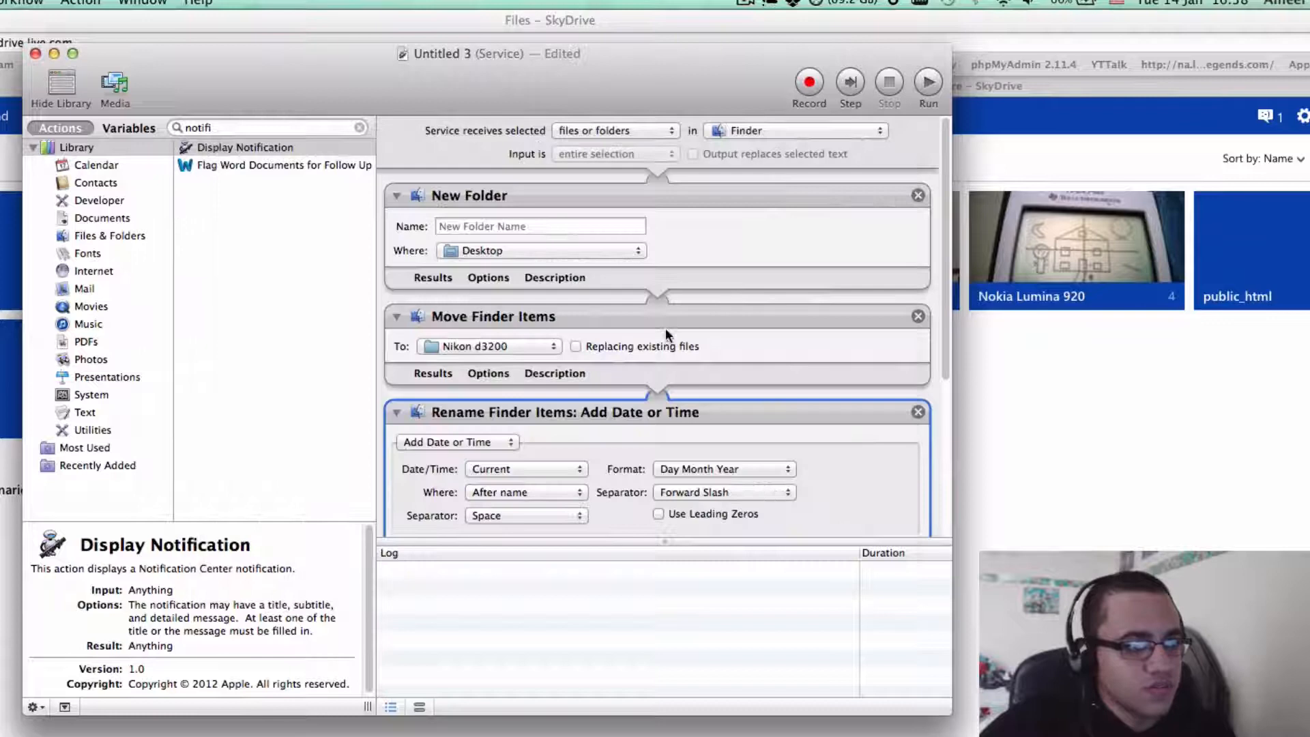
Point the New Folder action's location at the Nikon d3200 folder as well
{"action": "left_click", "coordinate": [541, 251]}
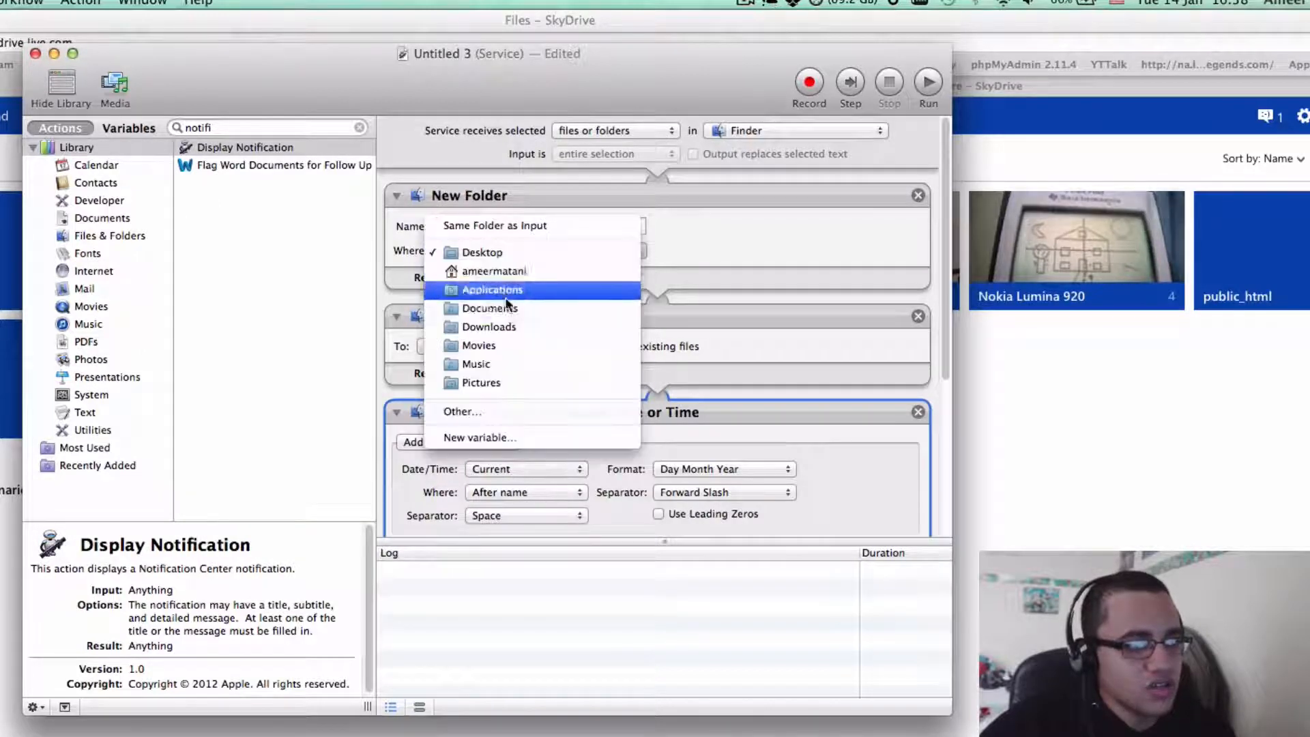
{"action": "left_click", "coordinate": [462, 410]}
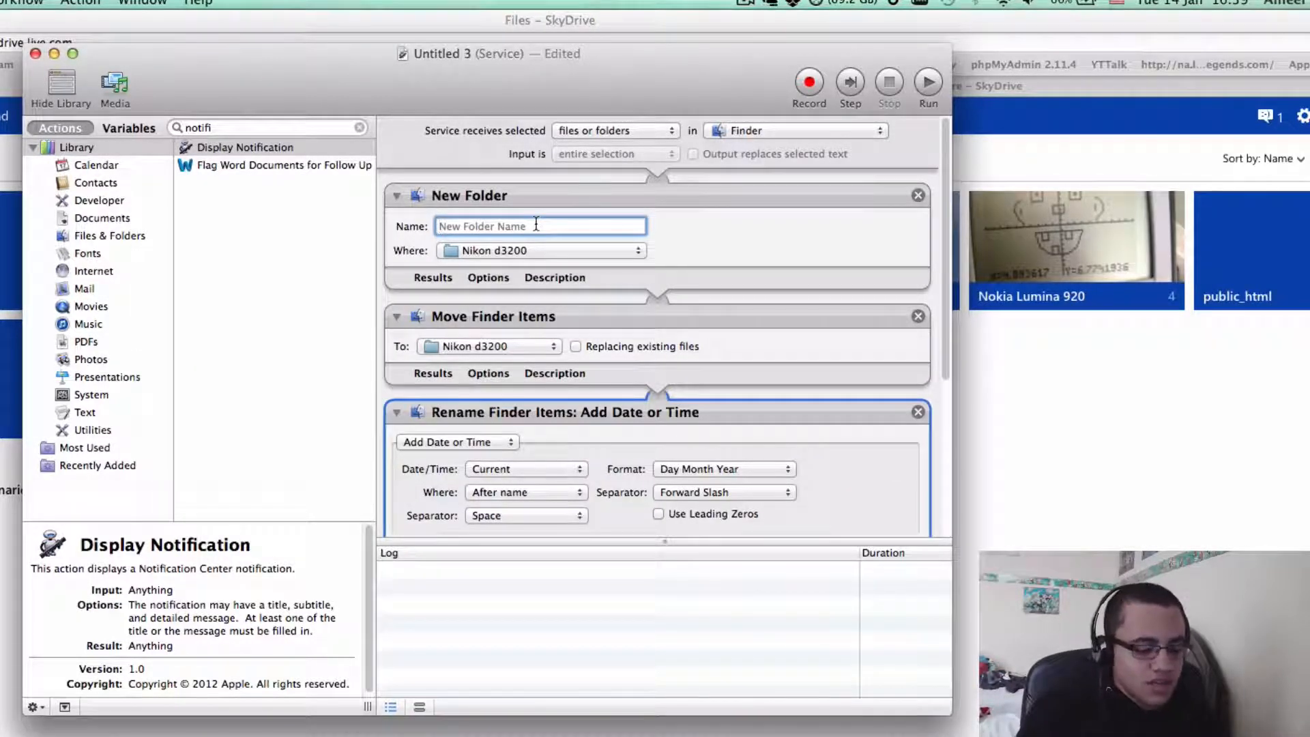
Name the folder created by the New Folder action 'Backup'
{"action": "type", "text": "Bac"}
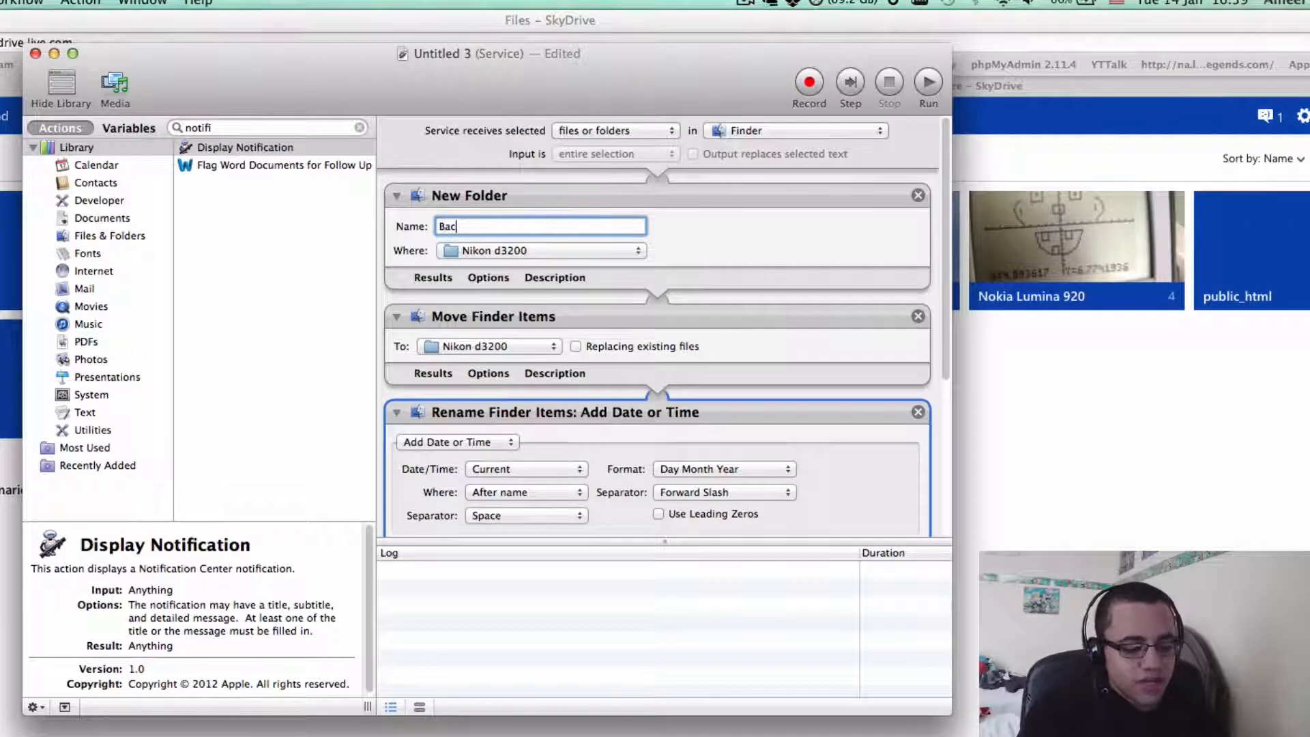
{"action": "type", "text": "kup"}
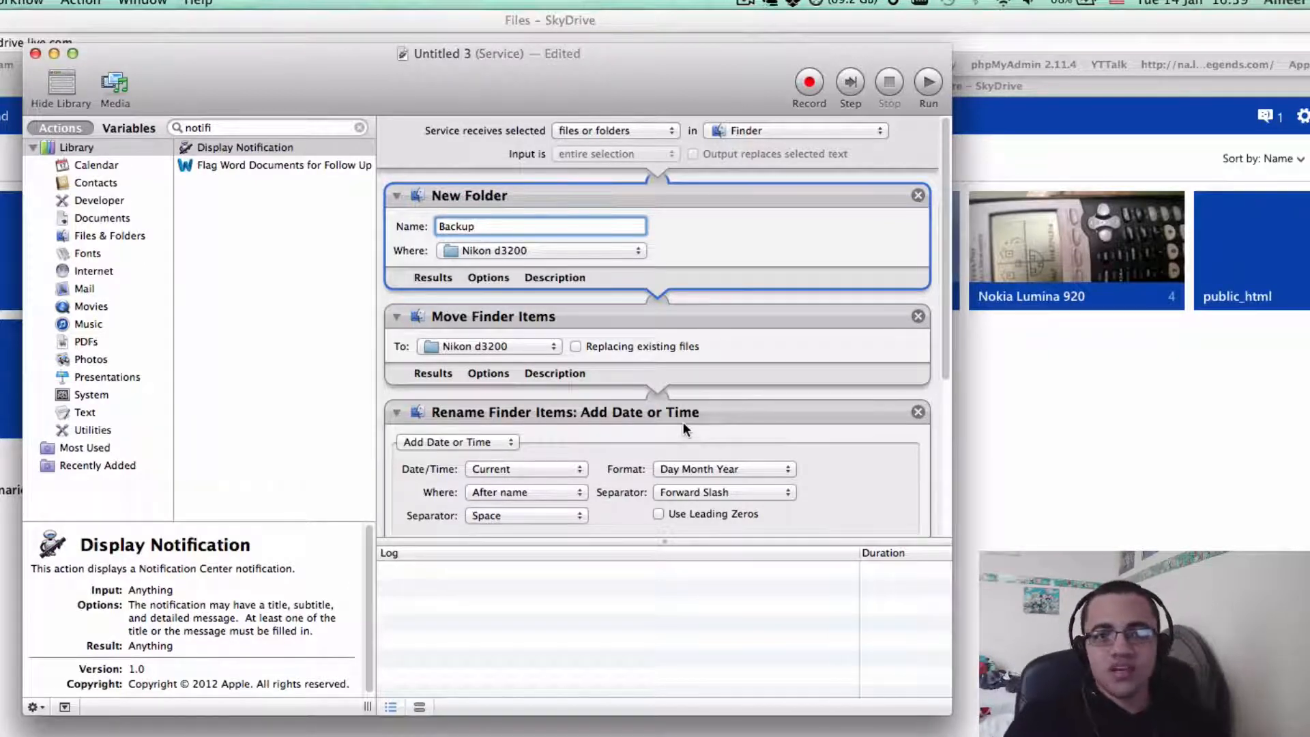
{"action": "scroll", "scroll_direction": "down", "scroll_amount": 3}
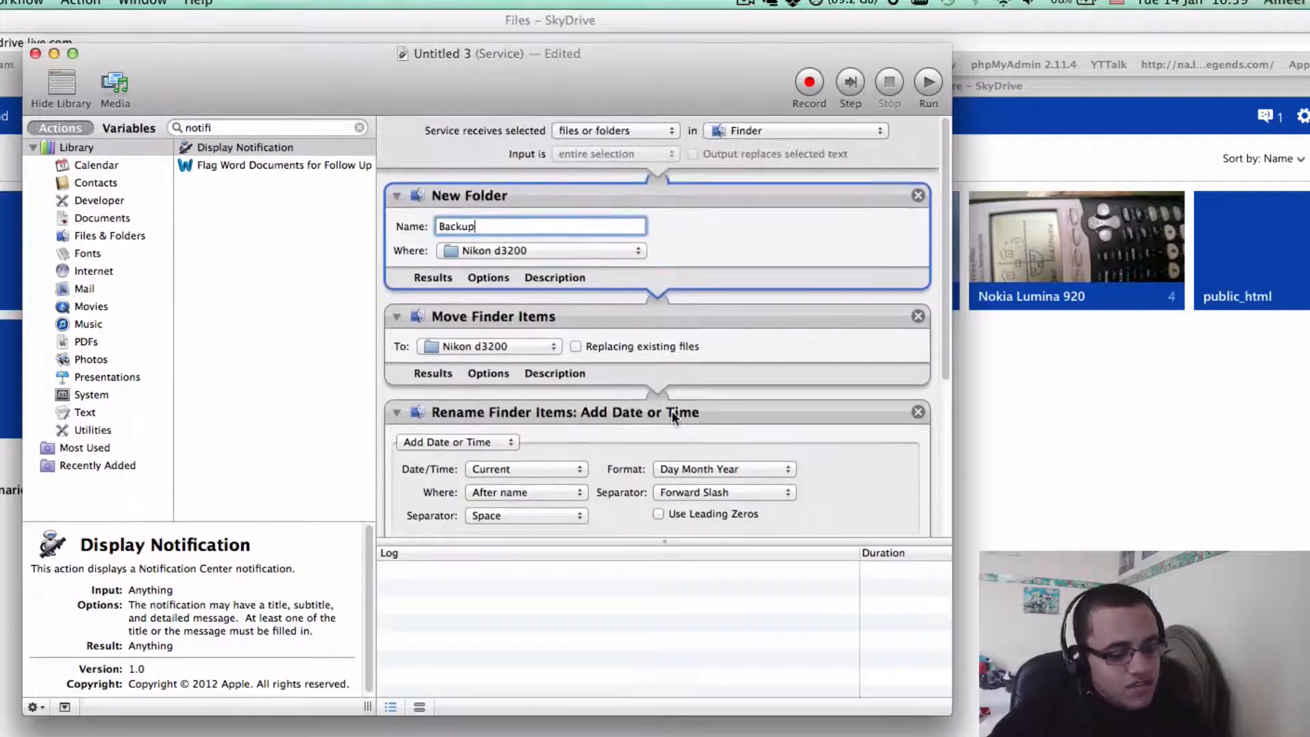
Cancel the Save sheet and close the untitled workflow copy without saving
{"action": "key", "text": "cmd+s"}
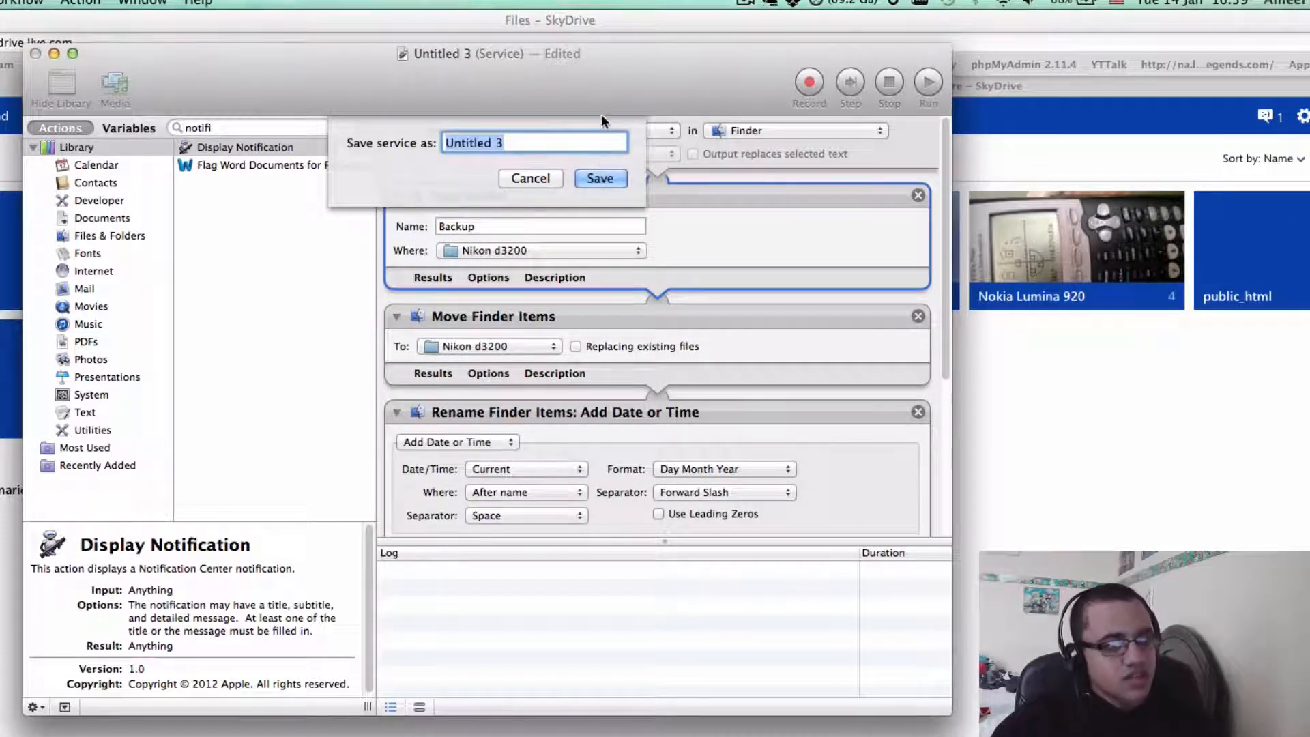
{"action": "mouse_move", "coordinate": [547, 177]}
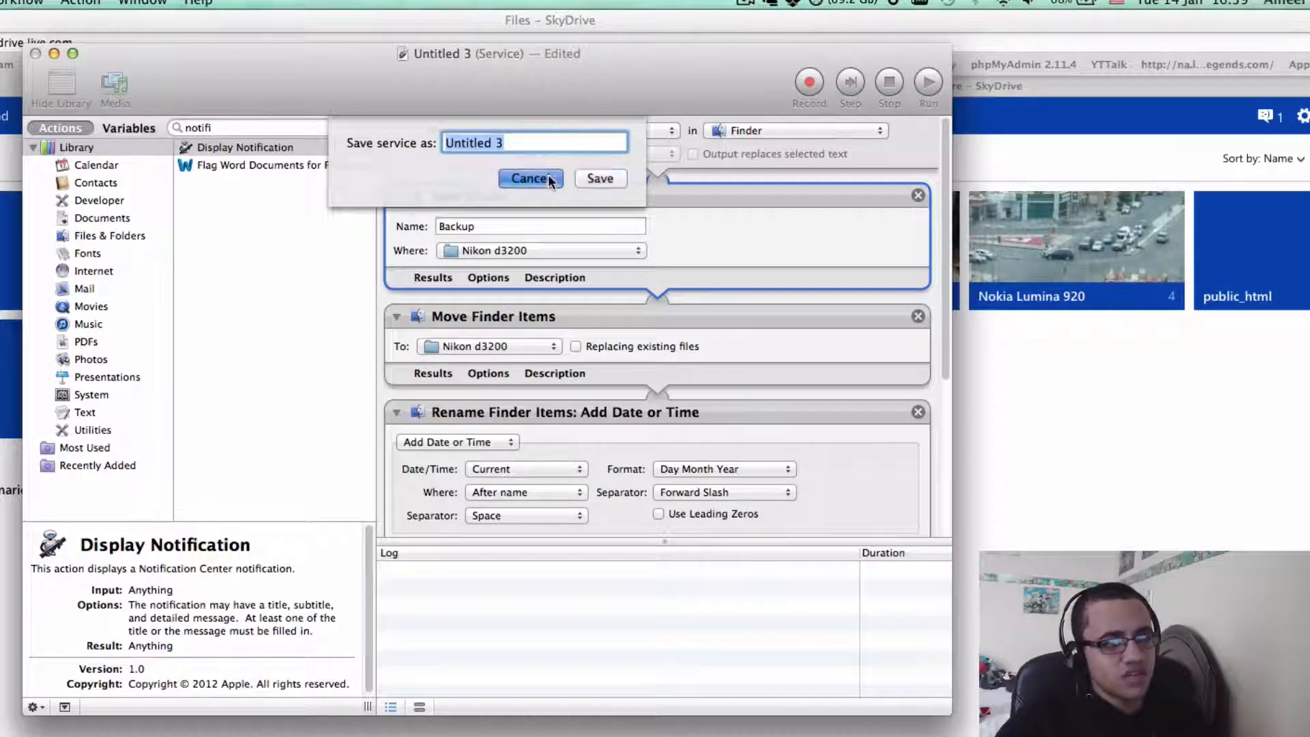
{"action": "left_click", "coordinate": [531, 177]}
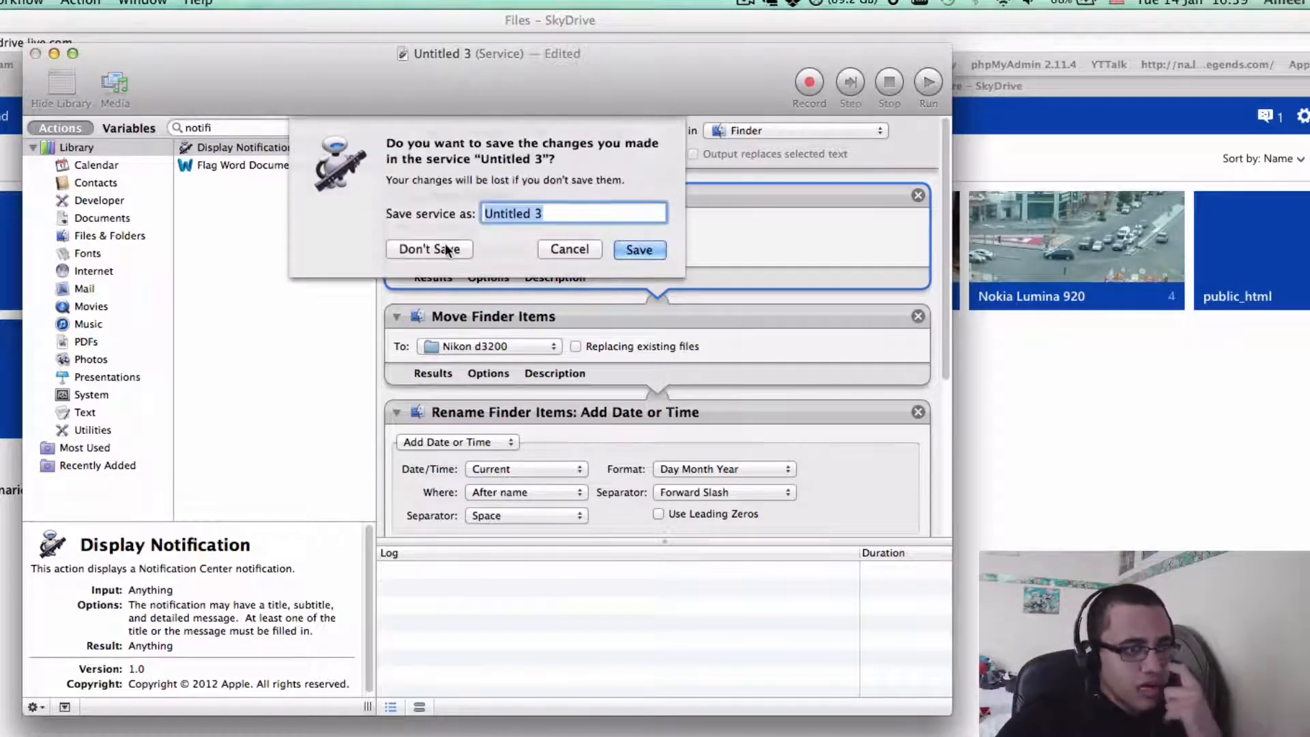
{"action": "left_click", "coordinate": [429, 249]}
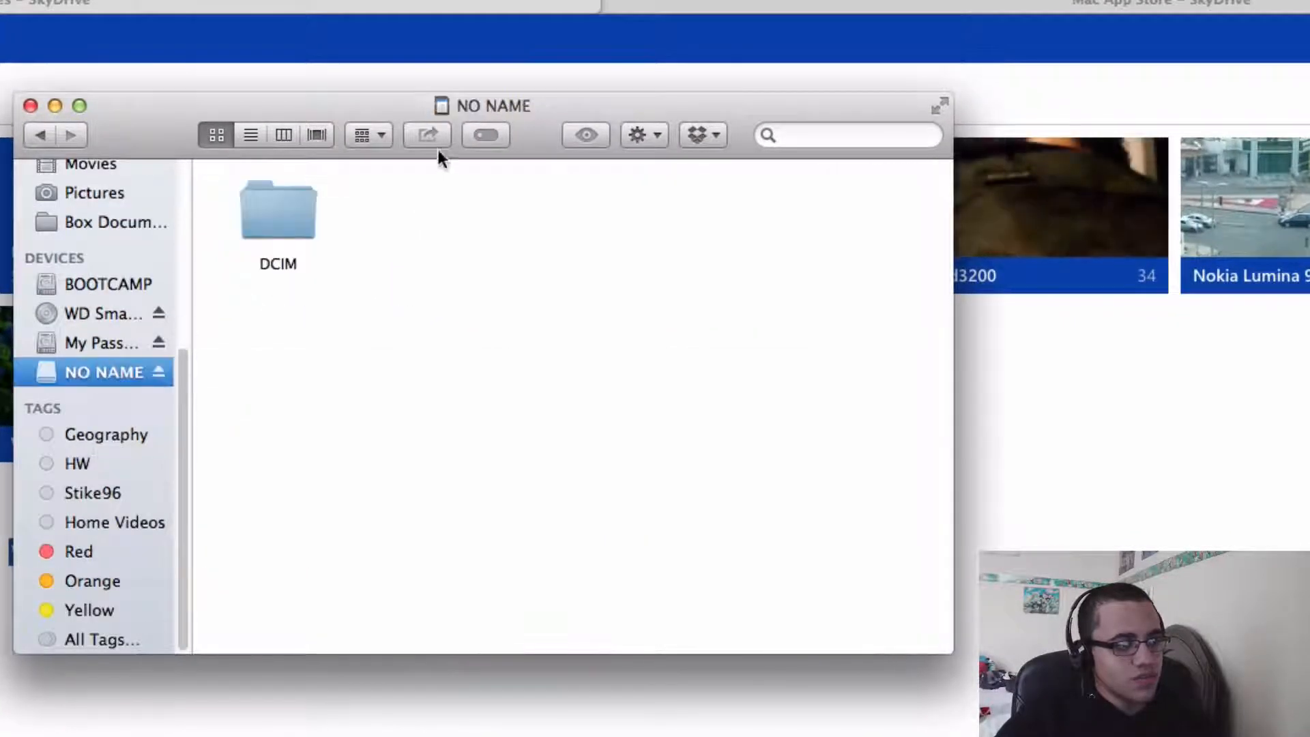
Run the Move Files to skydrive service on the Desktop screenshot from its context menu
{"action": "double_click", "coordinate": [277, 209]}
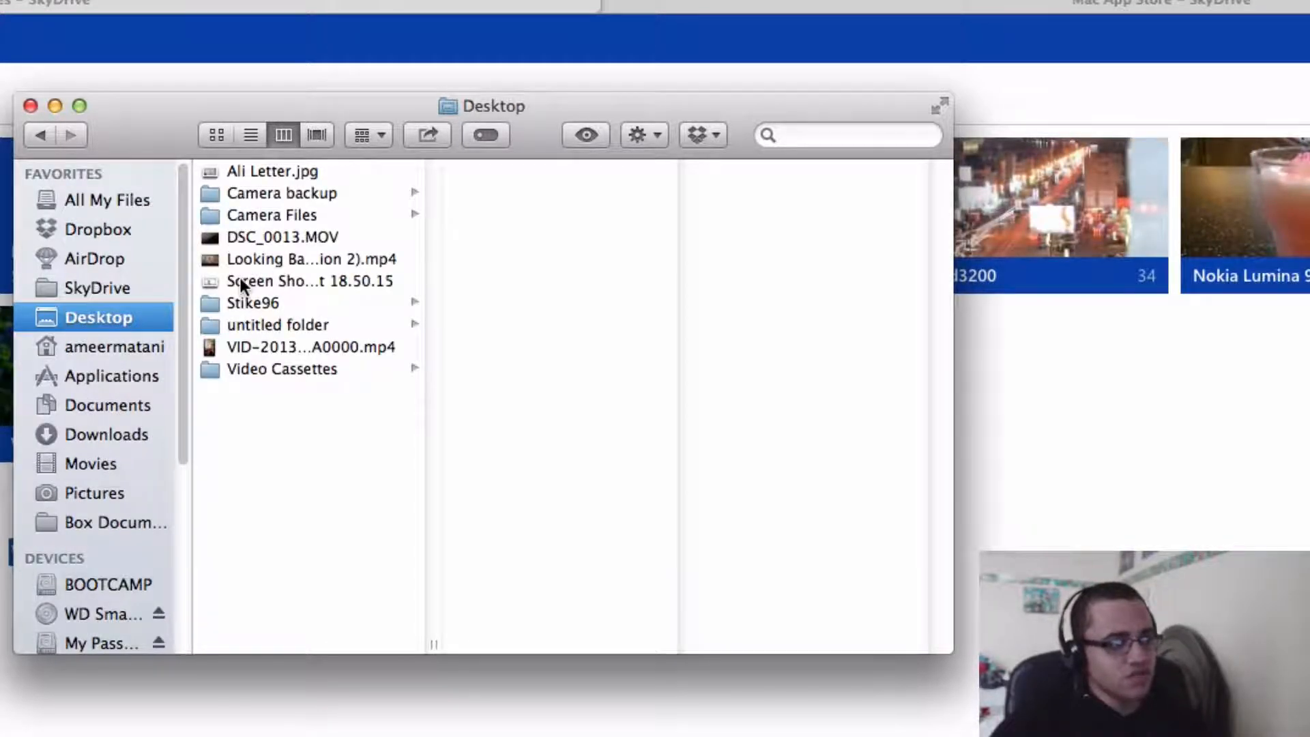
{"action": "left_click", "coordinate": [310, 281]}
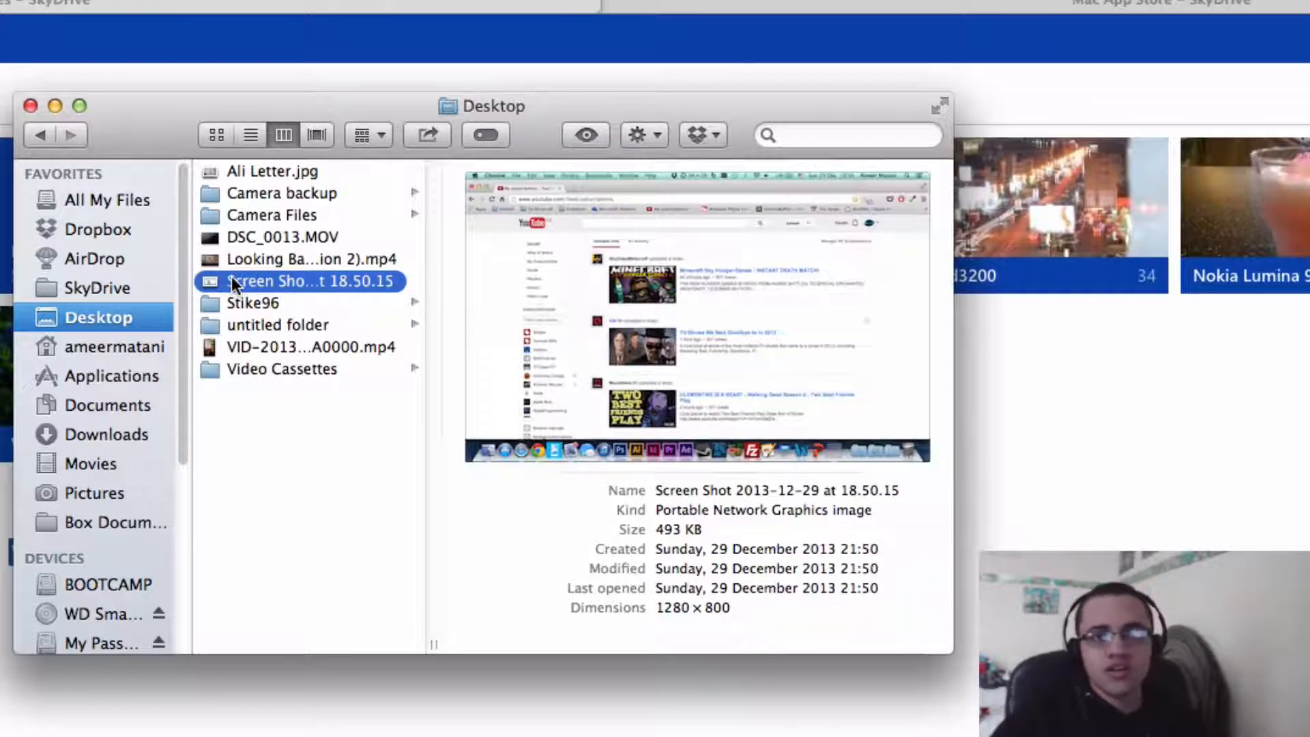
{"action": "right_click", "coordinate": [309, 281]}
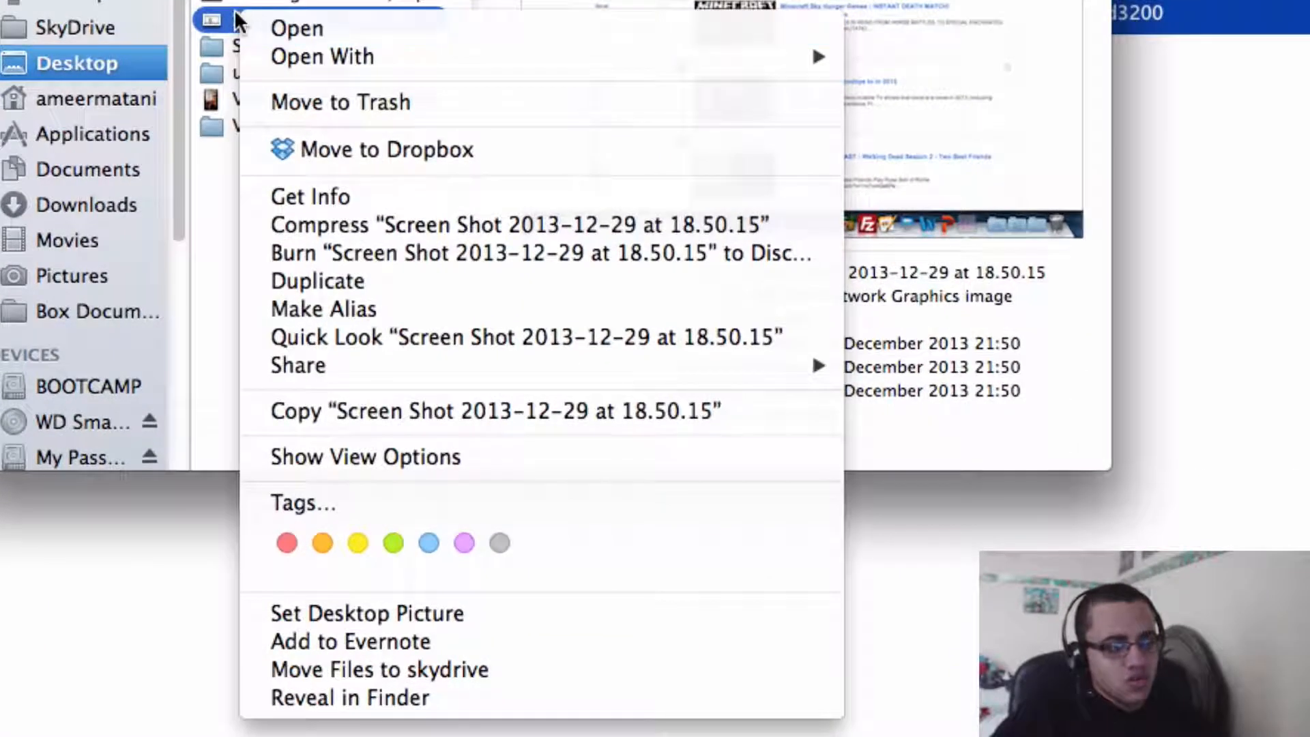
{"action": "mouse_move", "coordinate": [339, 598]}
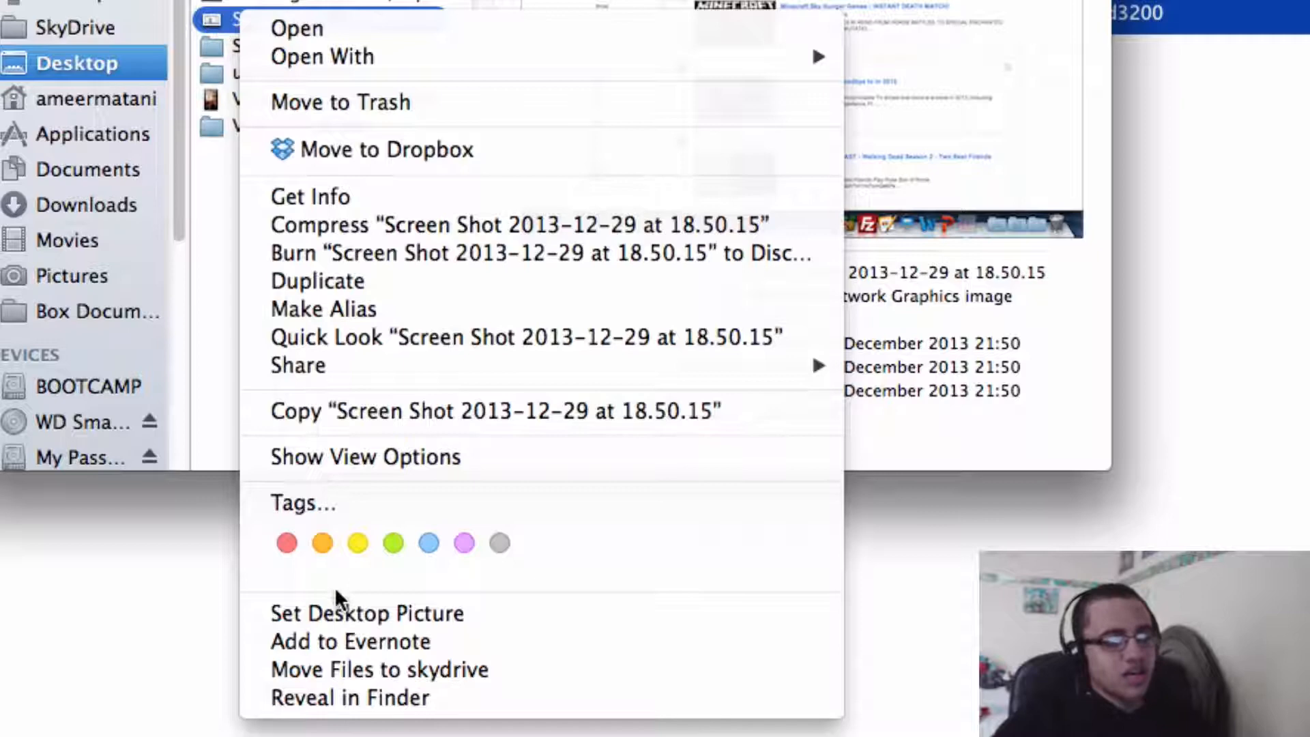
{"action": "mouse_move", "coordinate": [378, 669]}
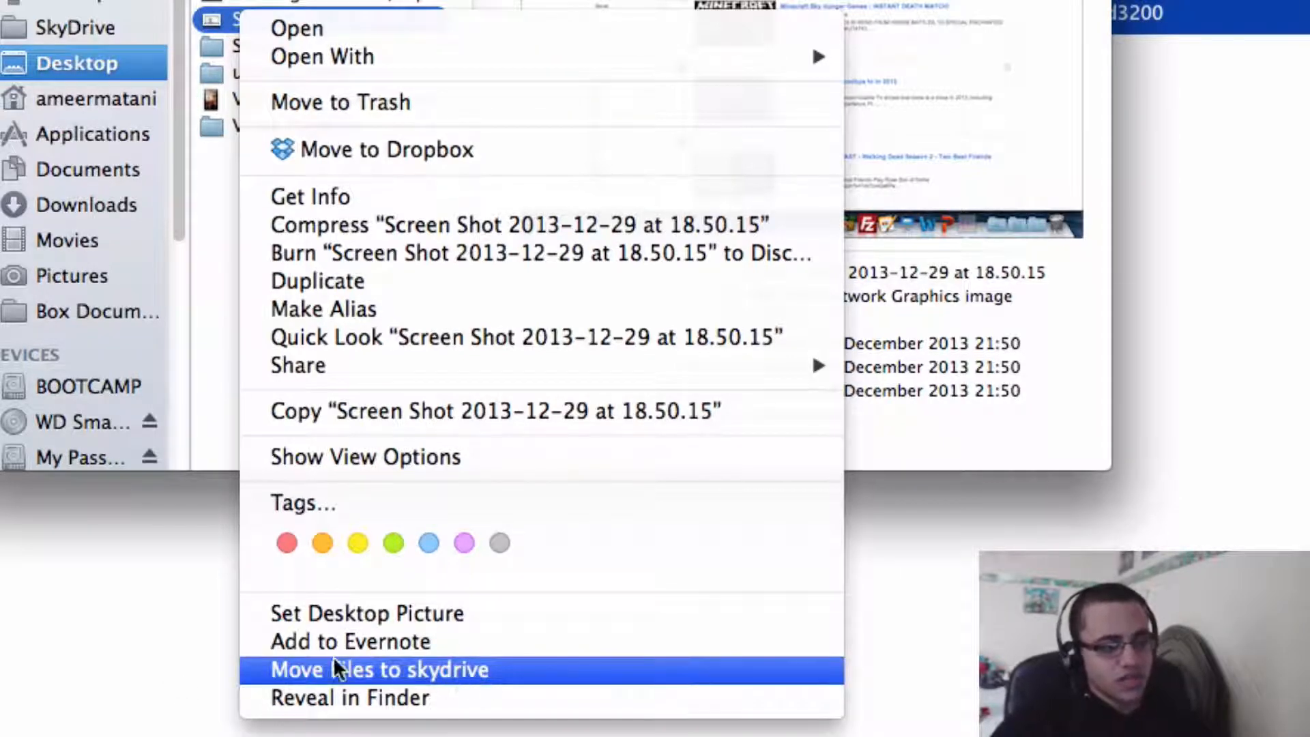
{"action": "mouse_move", "coordinate": [476, 672]}
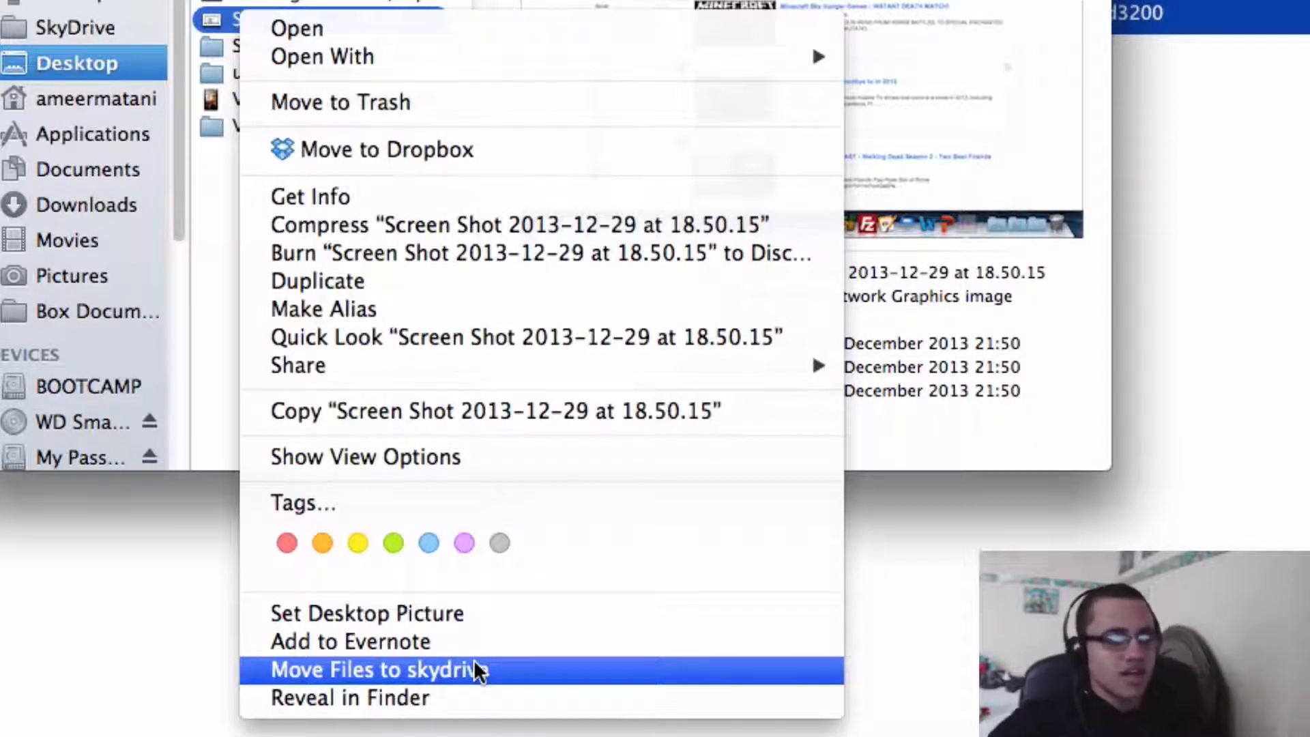
{"action": "mouse_move", "coordinate": [459, 677]}
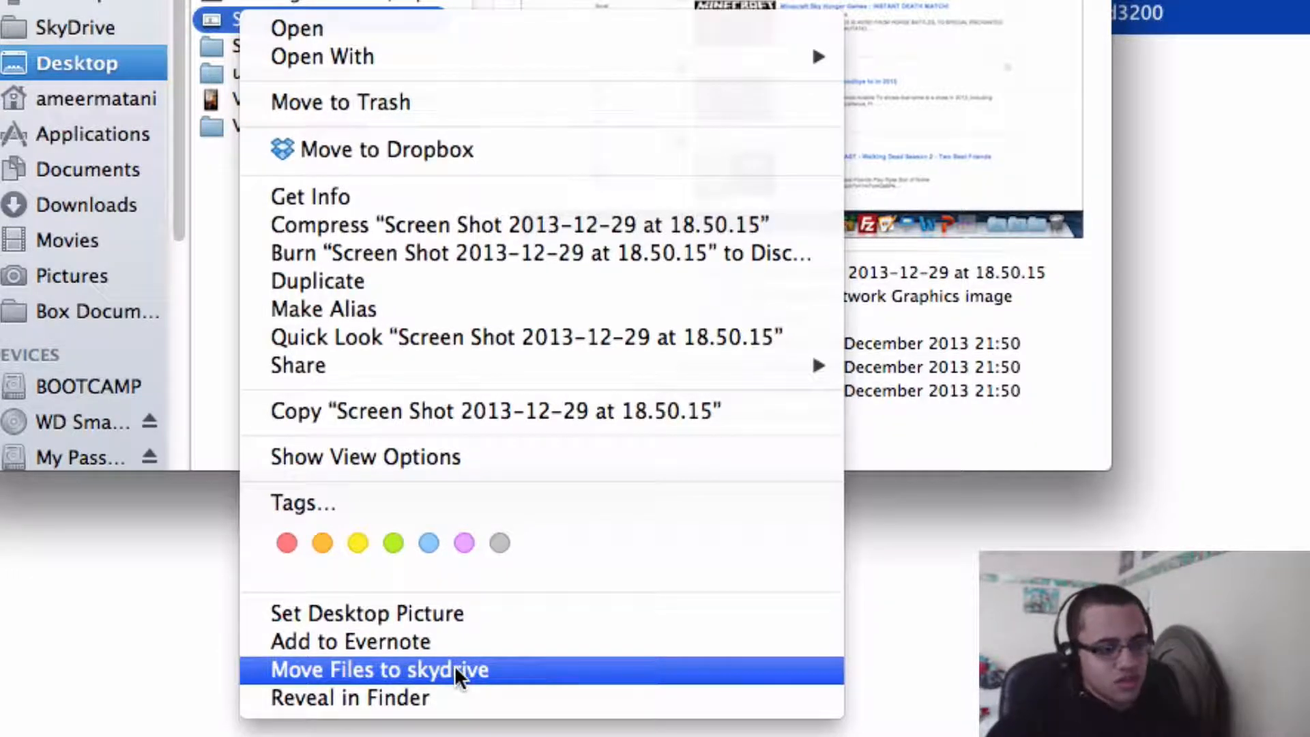
{"action": "left_click", "coordinate": [378, 669]}
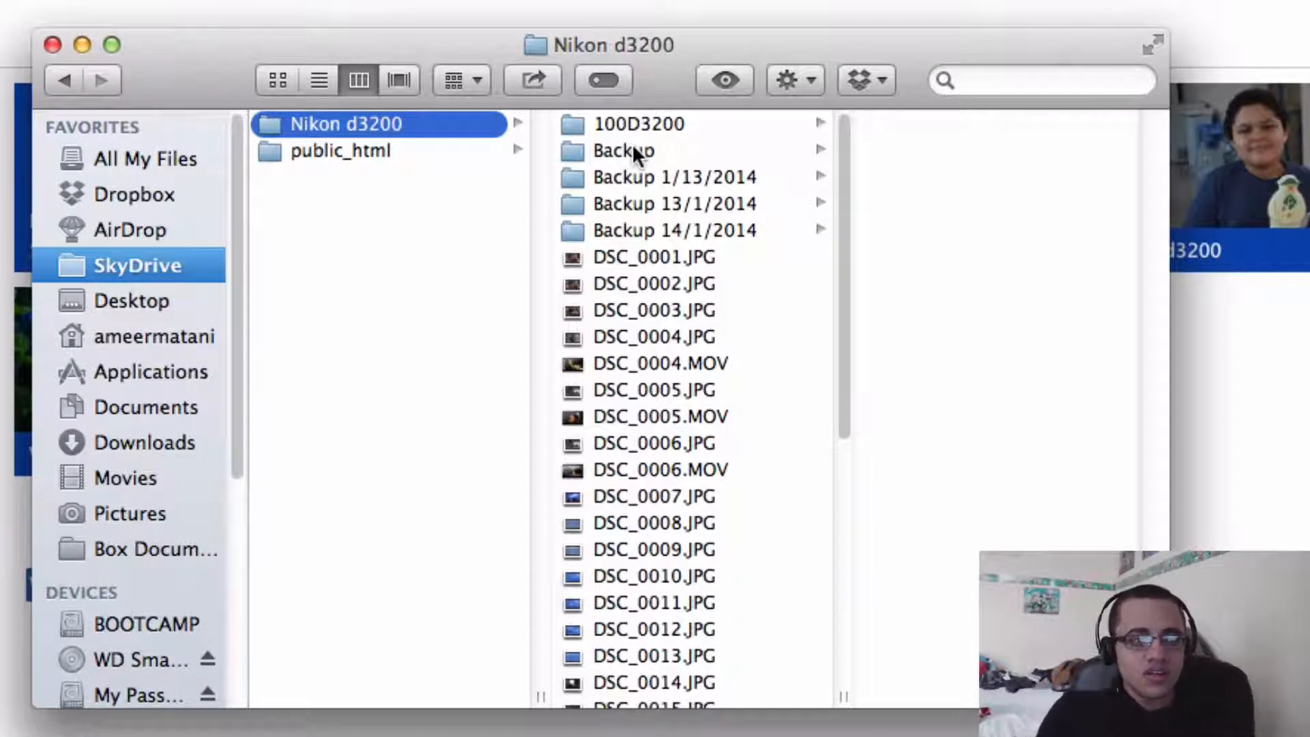
{"action": "mouse_move", "coordinate": [748, 237]}
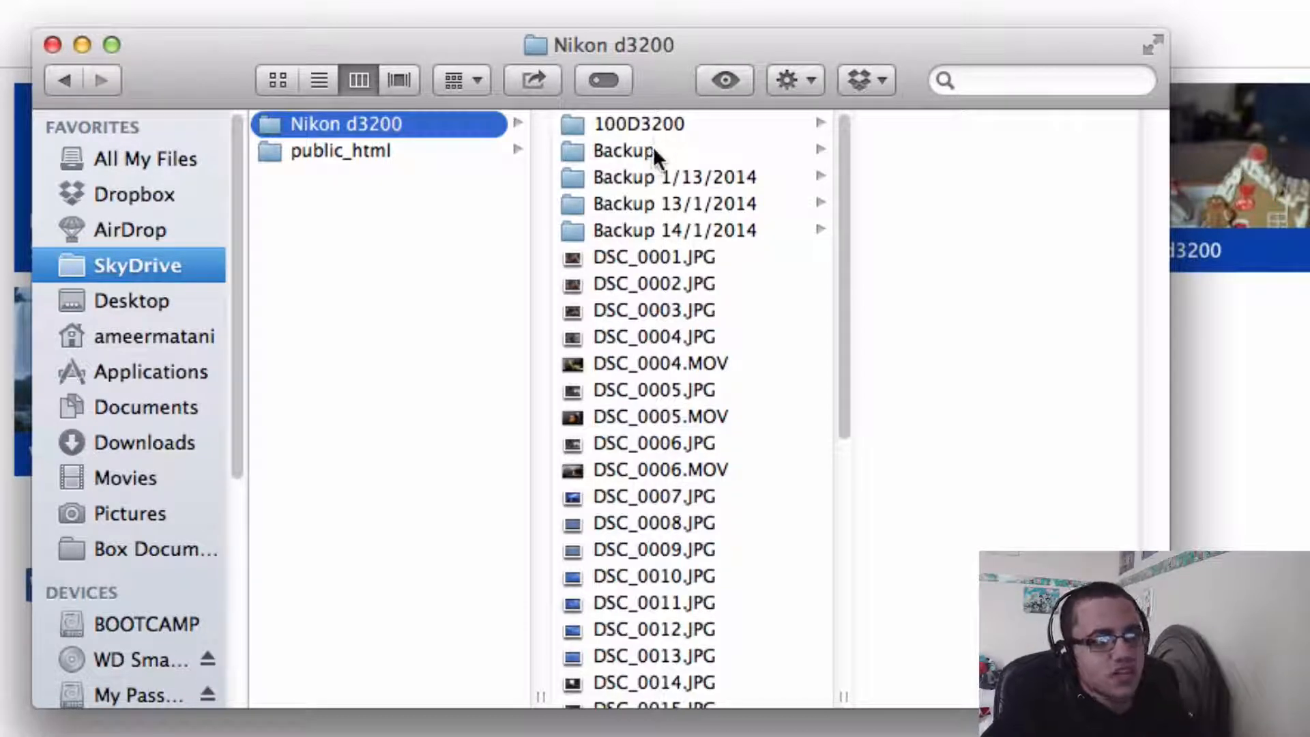
Open the Backup folder under SkyDrive > Nikon d3200 and confirm the Screen Shot file is there
{"action": "left_click", "coordinate": [622, 151]}
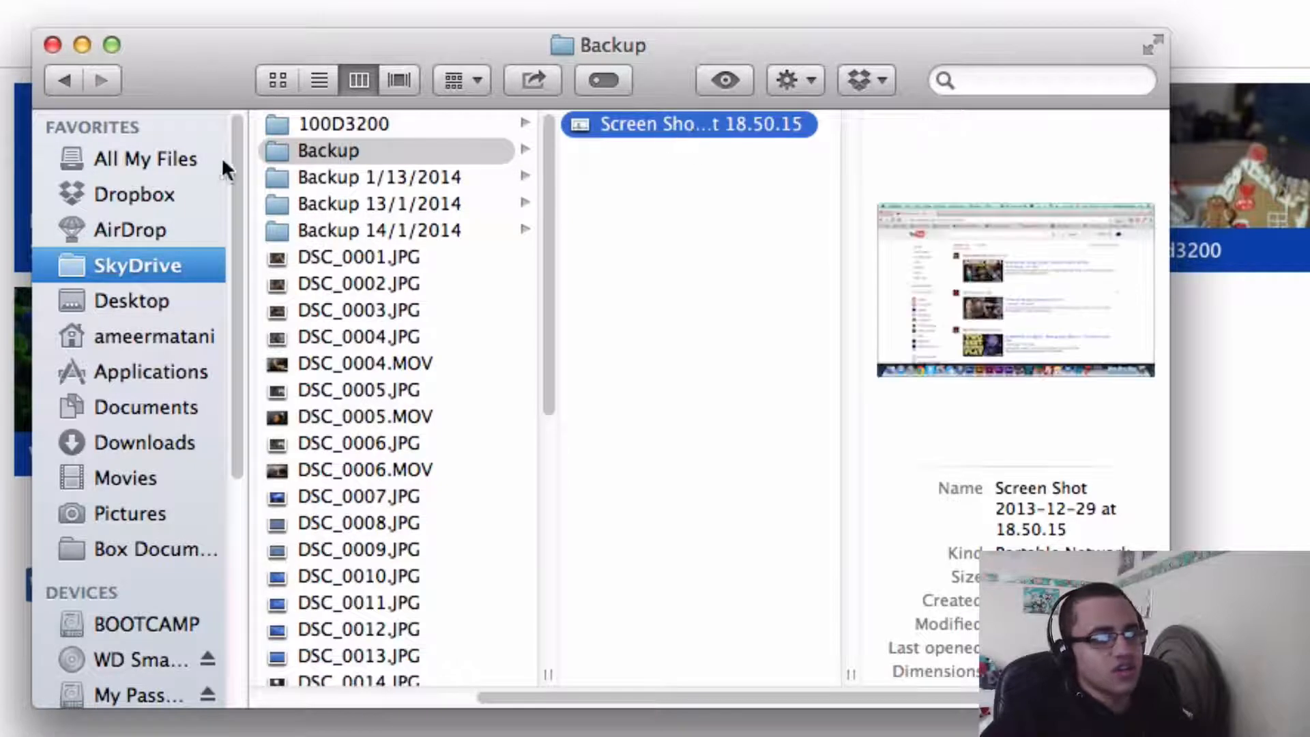
{"action": "left_click", "coordinate": [606, 260]}
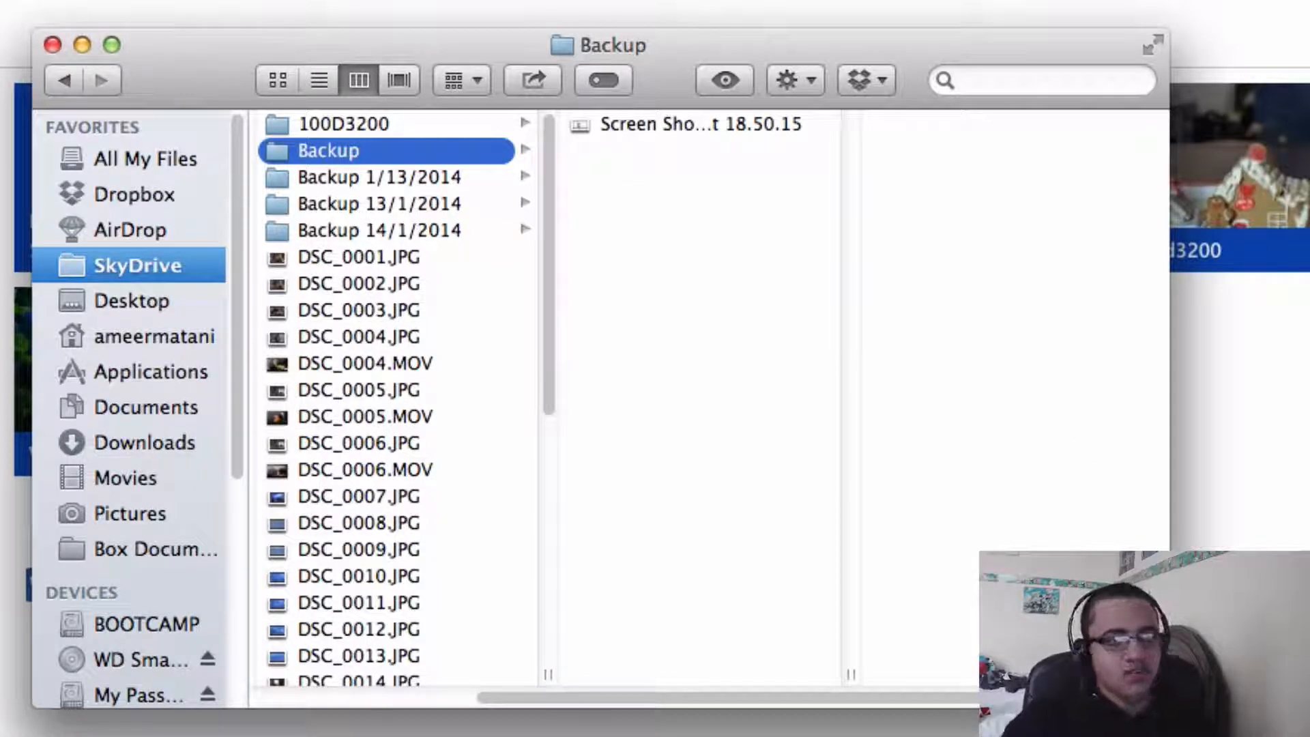
In Services Preferences, record a keyboard shortcut for the Move Files to skydrive service
{"action": "left_click", "coordinate": [65, 24]}
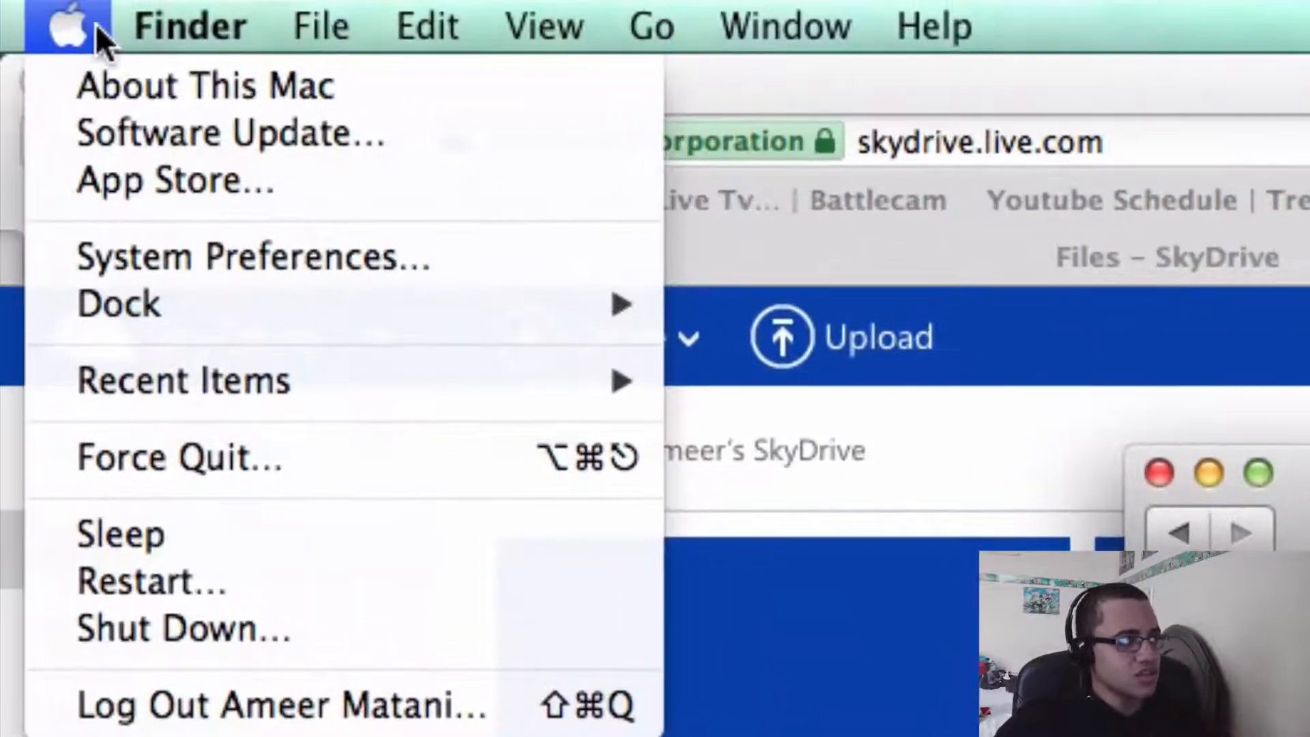
{"action": "left_click", "coordinate": [190, 24]}
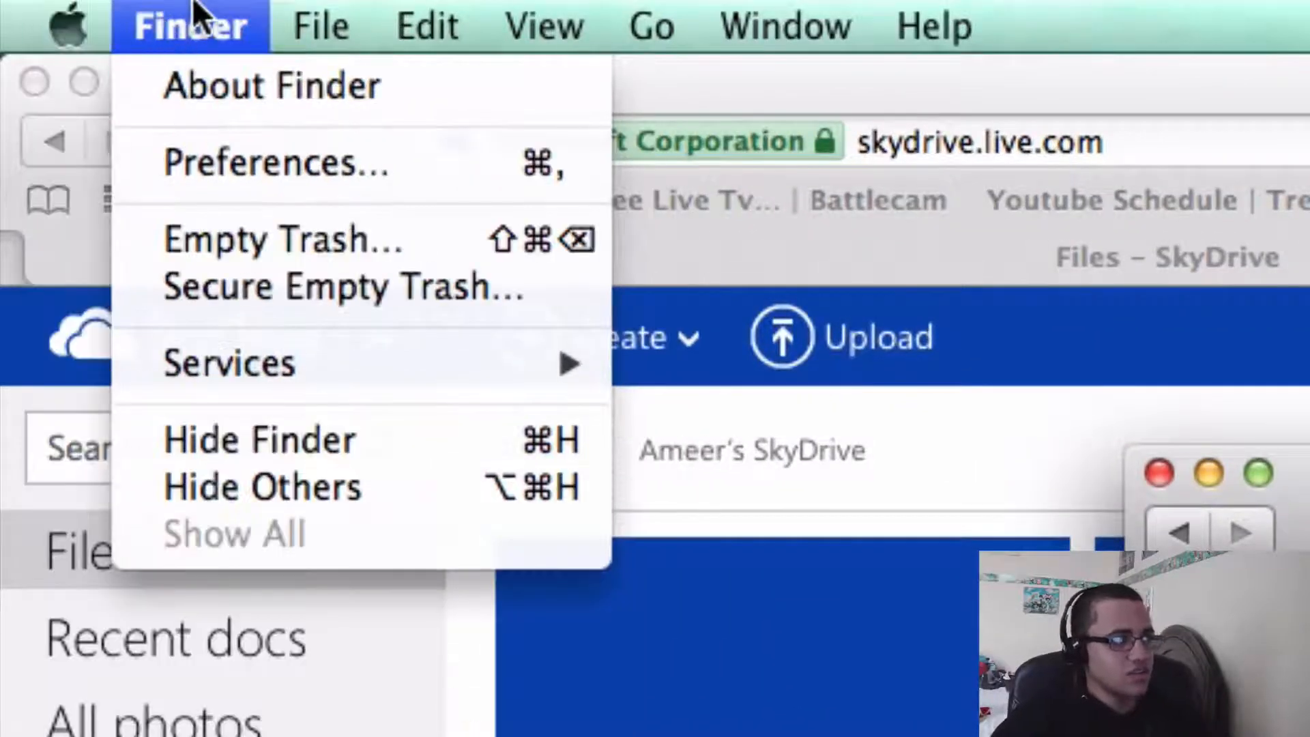
{"action": "mouse_move", "coordinate": [251, 209]}
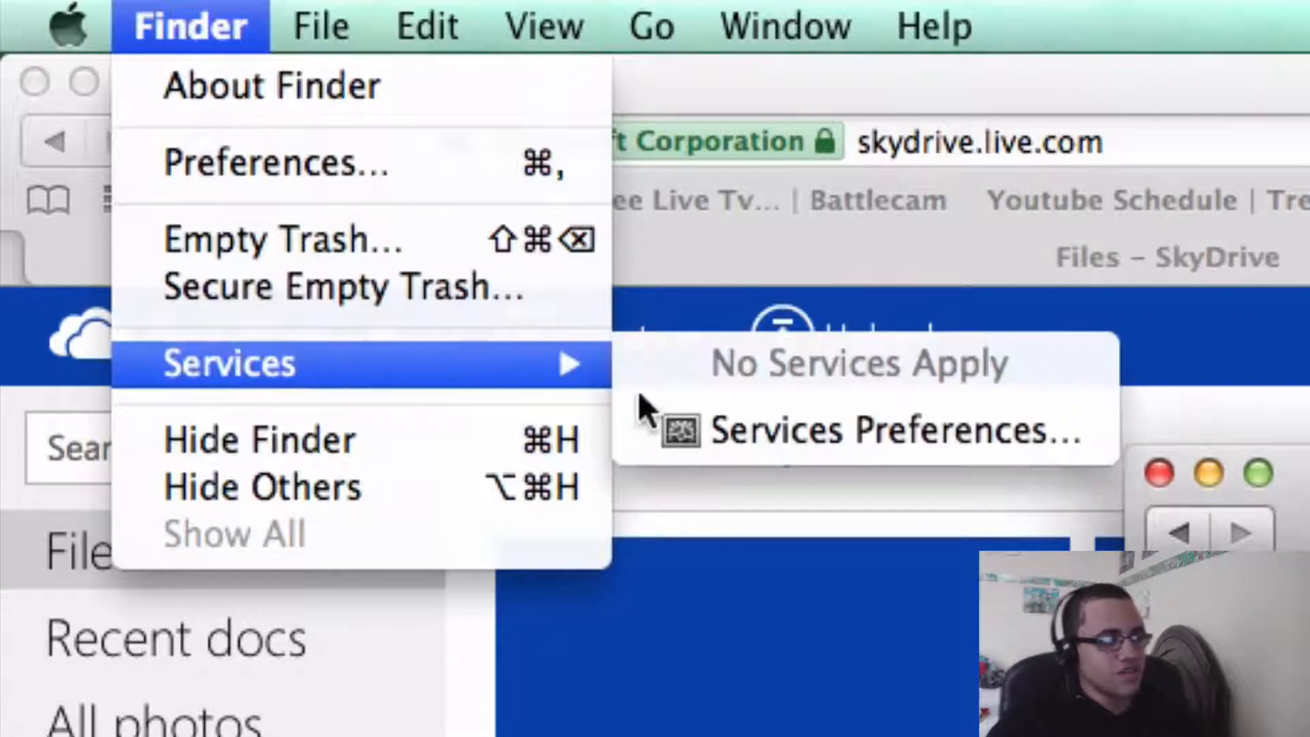
{"action": "mouse_move", "coordinate": [790, 363]}
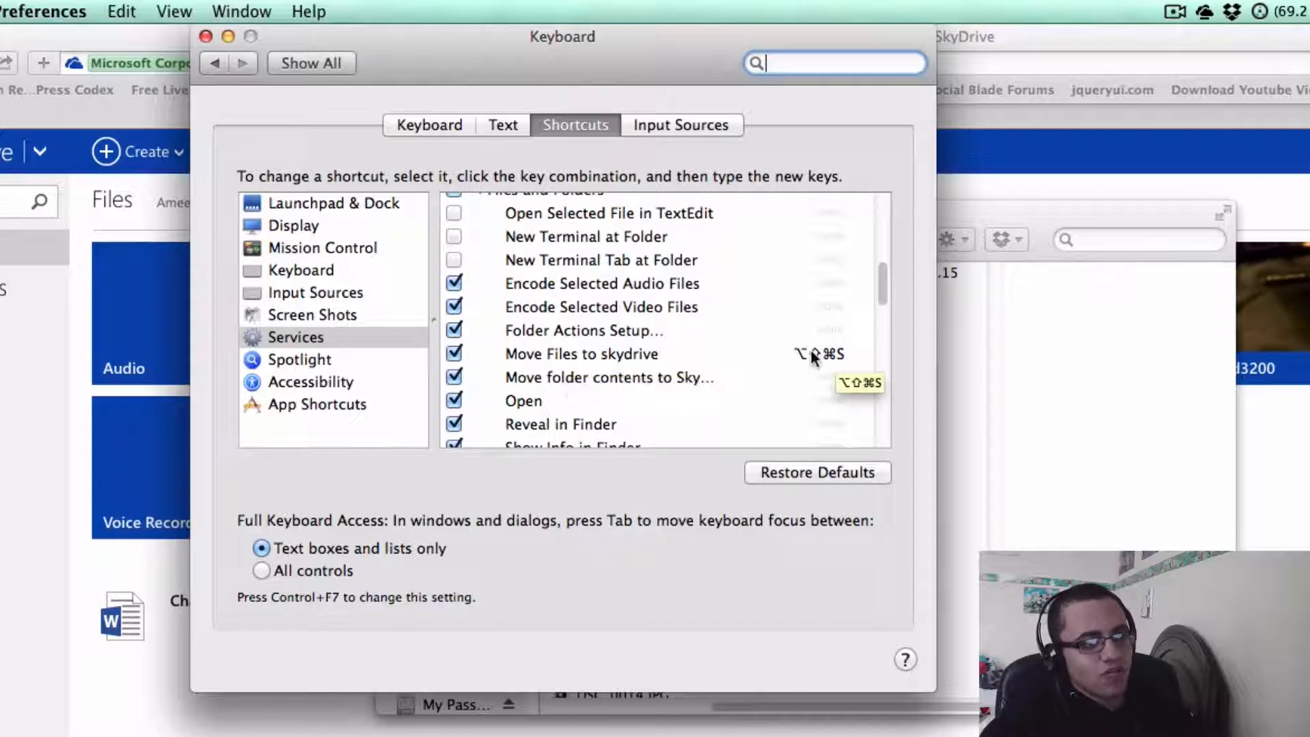
{"action": "left_click", "coordinate": [581, 354]}
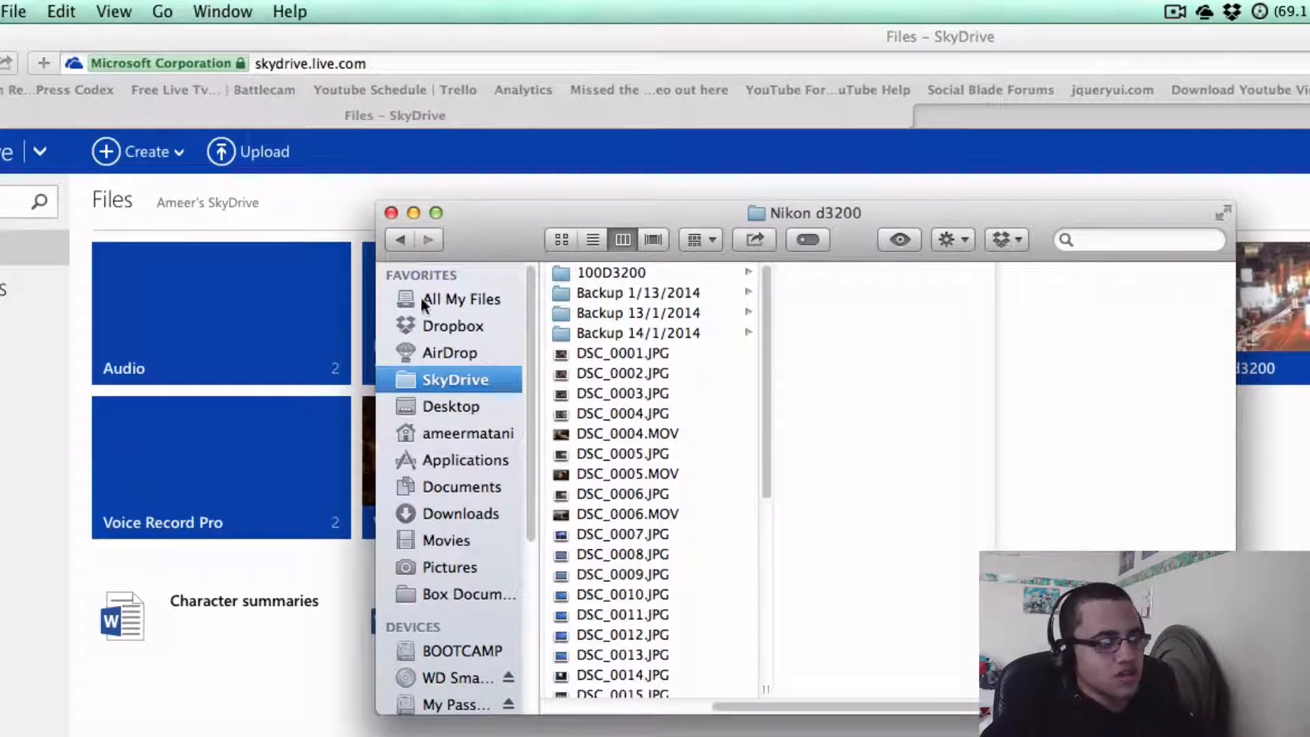
Run the service shortcut on the Desktop Screen Shot and dismiss the New Folder error
{"action": "left_click", "coordinate": [453, 407]}
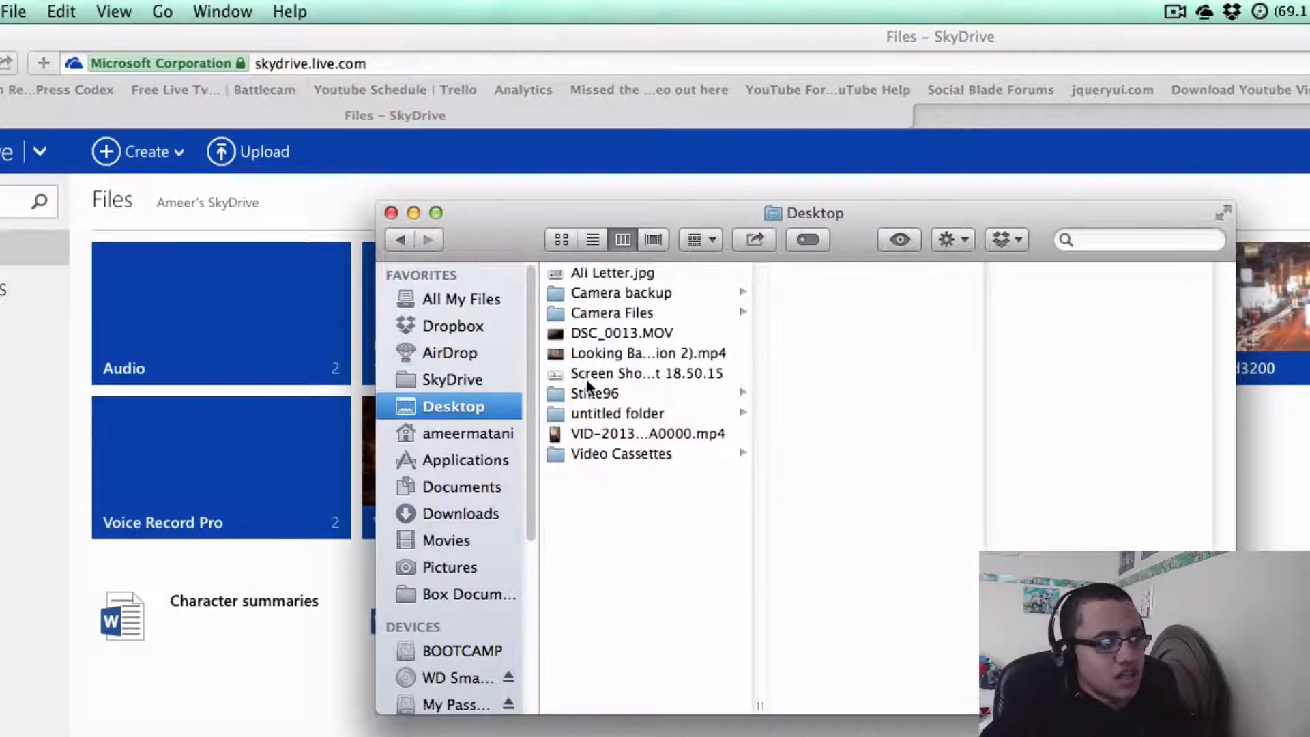
{"action": "left_click", "coordinate": [642, 374]}
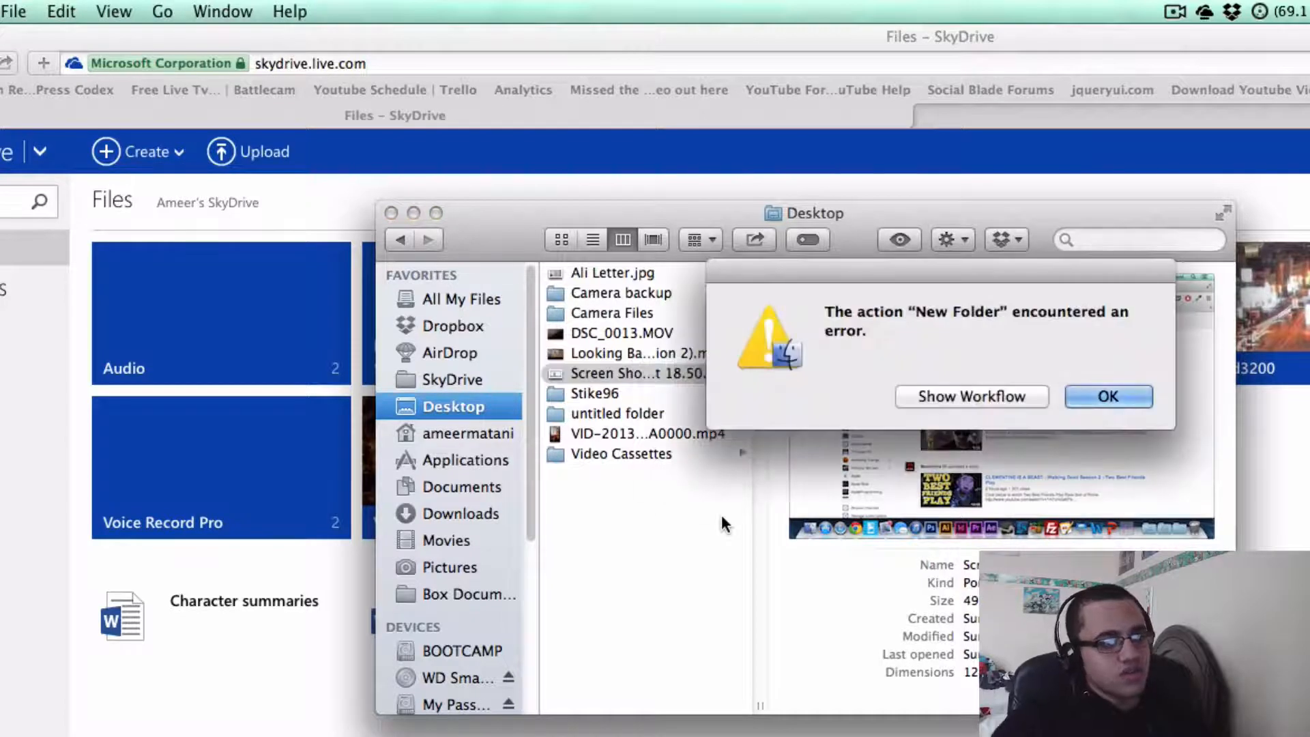
{"action": "left_click", "coordinate": [1108, 396]}
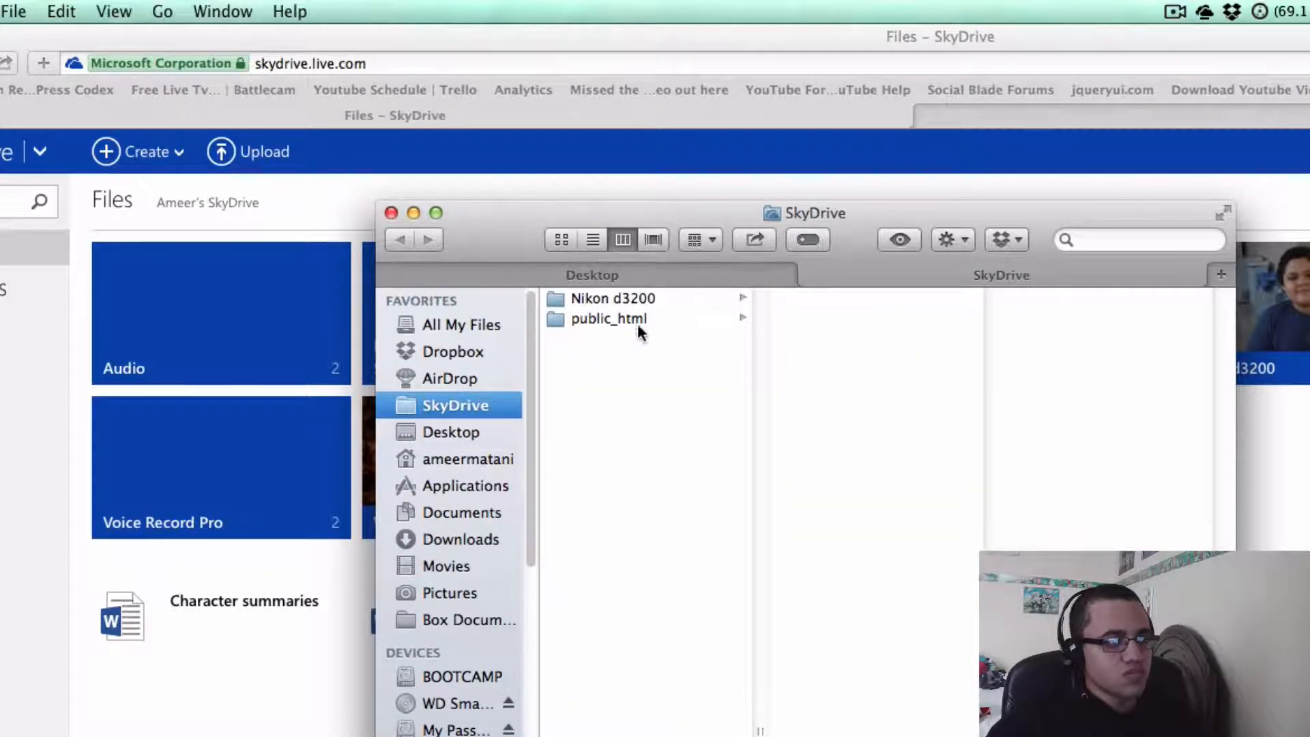
Confirm the recreated Backup folder under Nikon d3200 holds the screenshot and SkyDrive is uploading it
{"action": "left_click", "coordinate": [613, 299]}
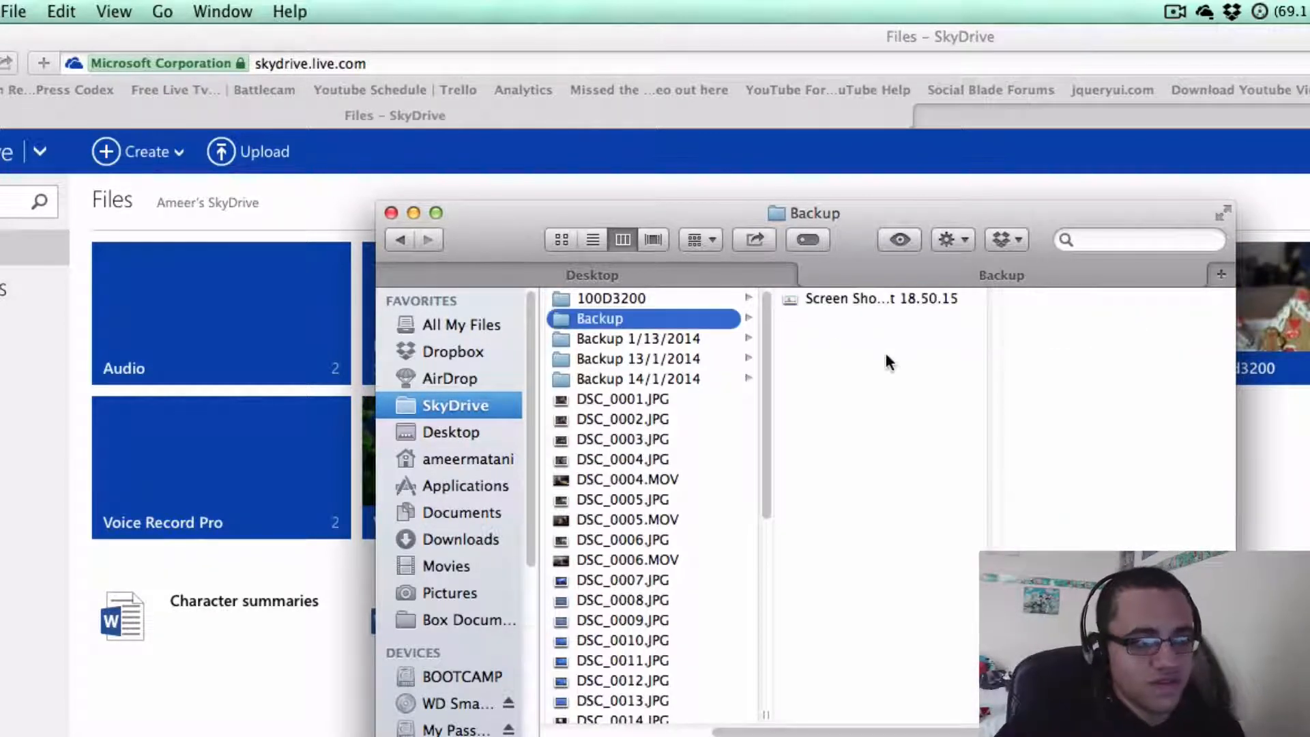
{"action": "left_click", "coordinate": [1205, 11]}
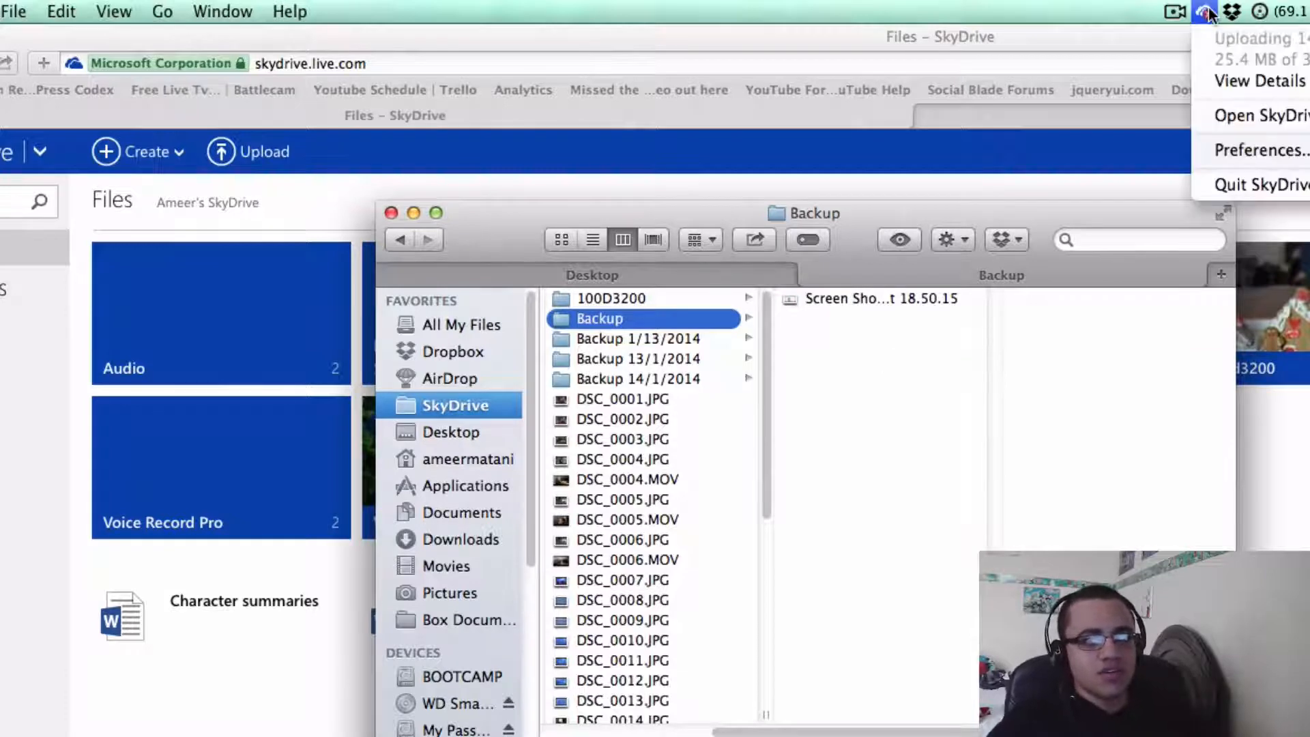